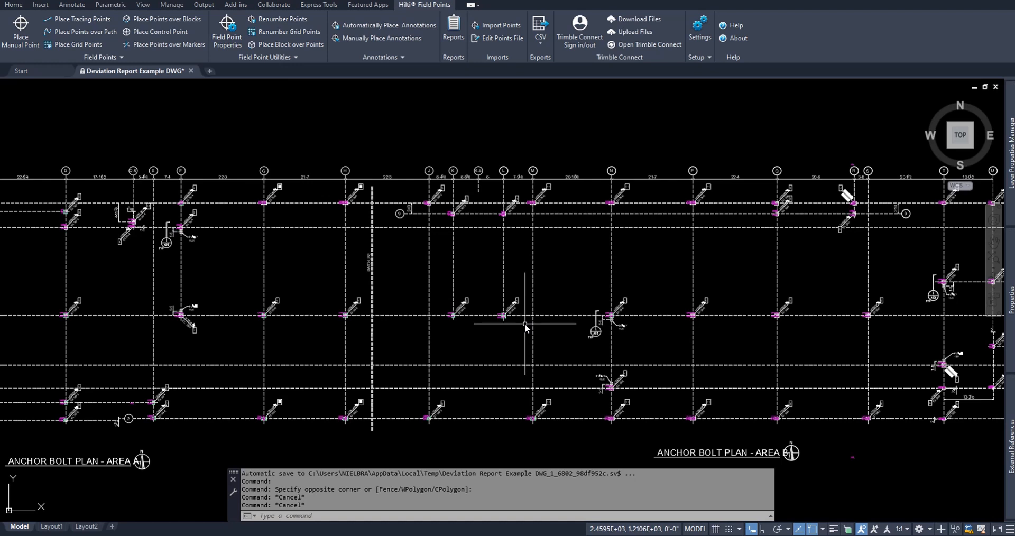
mouse_move(526, 74)
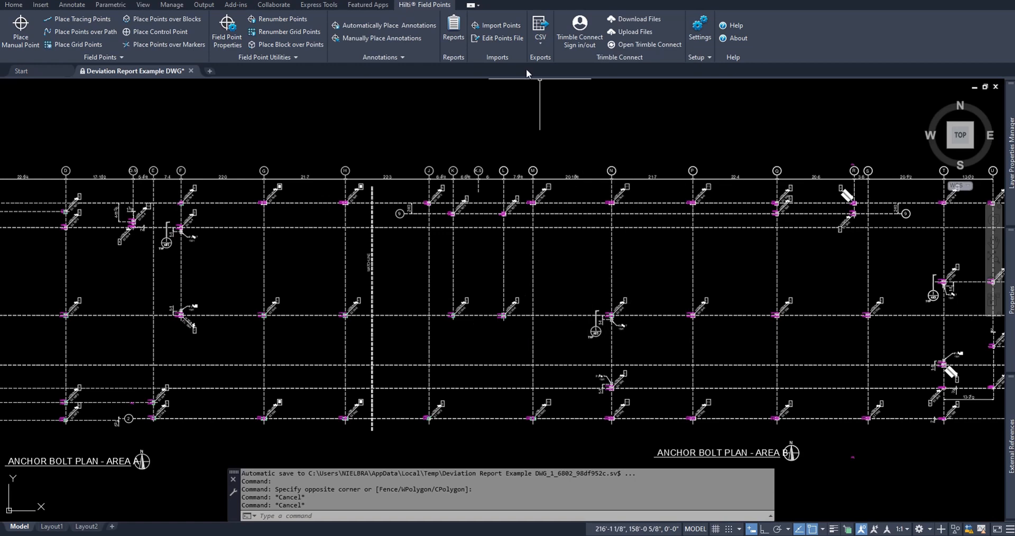
mouse_move(453, 32)
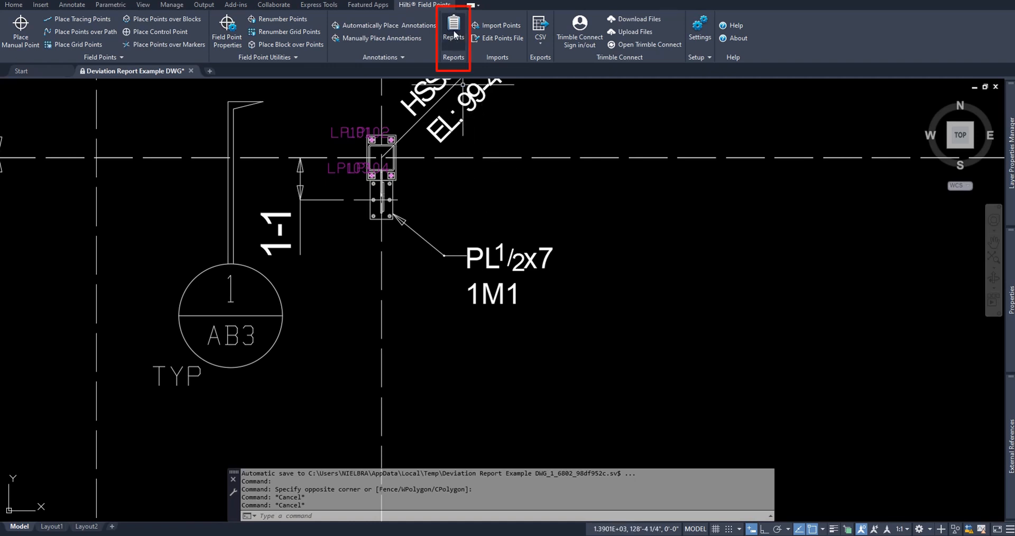
- Choose the Detailed Point Data report in the Hilti Field Points Reports window
click(452, 26)
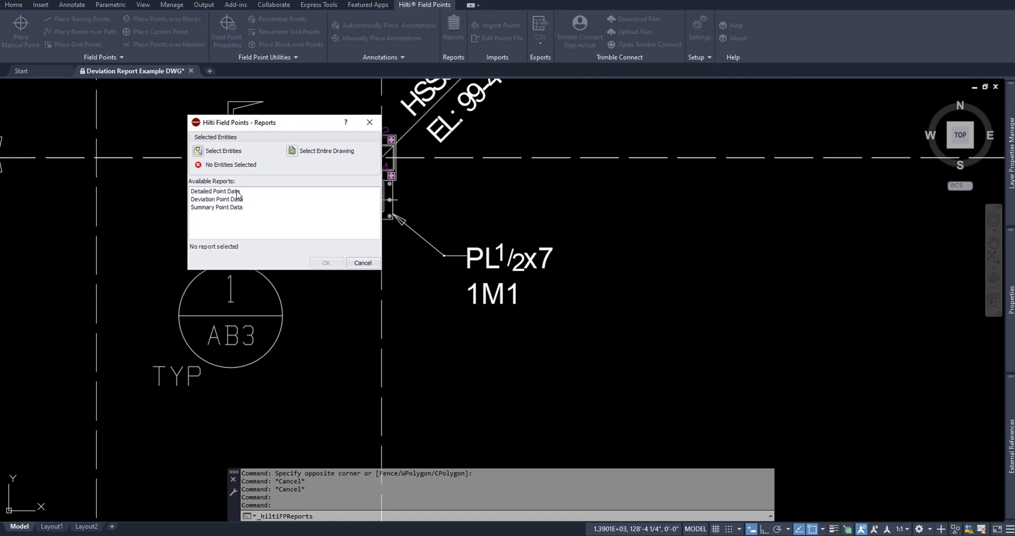
mouse_move(228, 212)
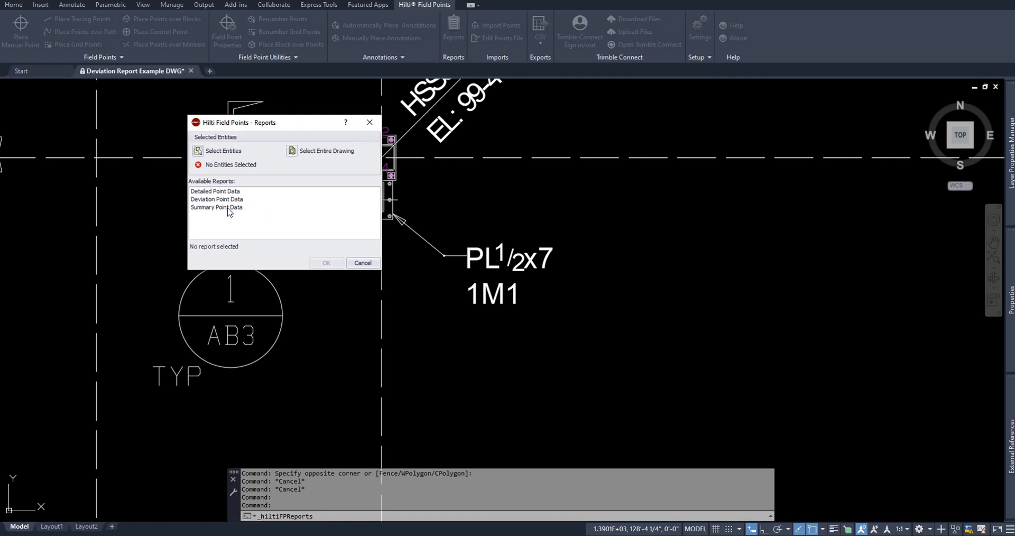
mouse_move(300, 156)
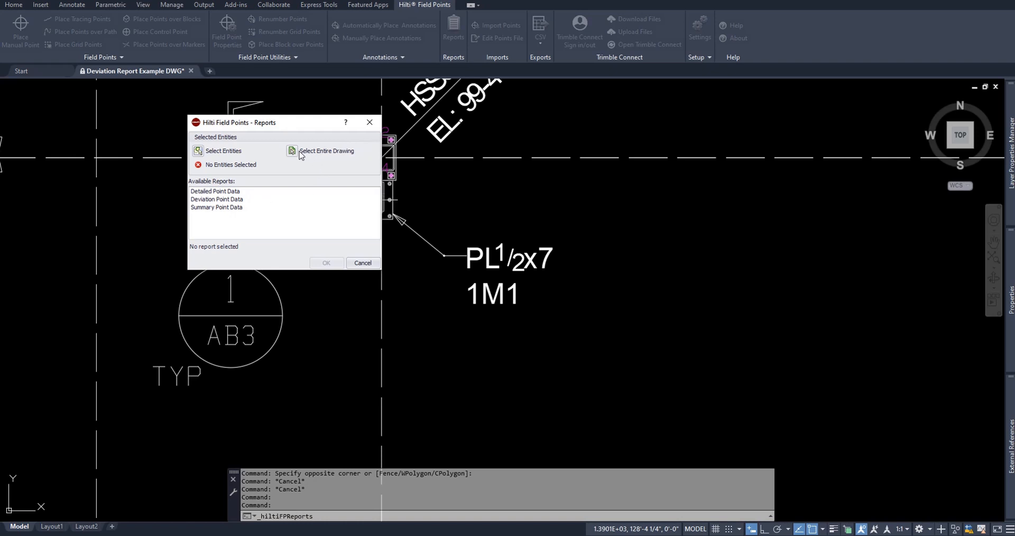
mouse_move(313, 199)
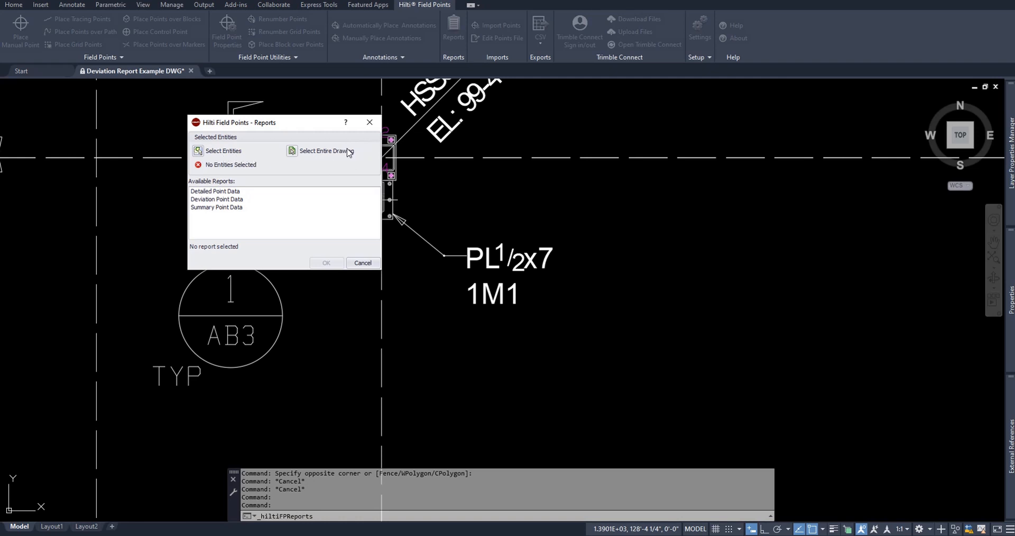
mouse_move(325, 181)
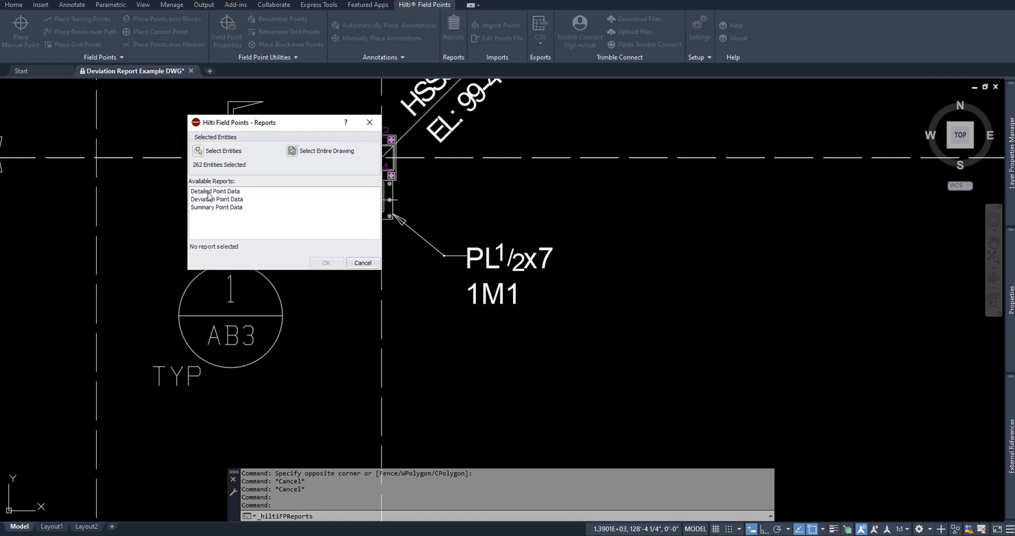
click(215, 192)
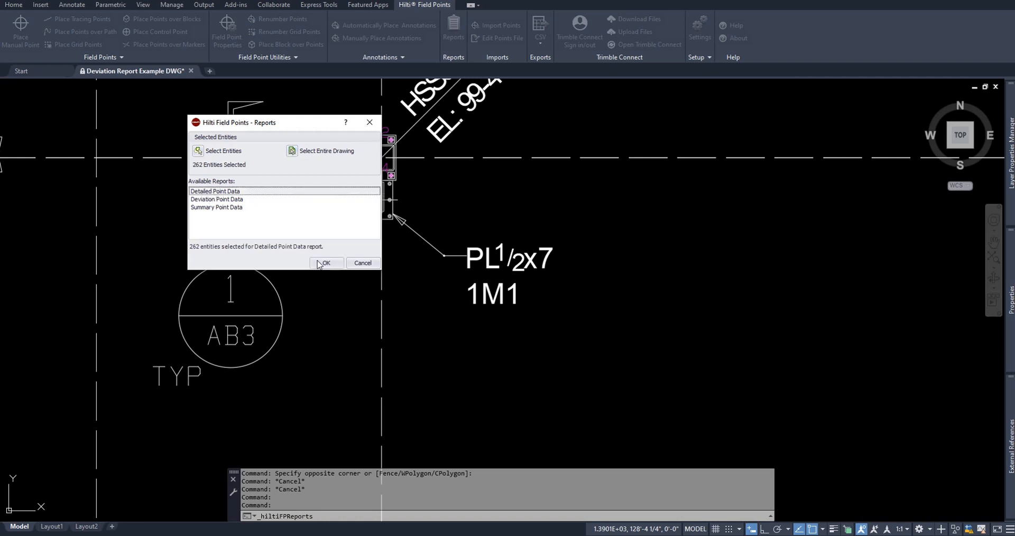
- Generate the 44-page Detailed Point Data report preview for the Deviation Report Example drawing
click(326, 263)
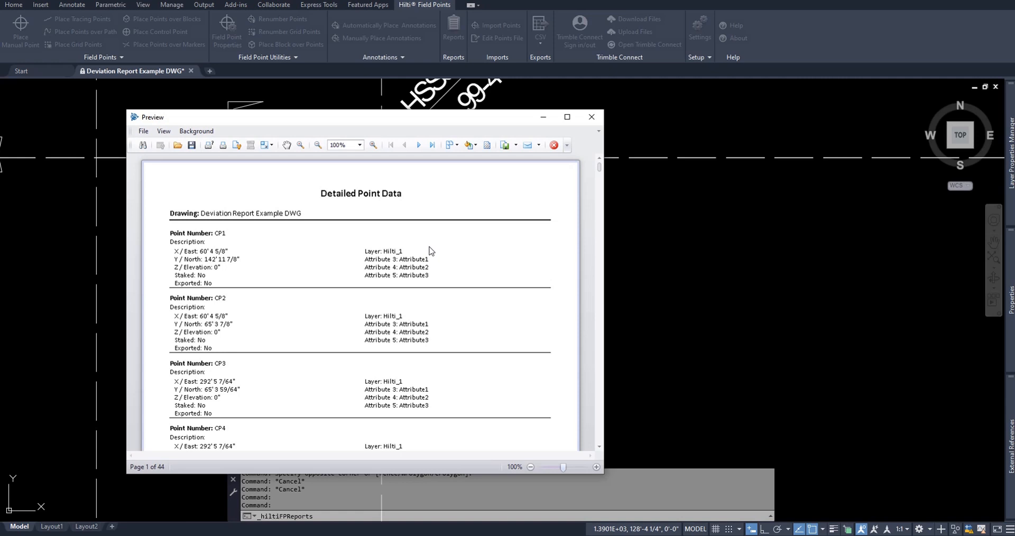
mouse_move(435, 113)
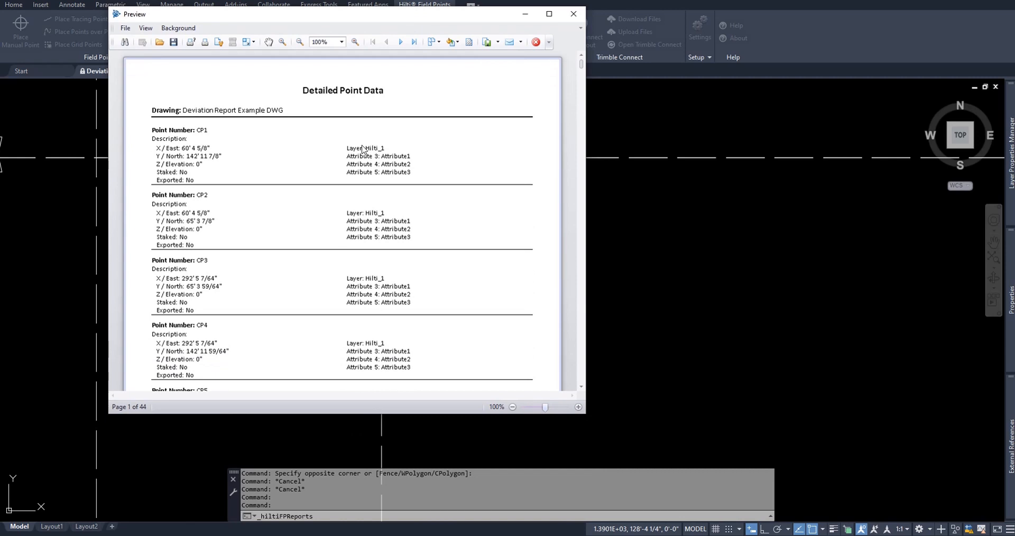
mouse_move(355, 265)
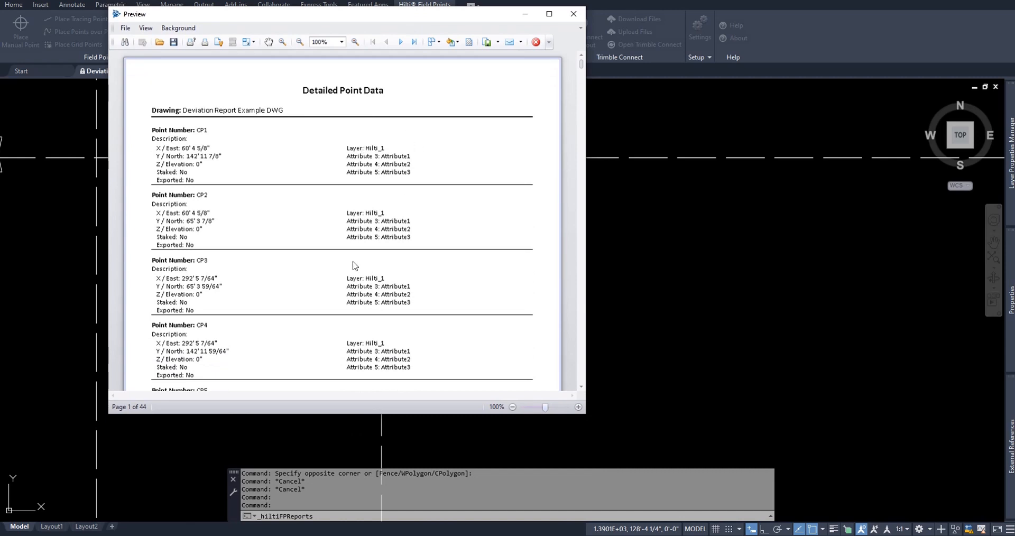
mouse_move(353, 147)
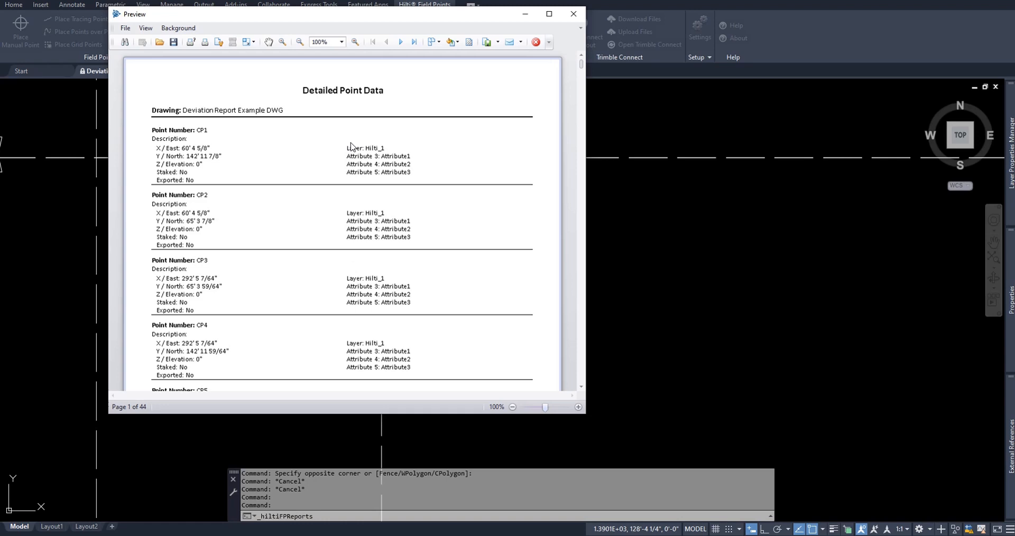
mouse_move(558, 260)
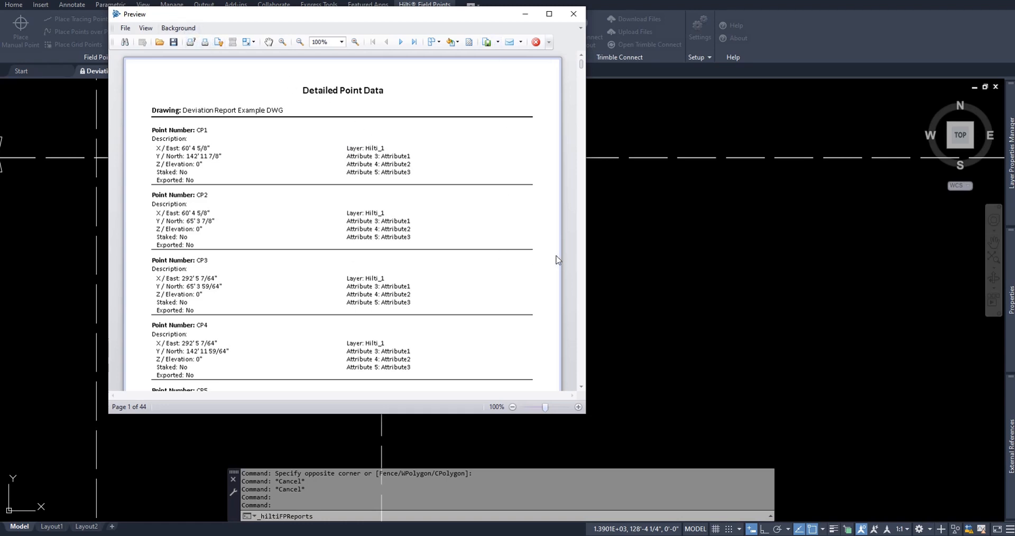
mouse_move(463, 220)
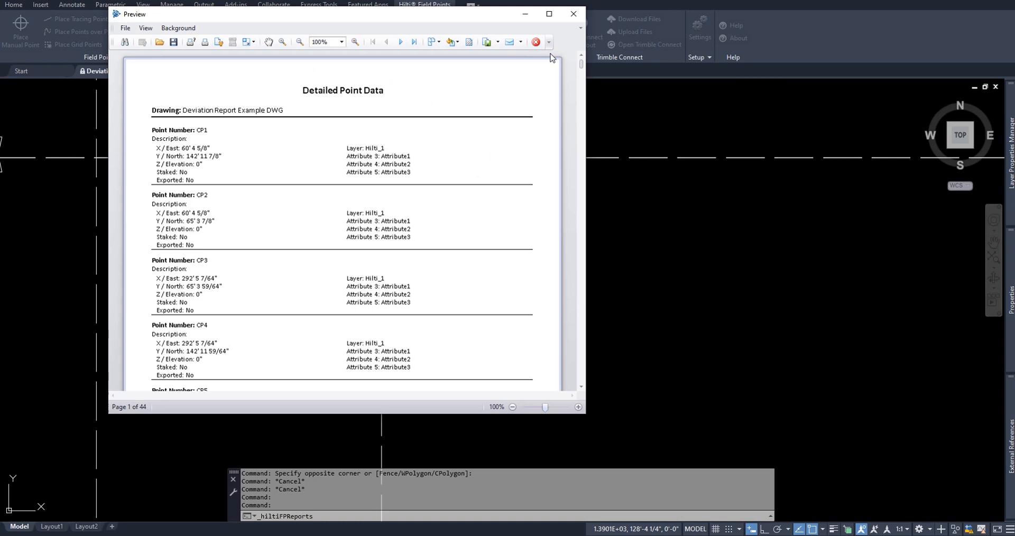
mouse_move(564, 50)
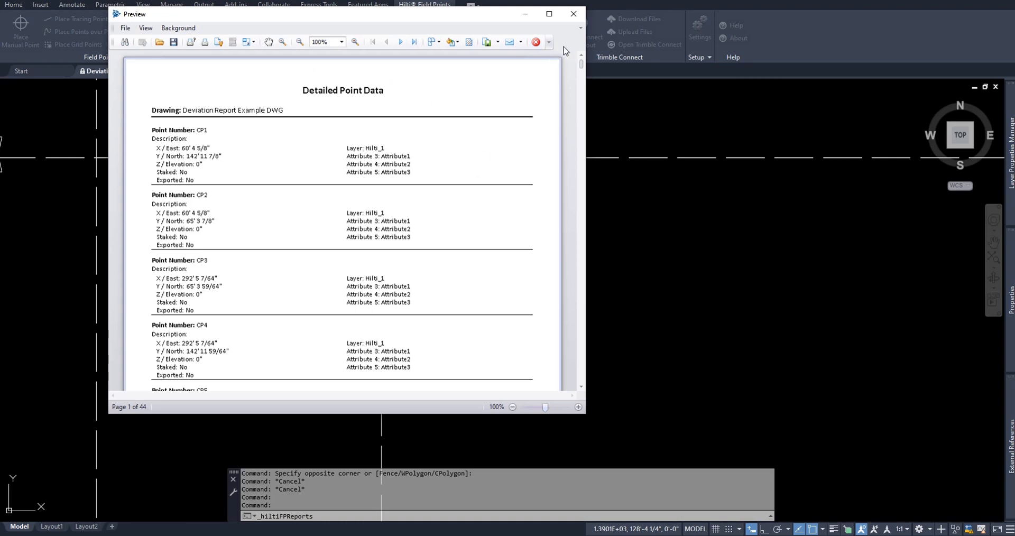
mouse_move(568, 261)
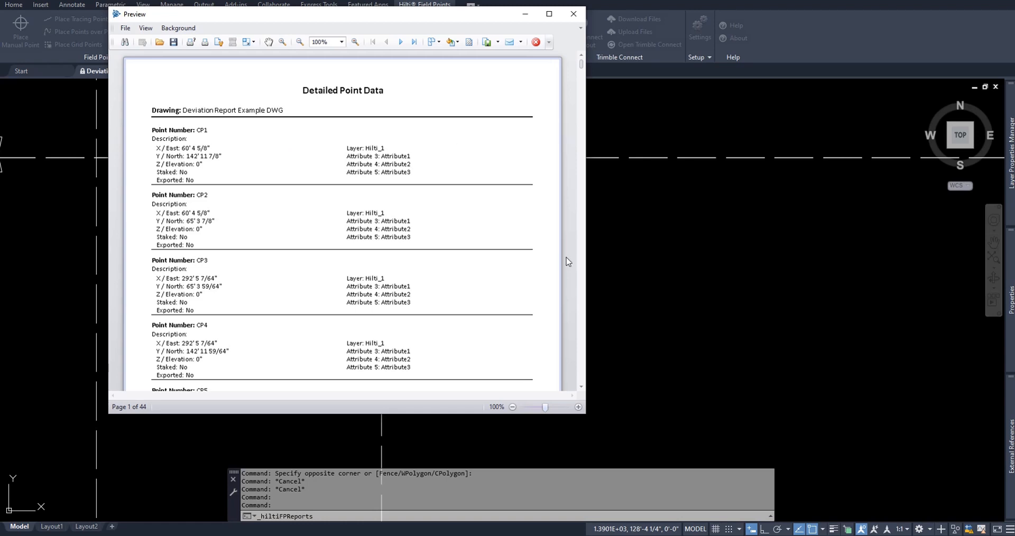
mouse_move(367, 131)
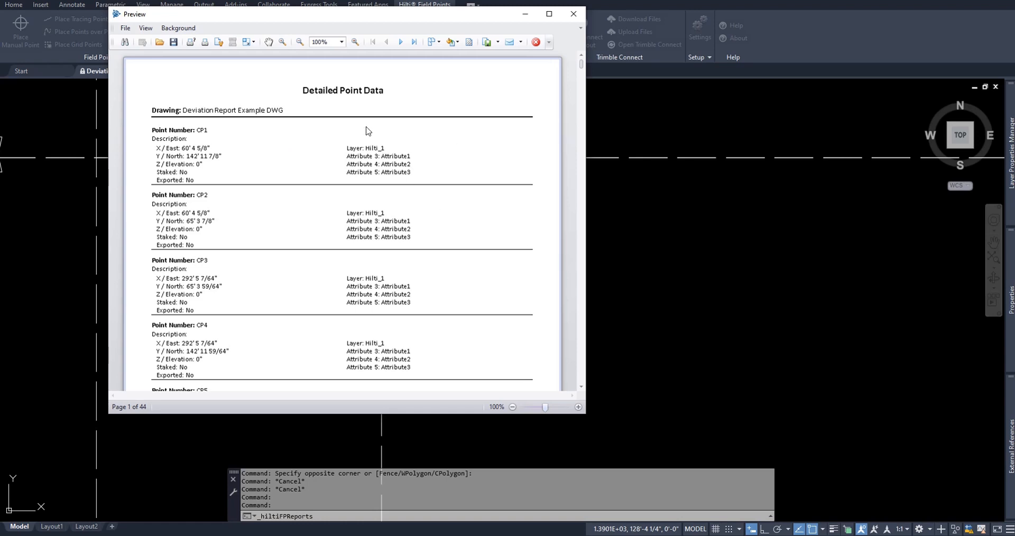
mouse_move(213, 136)
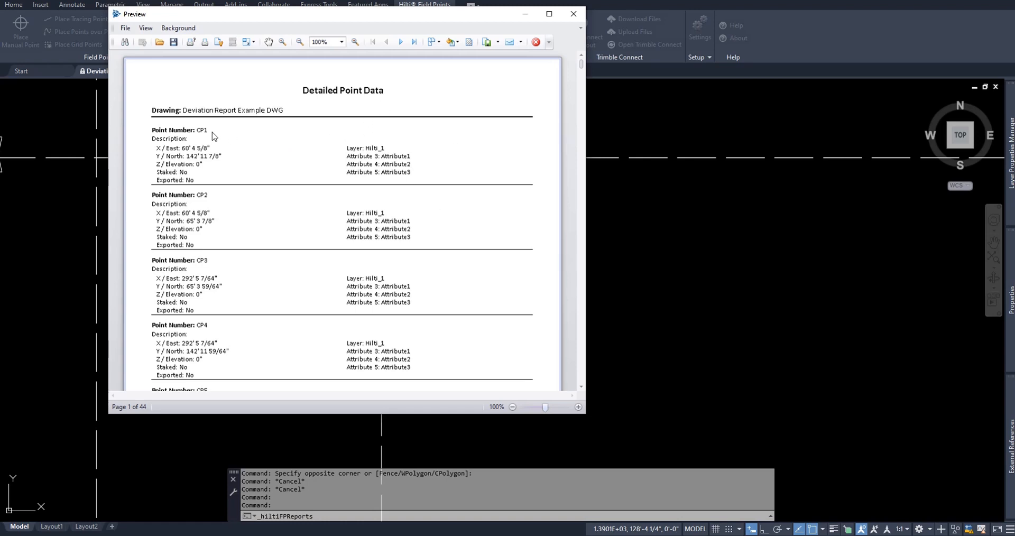
mouse_move(221, 171)
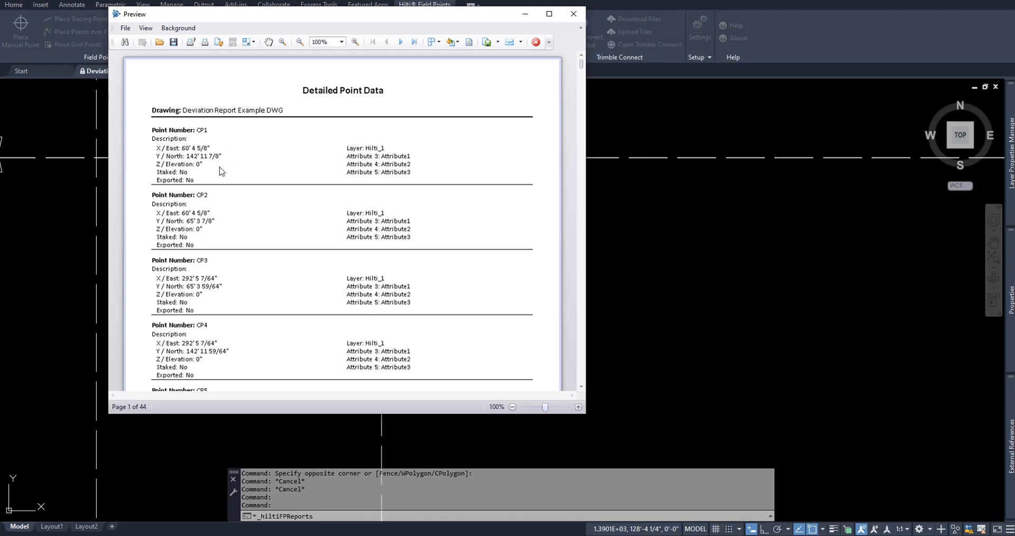
mouse_move(203, 186)
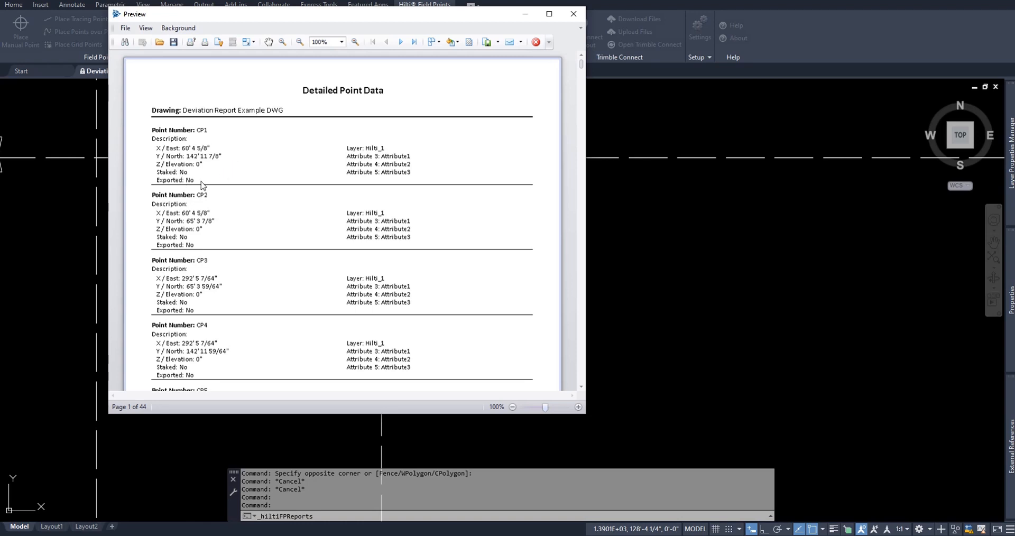
mouse_move(412, 156)
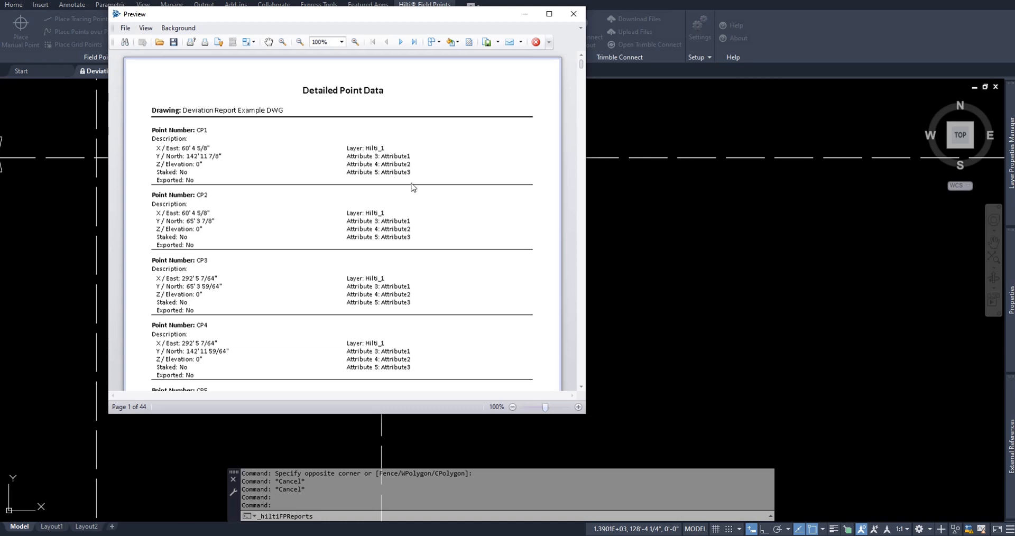
mouse_move(197, 201)
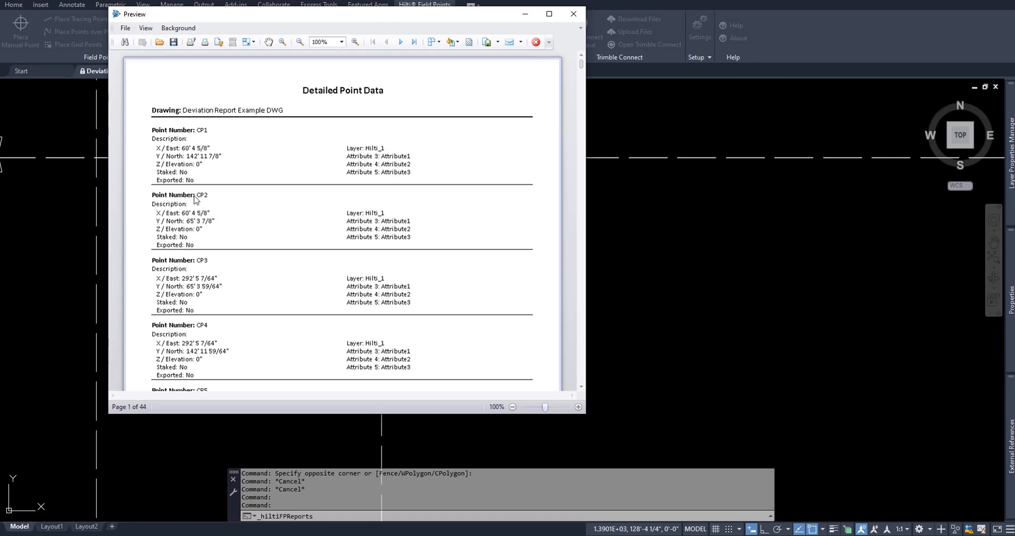
mouse_move(205, 185)
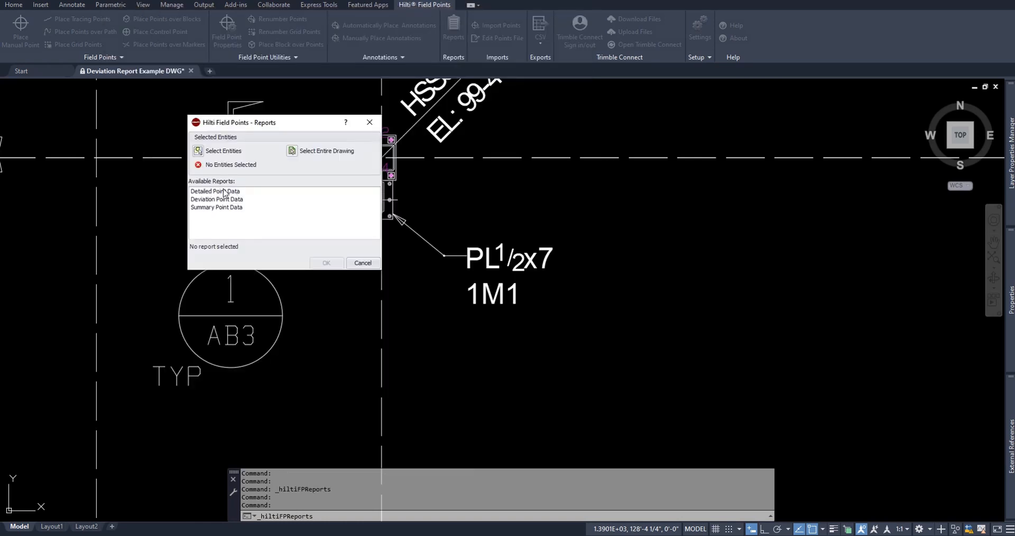
mouse_move(215, 210)
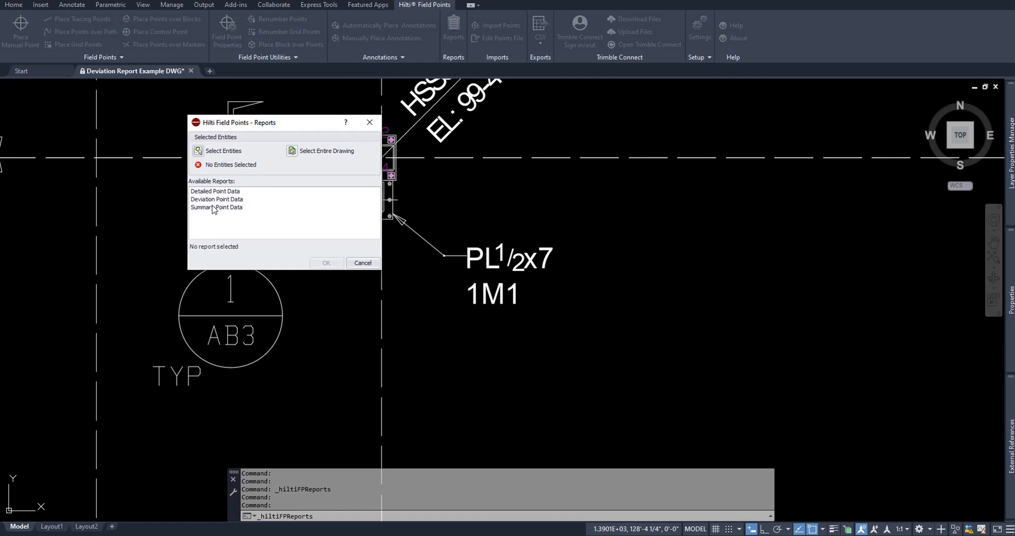
- Choose the Summary Point Data report for the drawing's field points
click(216, 207)
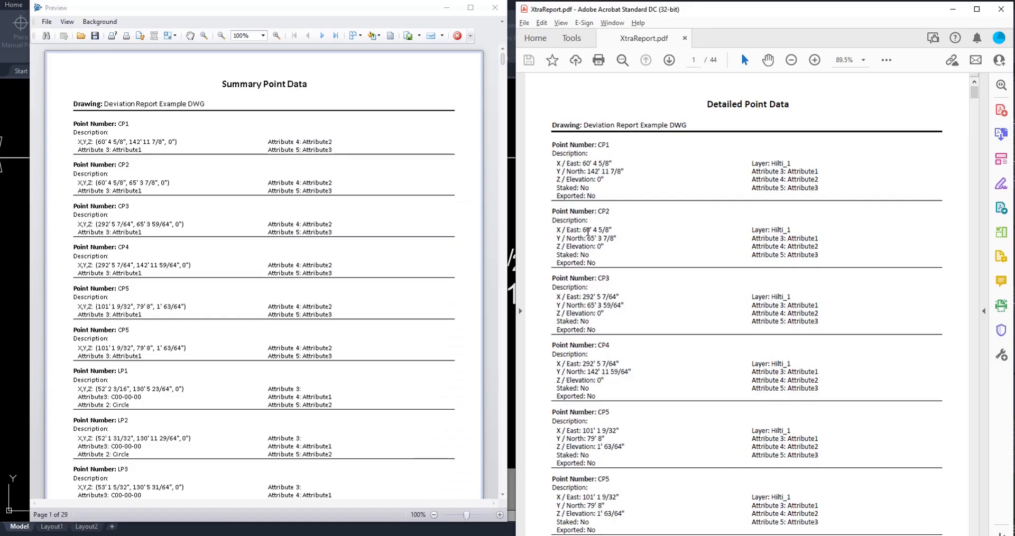
mouse_move(843, 112)
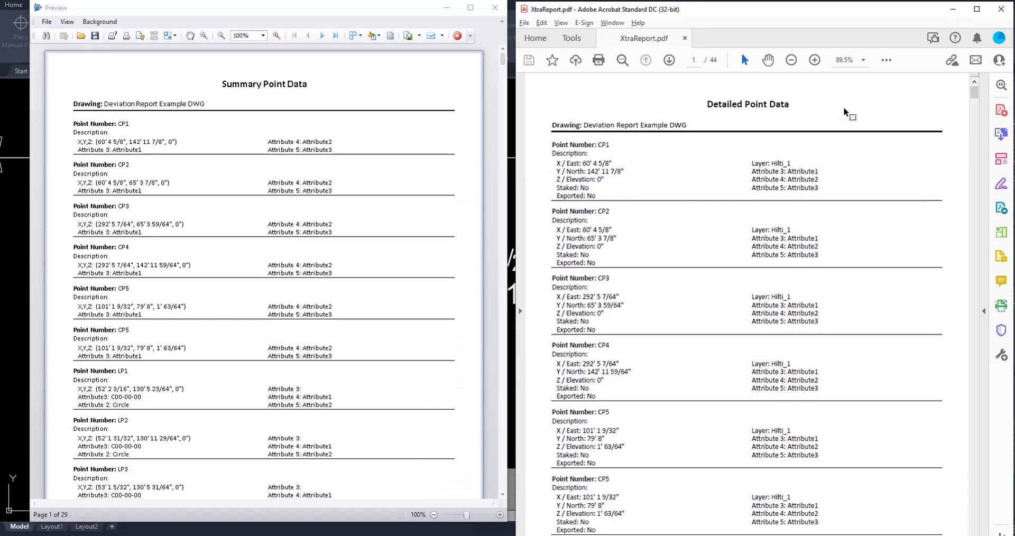
mouse_move(341, 117)
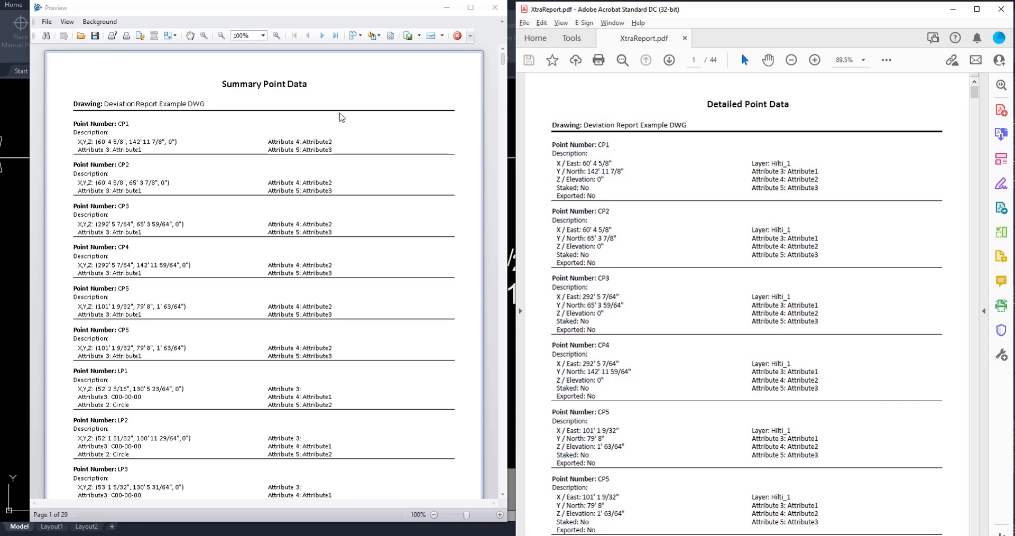
mouse_move(374, 303)
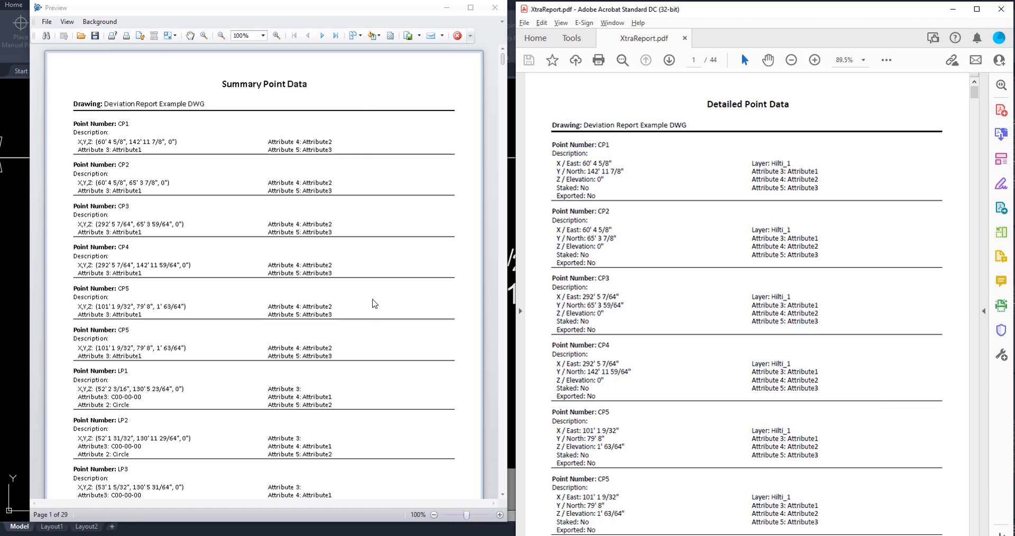
mouse_move(274, 109)
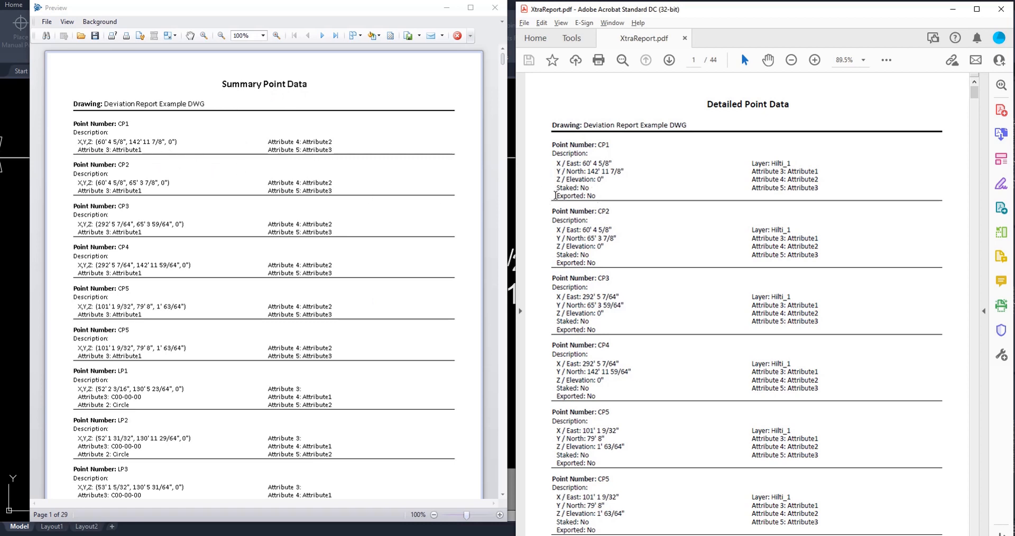
mouse_move(614, 204)
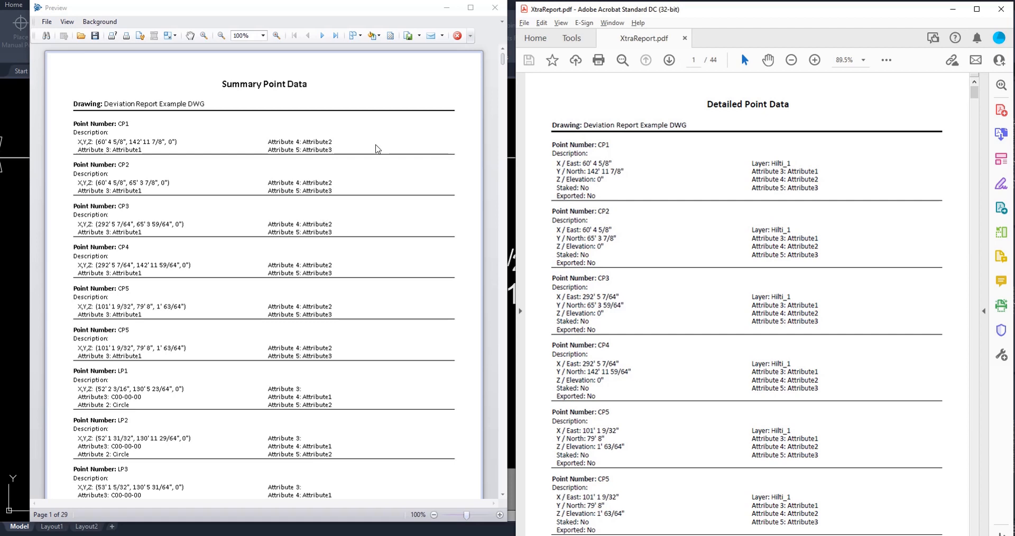
mouse_move(350, 77)
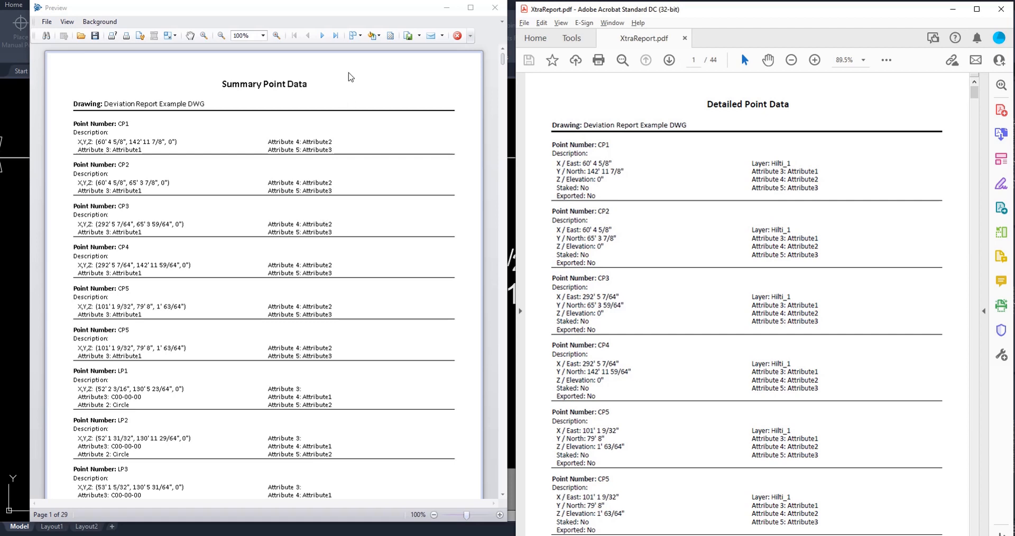
mouse_move(363, 374)
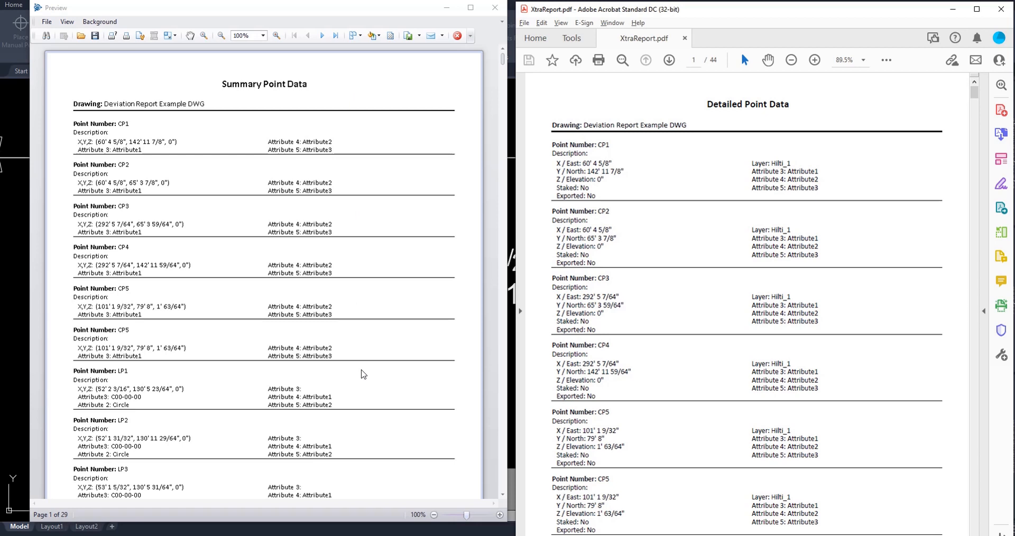
mouse_move(683, 262)
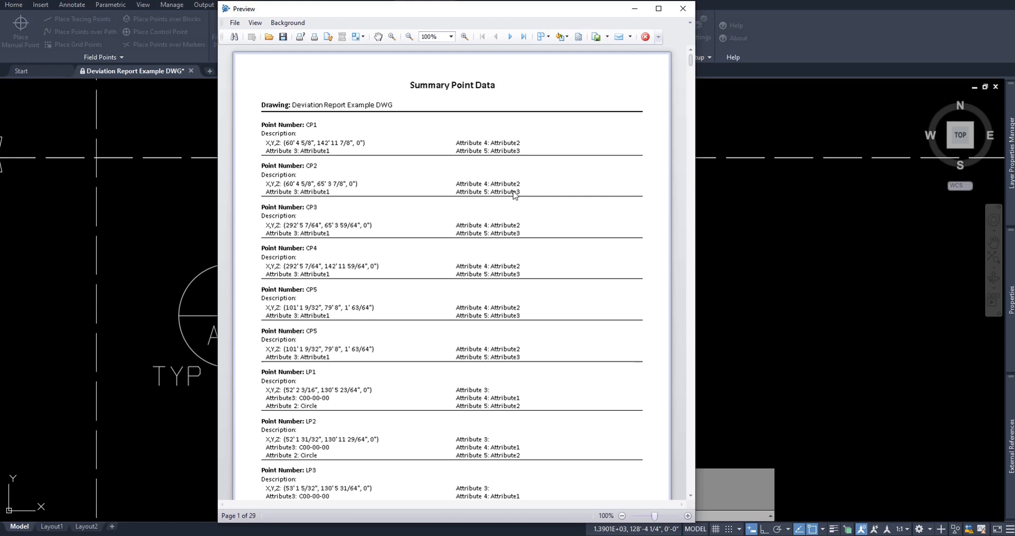
mouse_move(512, 171)
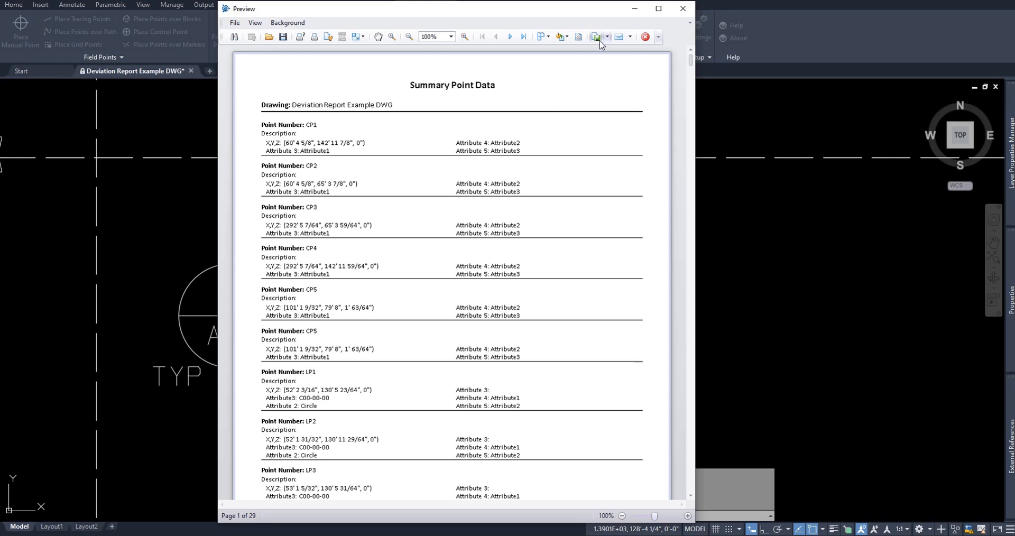
click(606, 37)
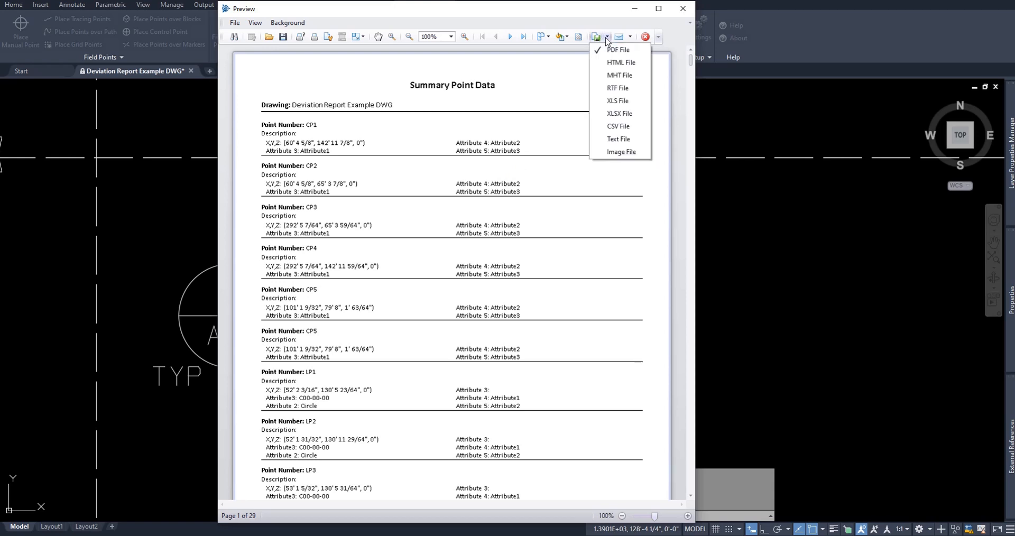
mouse_move(629, 63)
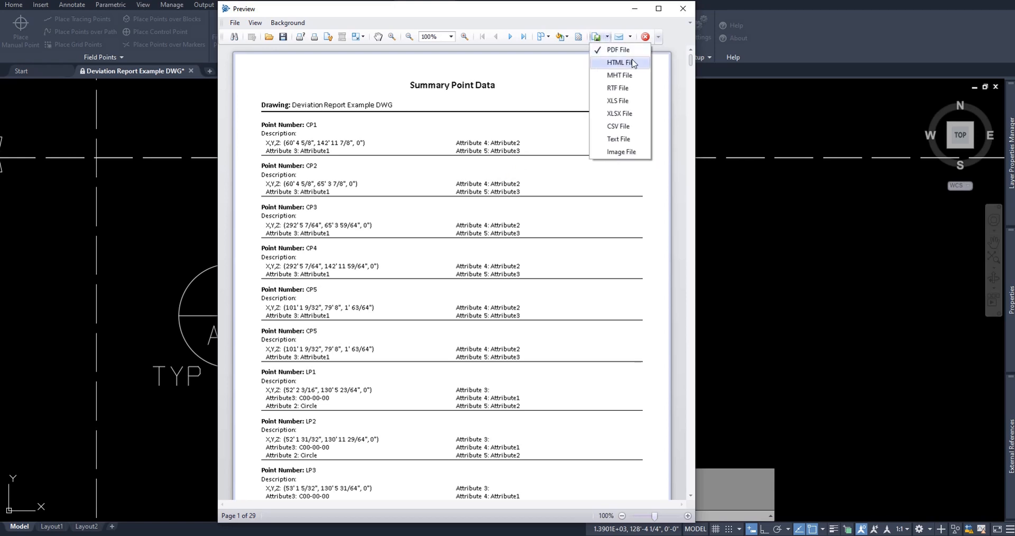
mouse_move(632, 139)
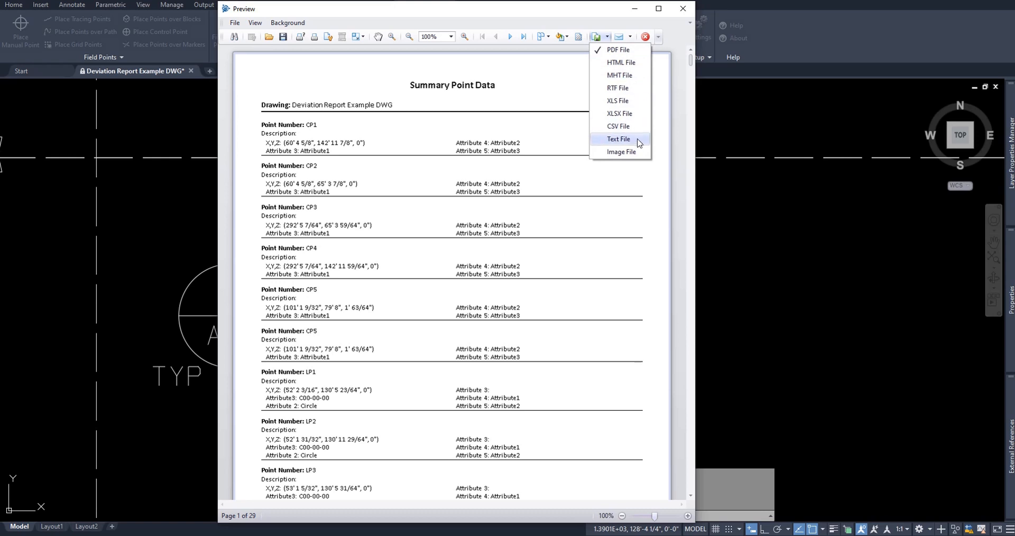
click(629, 37)
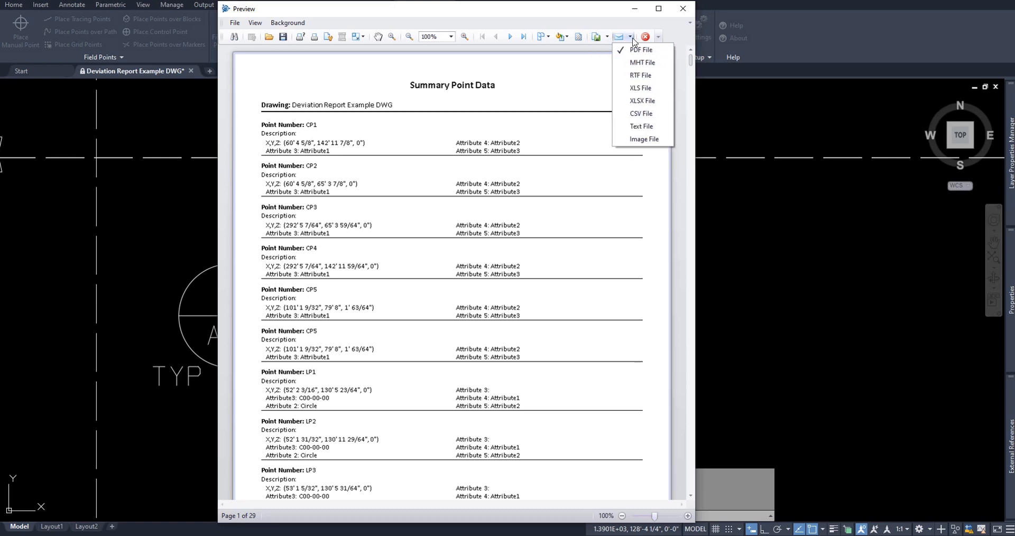
click(631, 37)
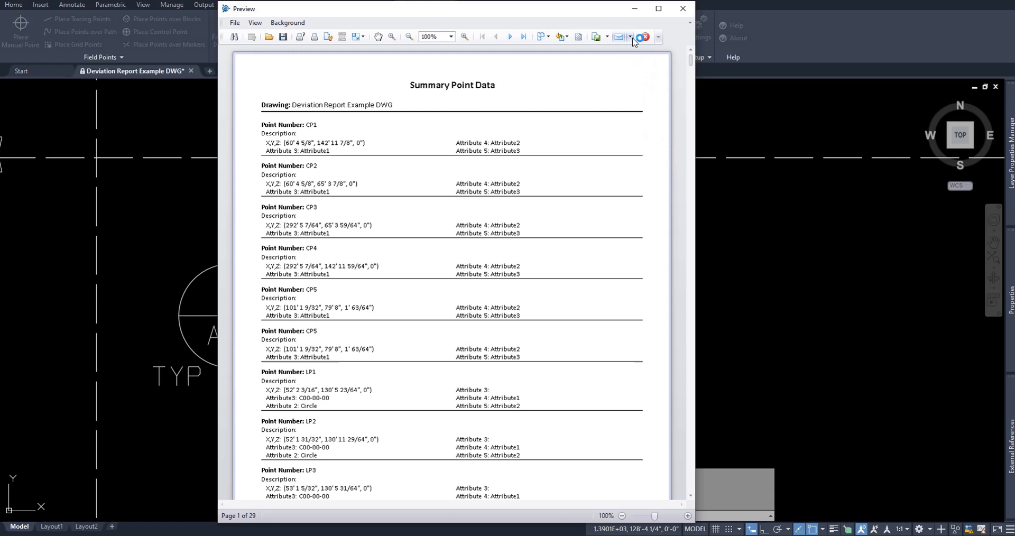
click(630, 37)
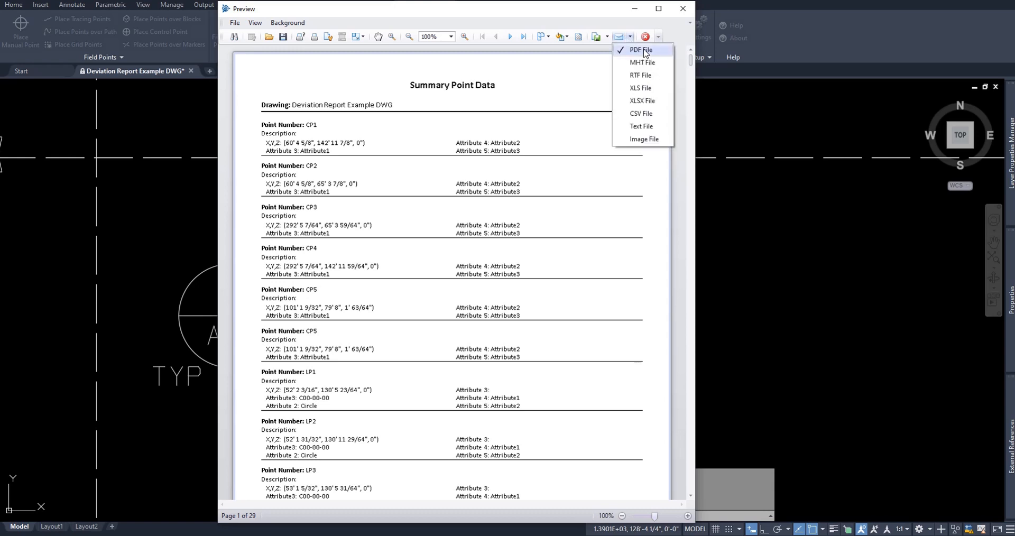
click(638, 49)
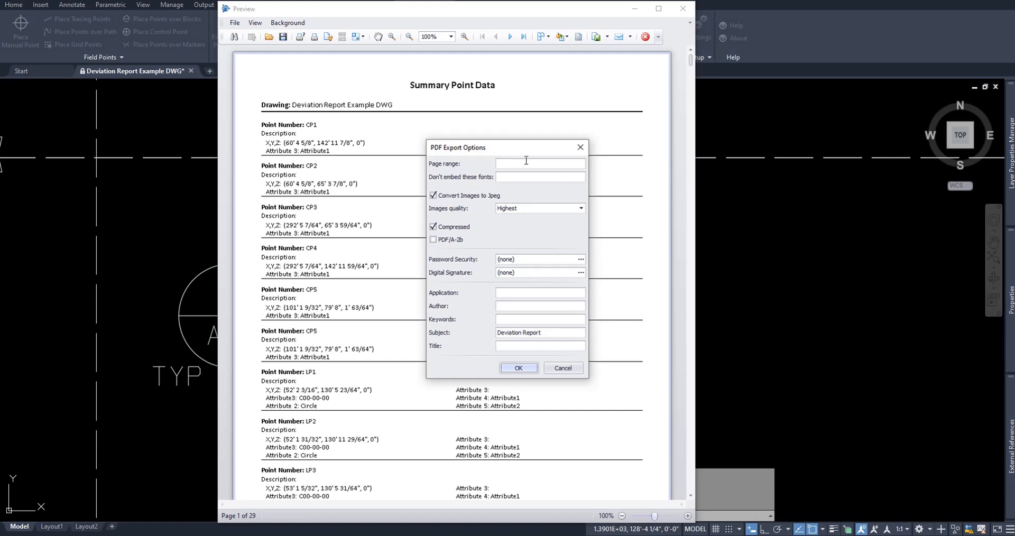
mouse_move(519, 153)
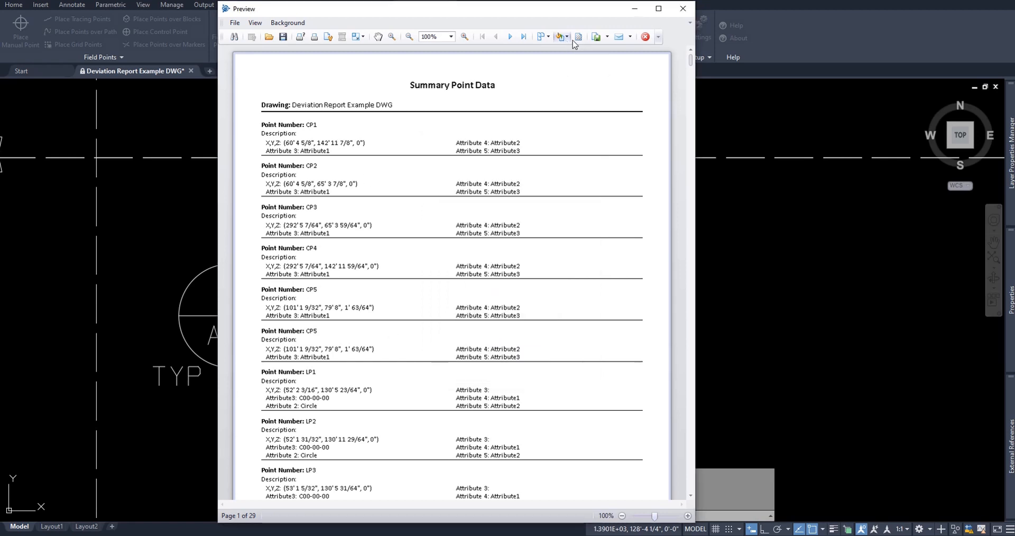
- Apply a pale yellow page background from the System colour list to the report preview
click(567, 37)
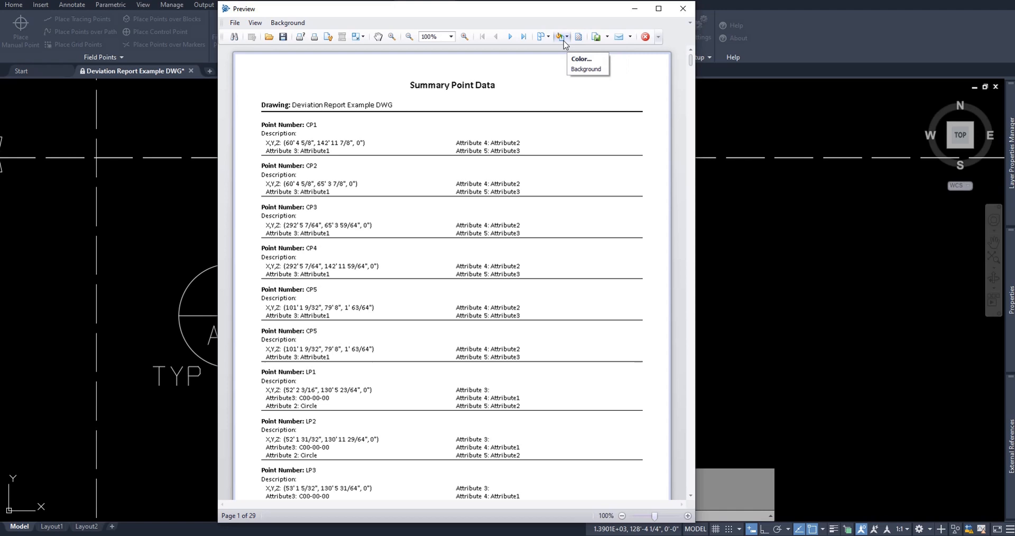
click(578, 36)
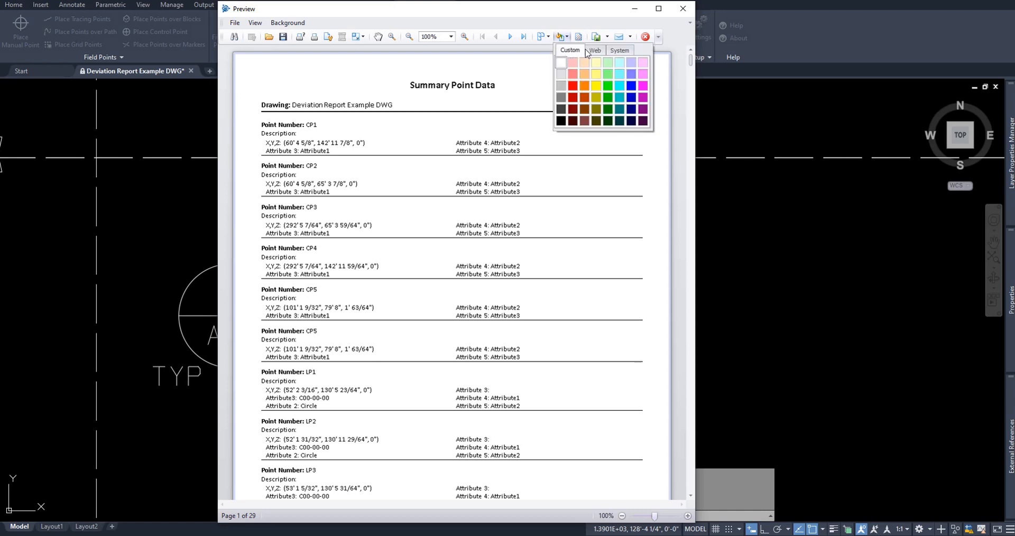
click(620, 50)
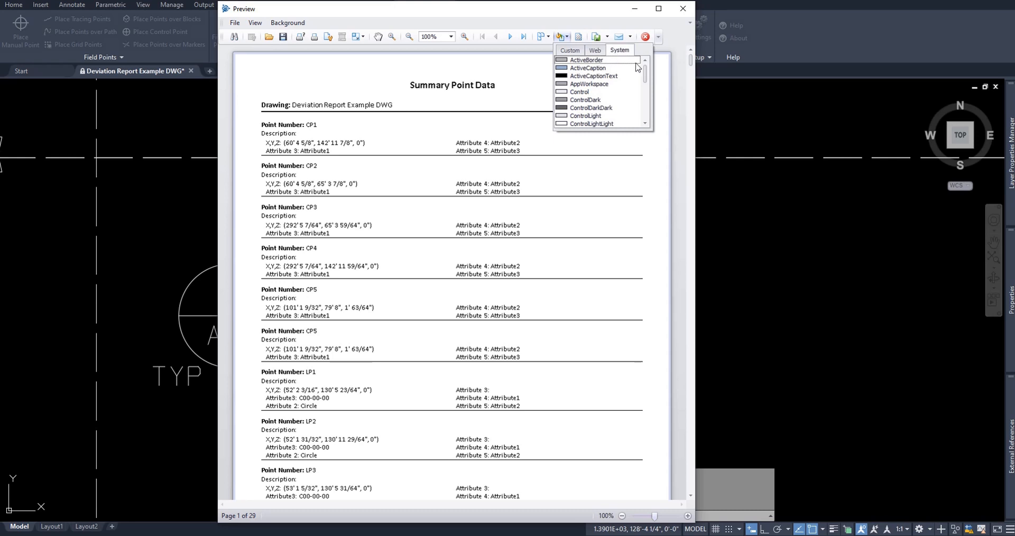
click(577, 36)
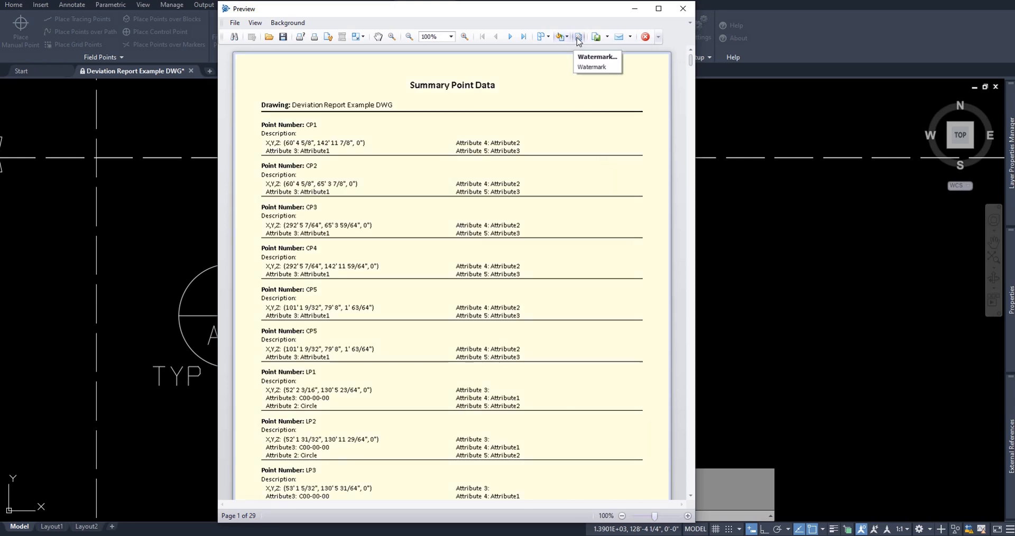
- Set a TOP SECRET text watermark on the report pages
click(596, 57)
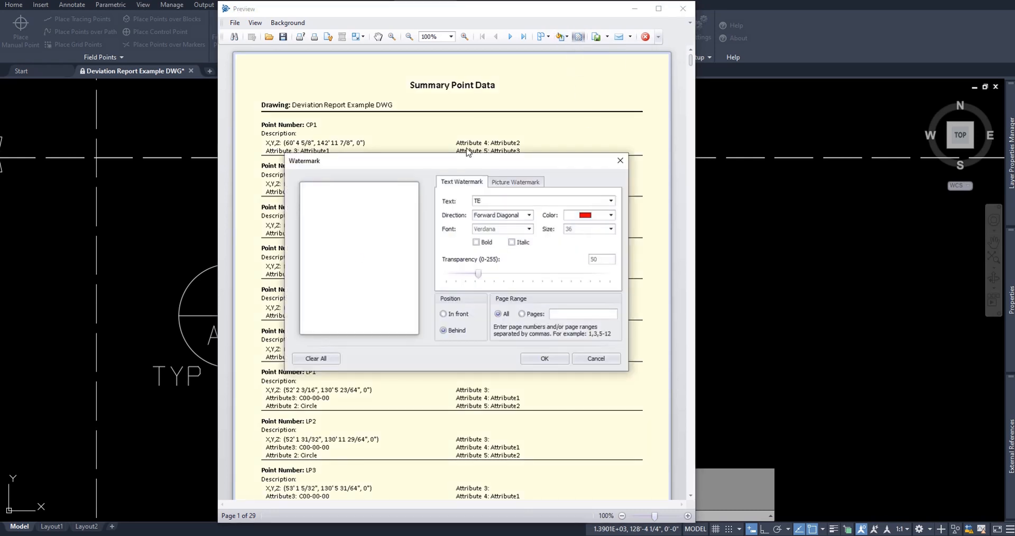
text(X)
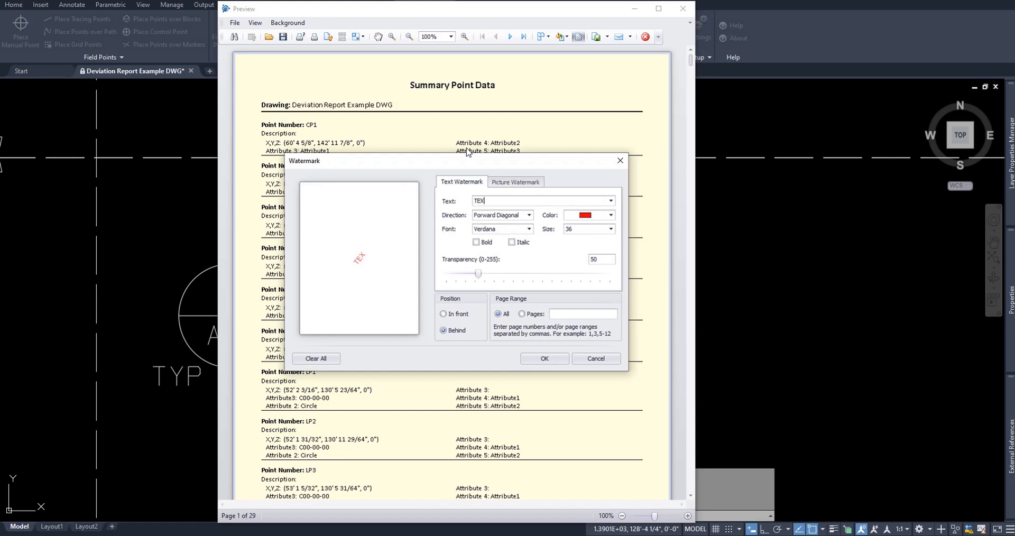
text(TOP SECRET)
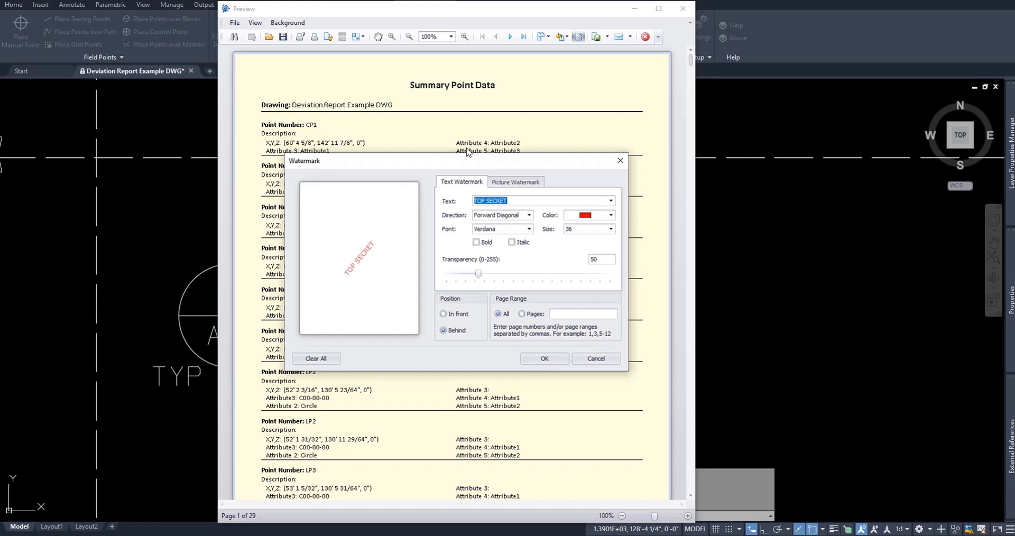
click(609, 201)
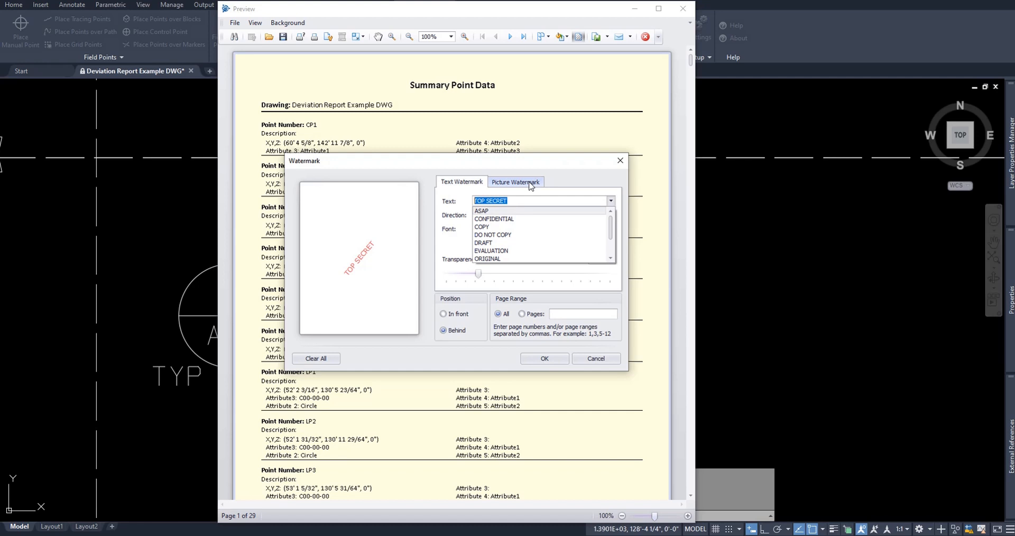
- Add a vertically centred job-site photo as a picture watermark with transparency 144
click(516, 181)
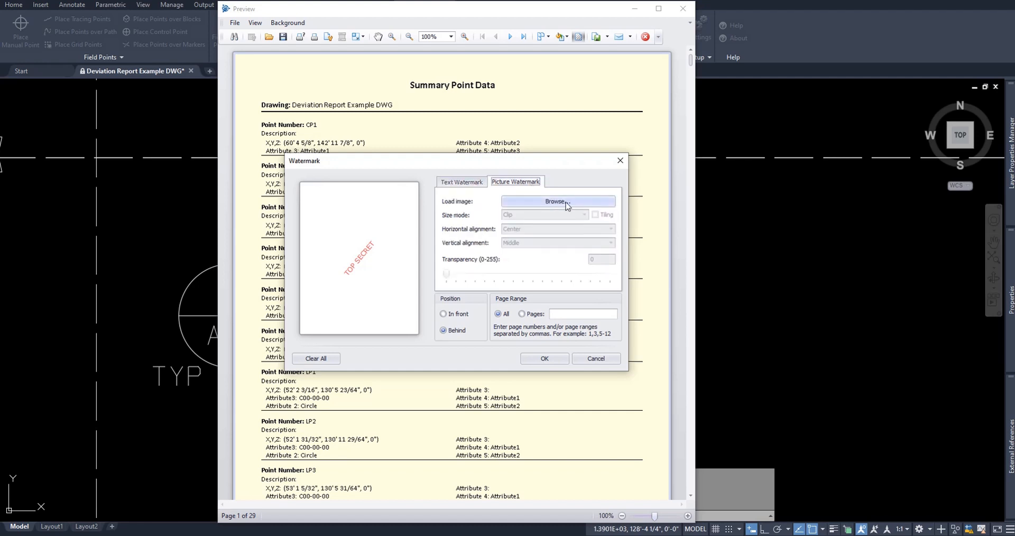
click(558, 202)
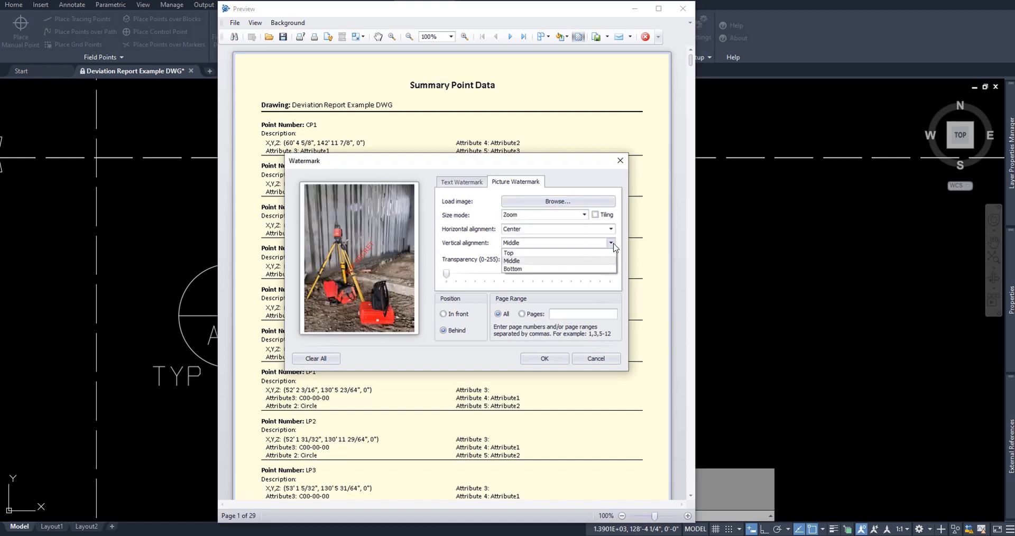
click(512, 261)
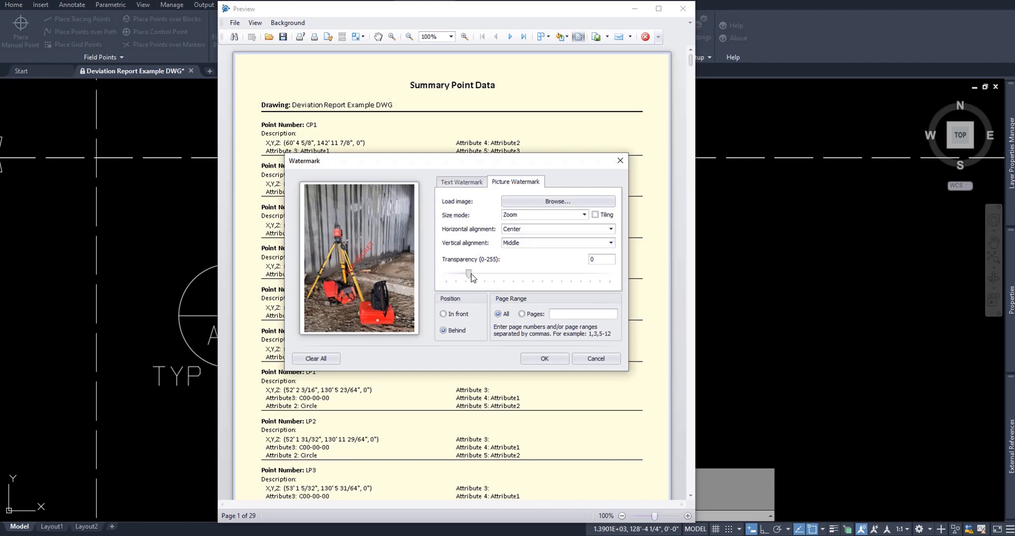
drag(468, 273, 537, 272)
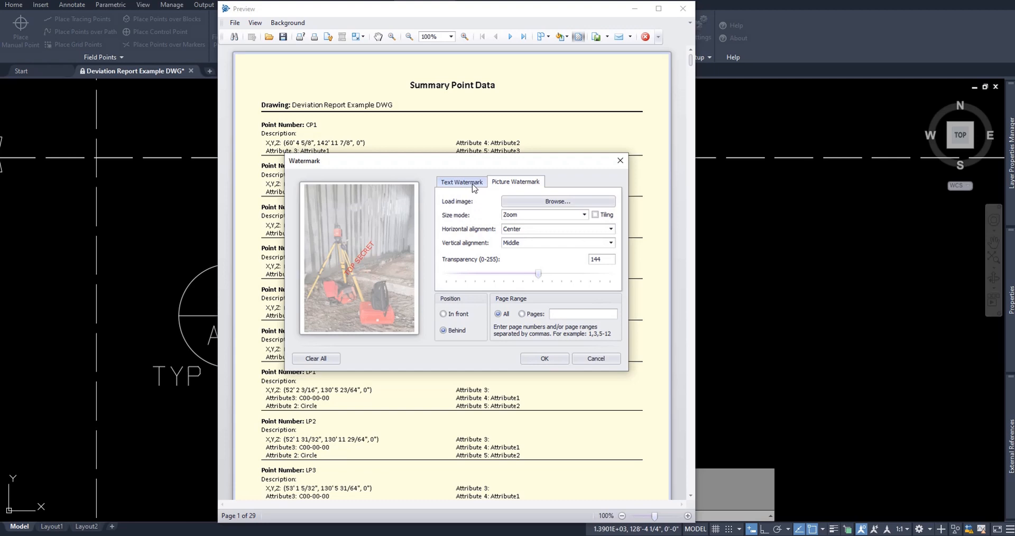
click(460, 182)
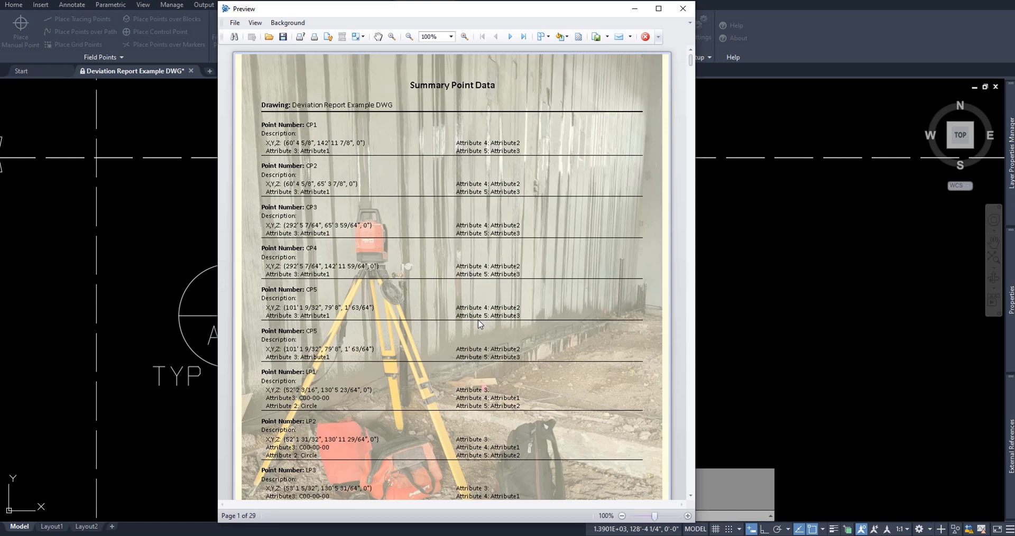
mouse_move(511, 37)
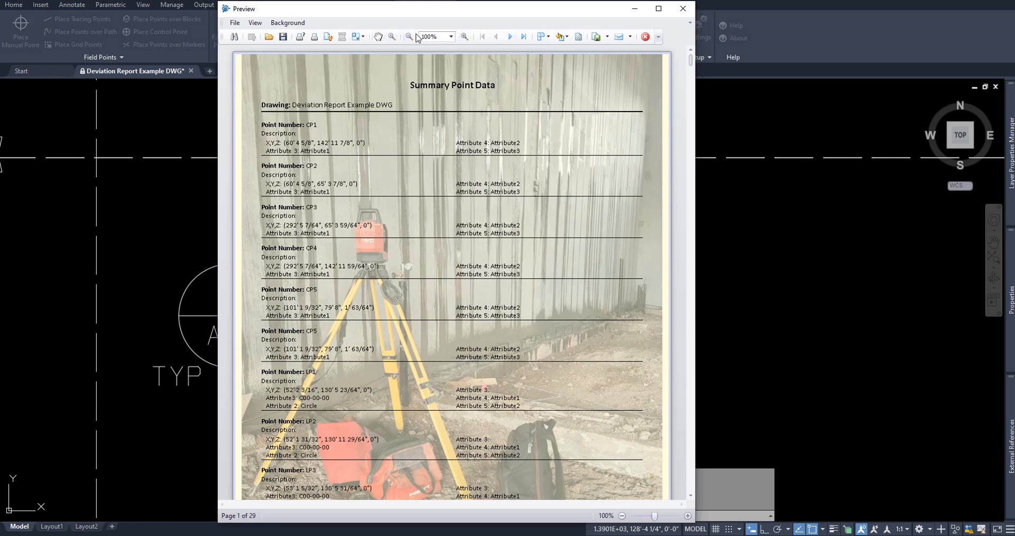
mouse_move(378, 37)
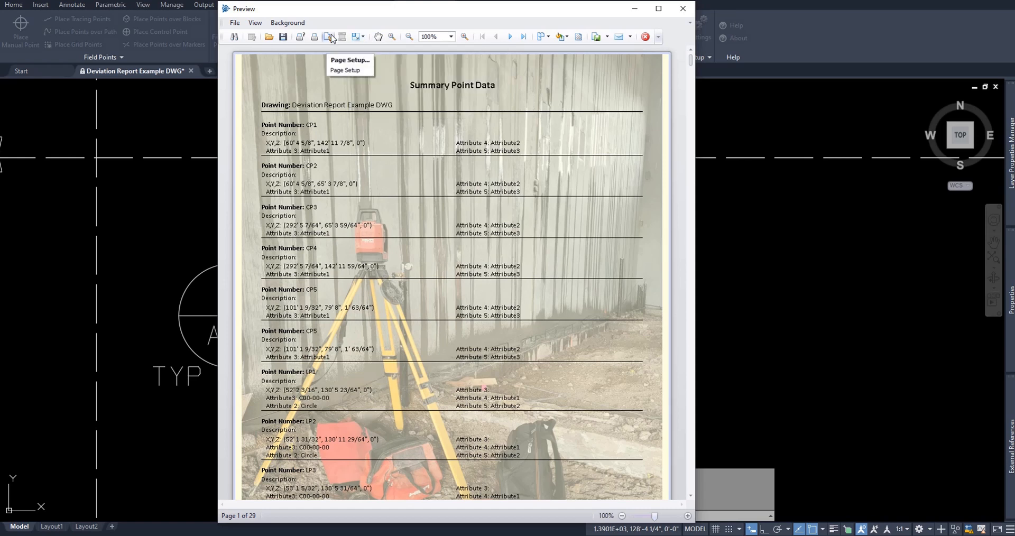
mouse_move(329, 37)
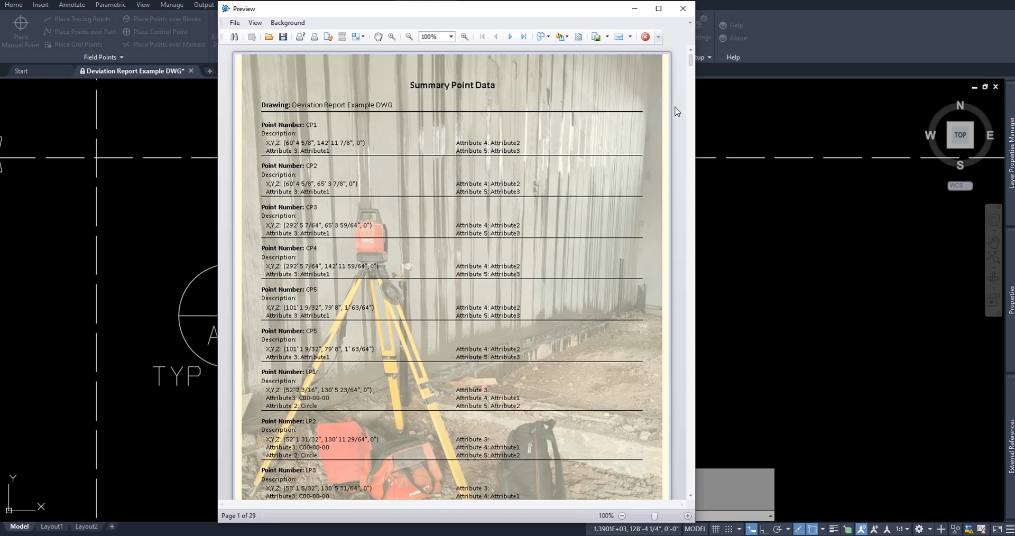
mouse_move(680, 115)
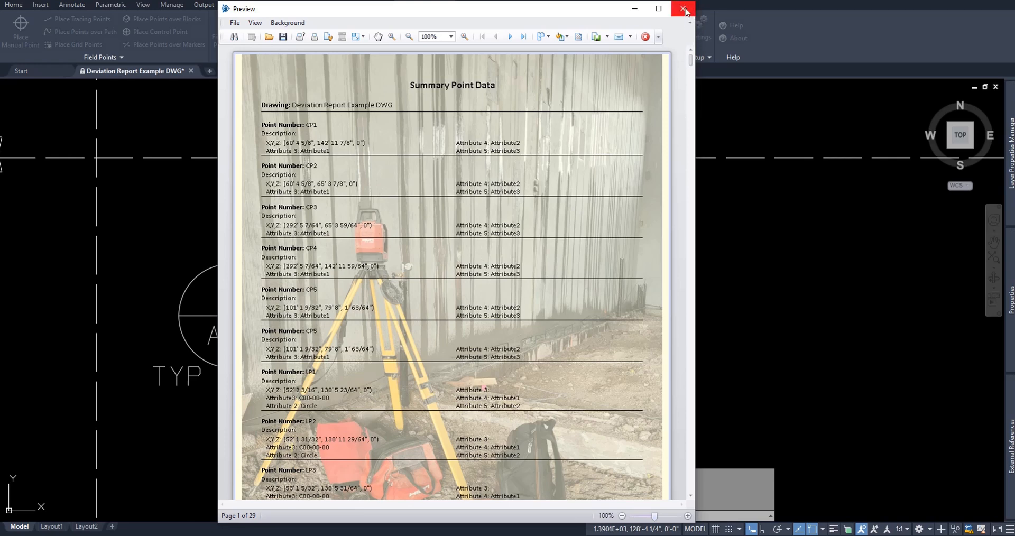
- Close the report preview and list the field point export formats (HPL 3.0, CSV, TXT)
click(684, 9)
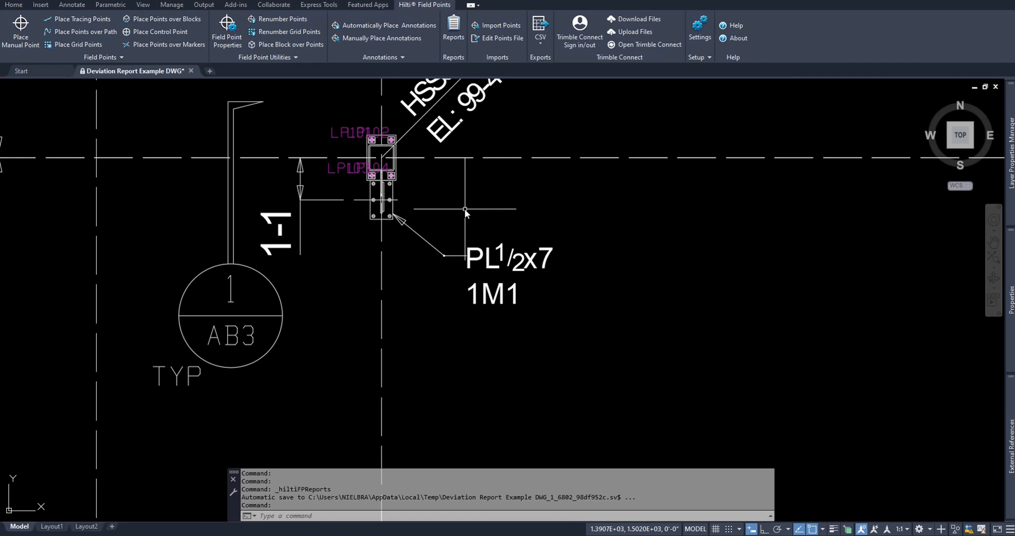
click(539, 26)
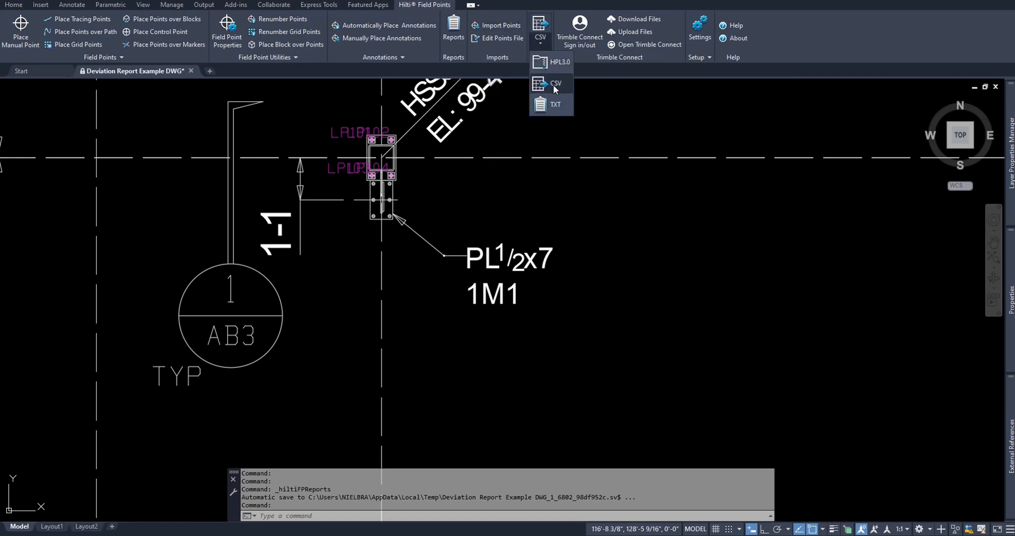
mouse_move(557, 90)
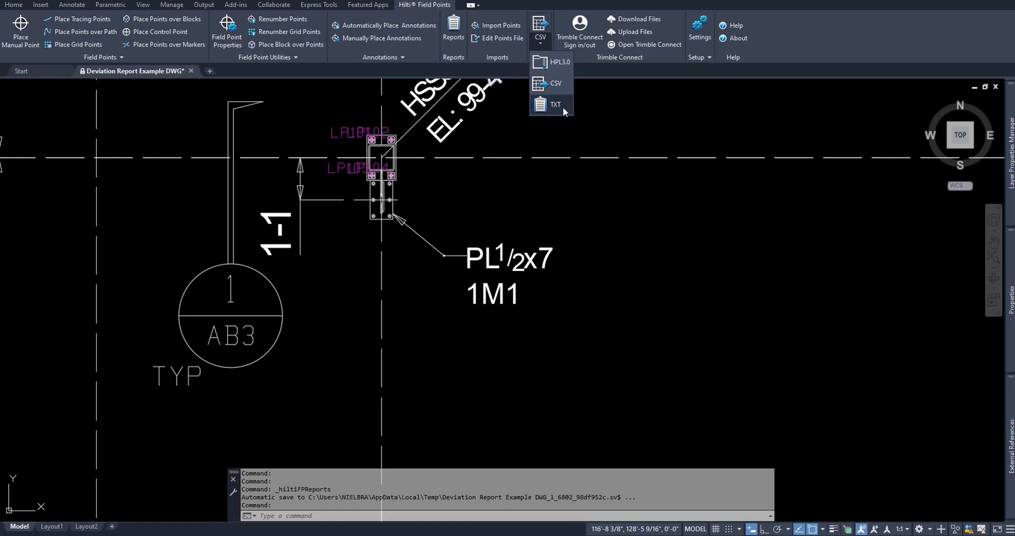
mouse_move(565, 112)
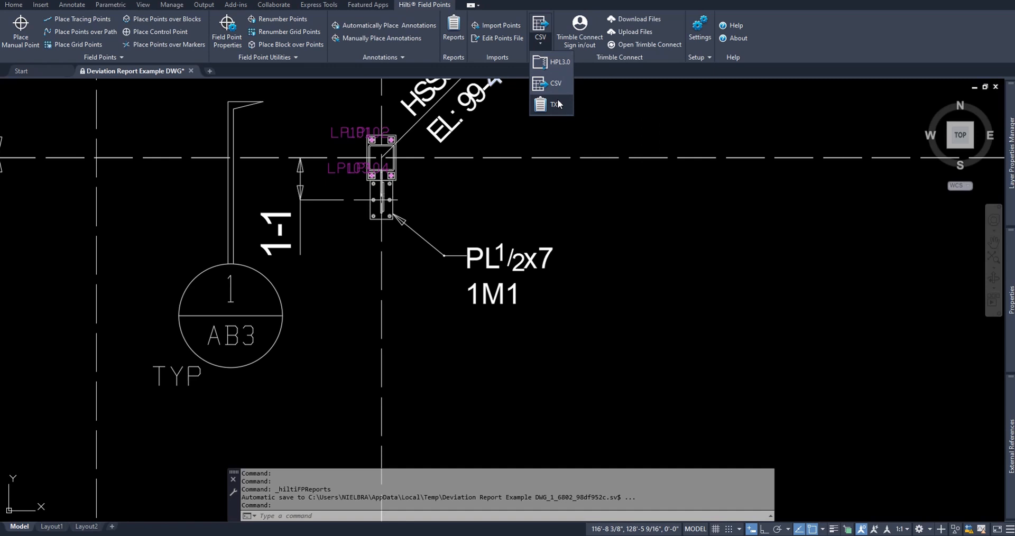
mouse_move(562, 84)
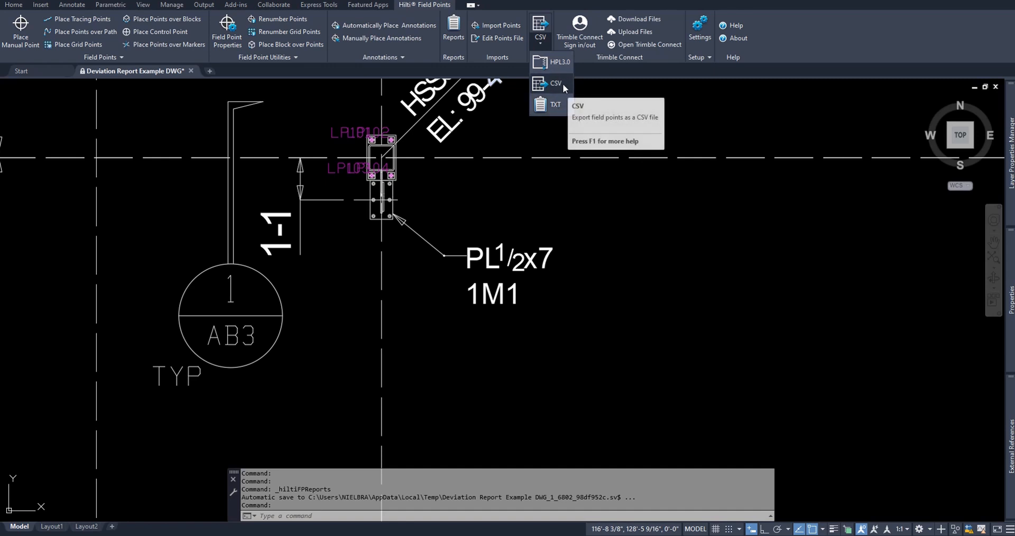
- Bring up the Export to CSV dialog for the anchor bolt plan's field points
click(553, 83)
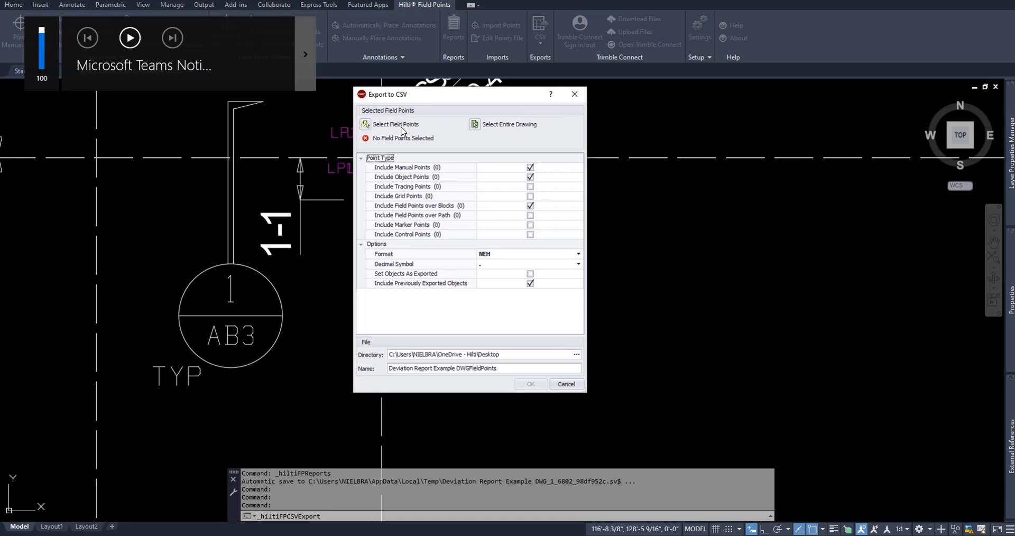
mouse_move(515, 136)
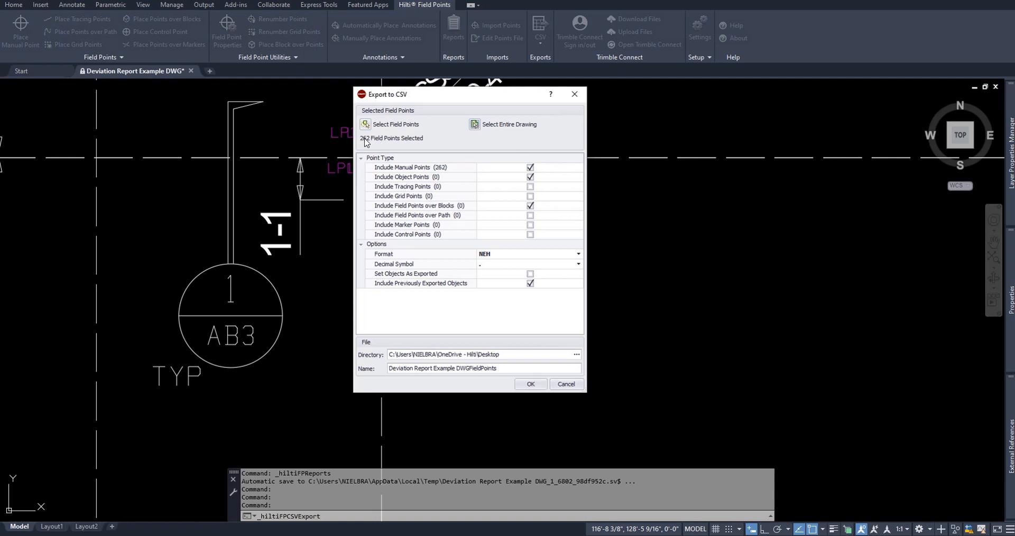
mouse_move(404, 148)
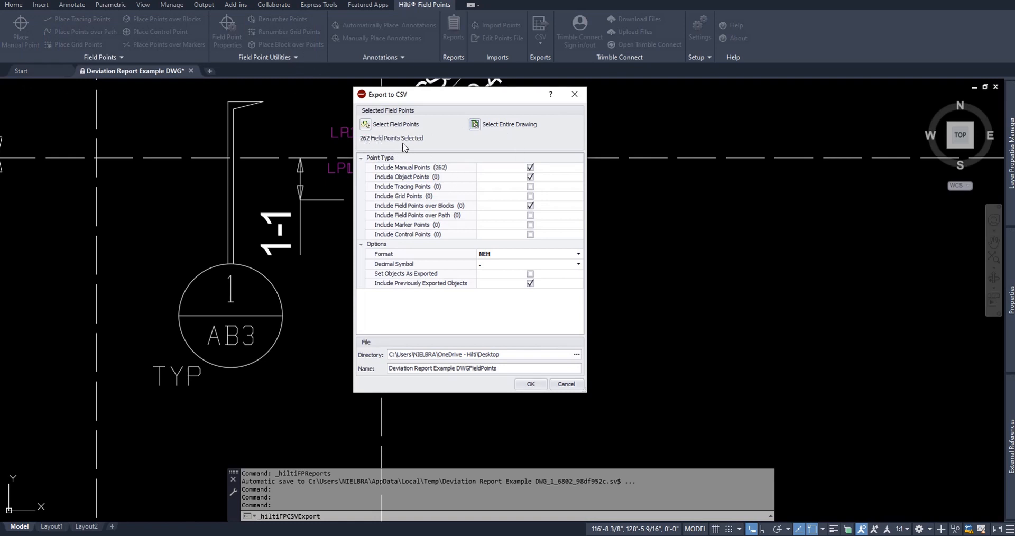
mouse_move(454, 224)
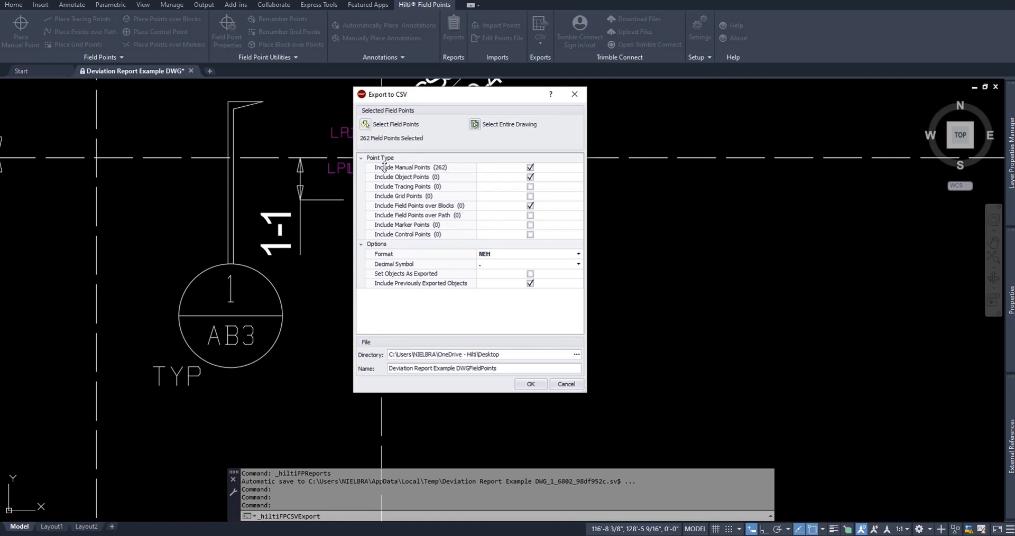
mouse_move(38, 31)
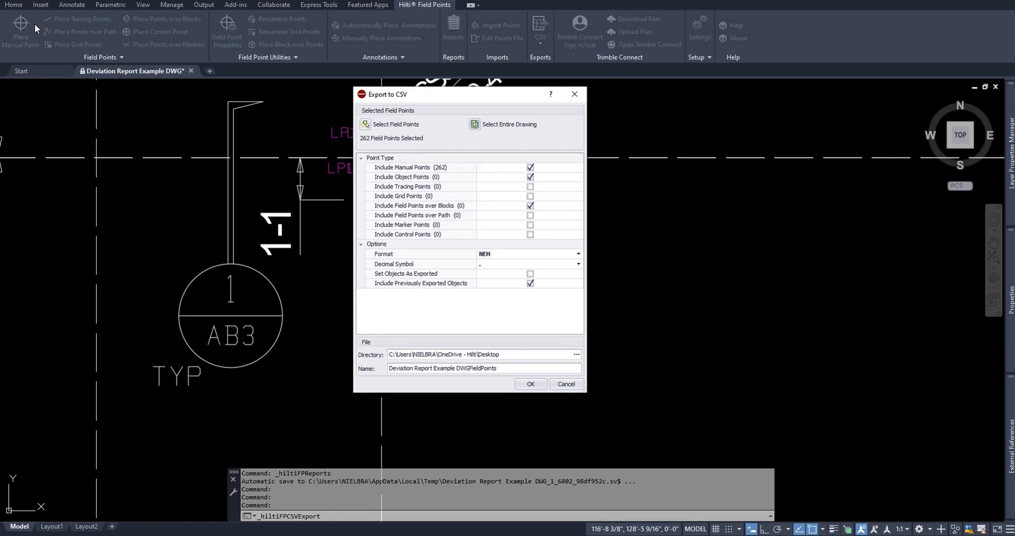
mouse_move(16, 40)
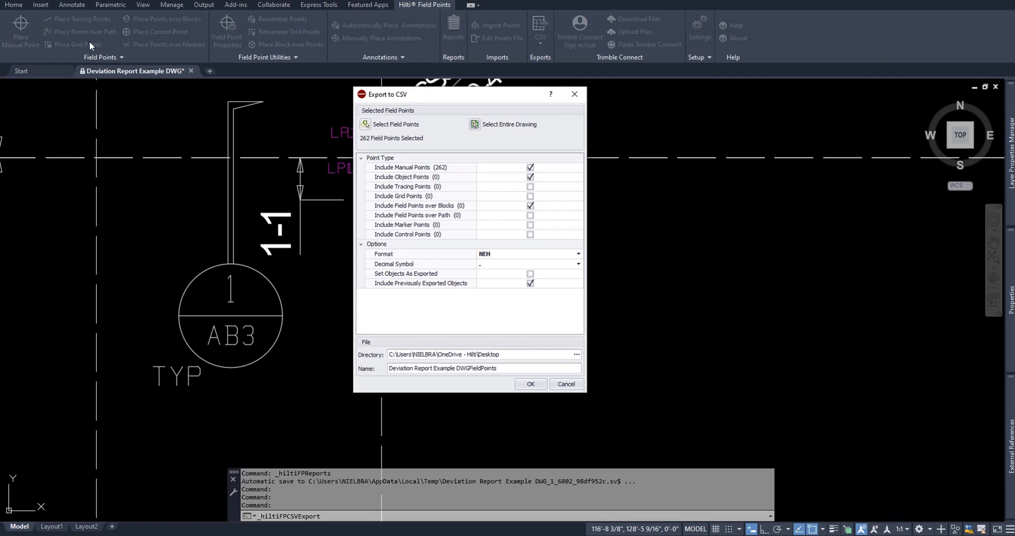
mouse_move(98, 51)
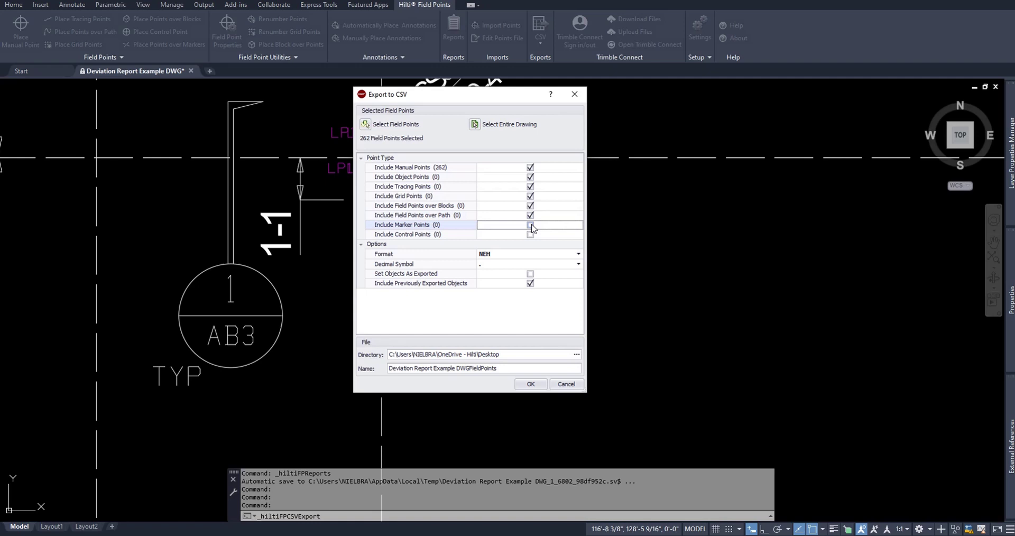
- Include marker points in the CSV export of the 262 field points
click(530, 235)
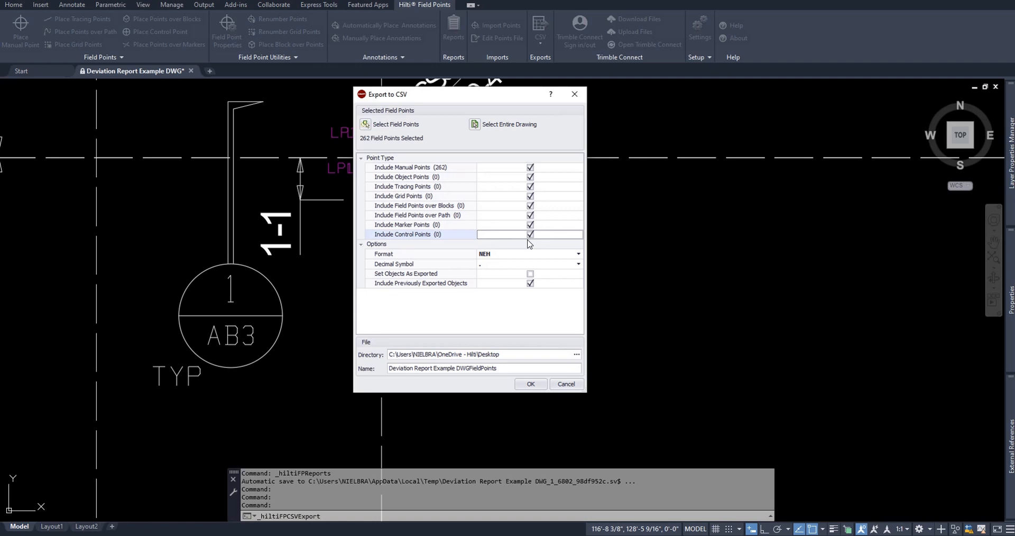
mouse_move(558, 225)
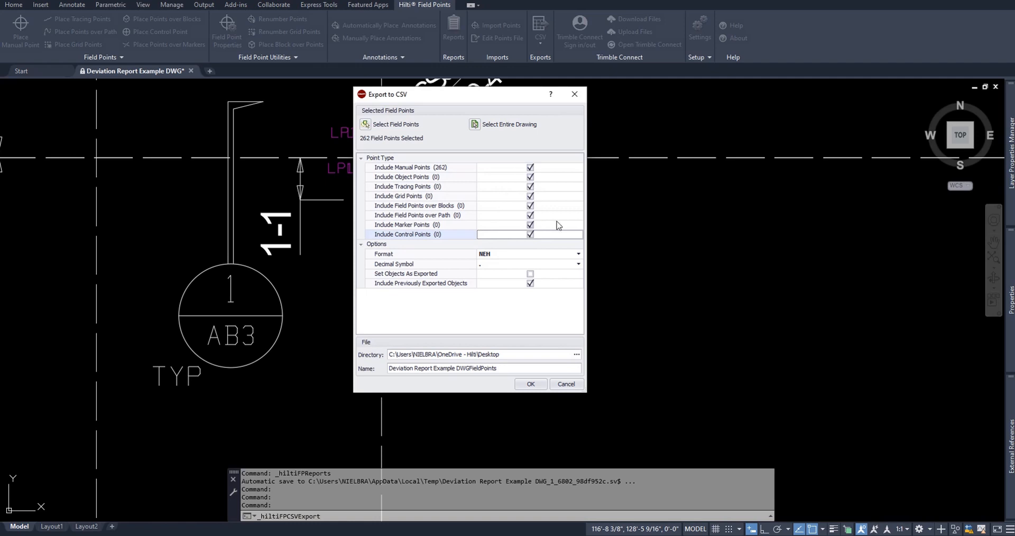
mouse_move(520, 316)
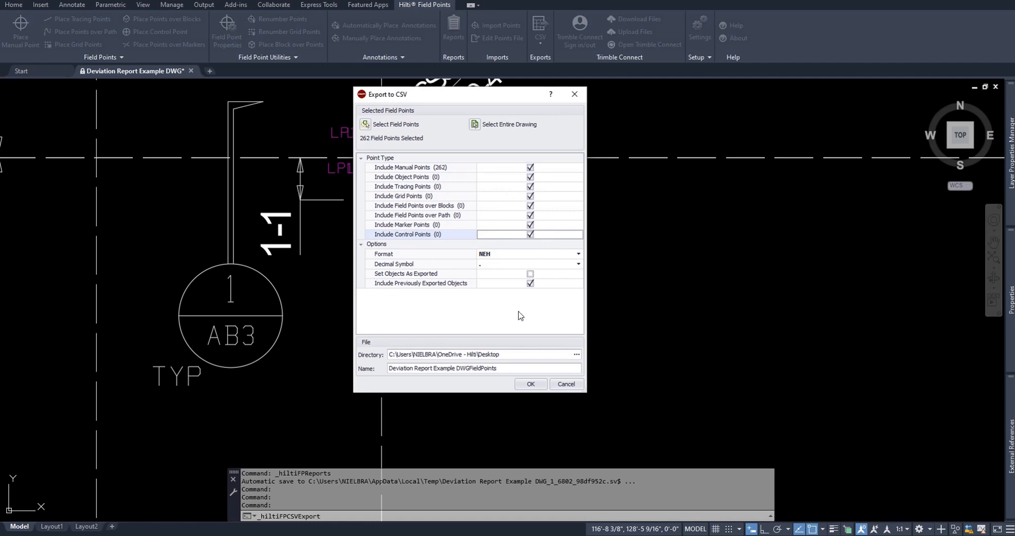
mouse_move(561, 300)
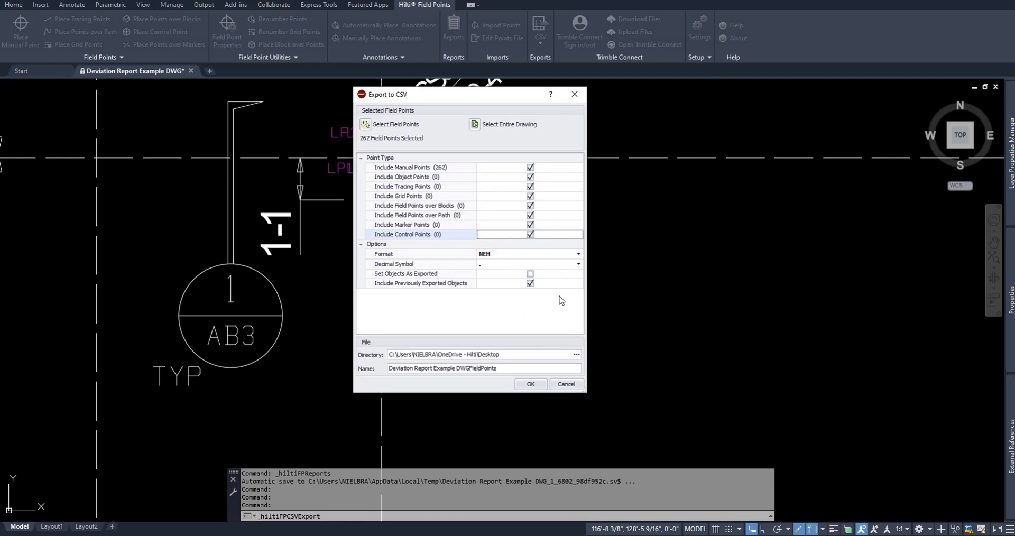
mouse_move(567, 261)
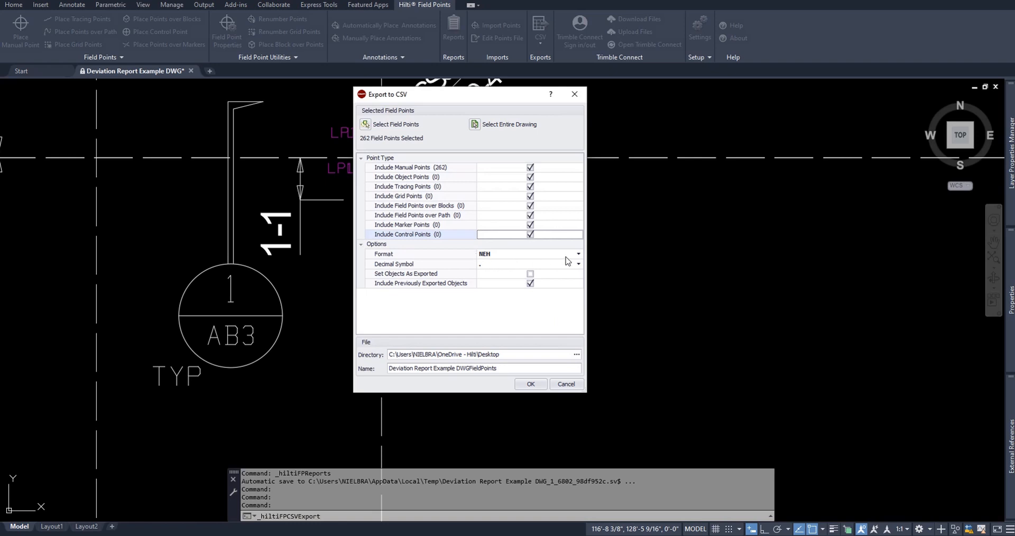
click(579, 253)
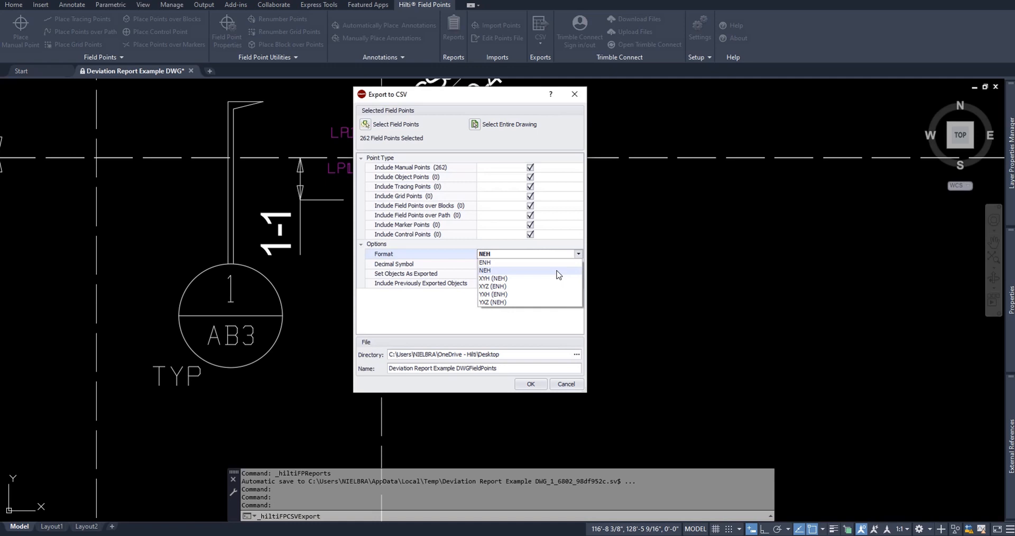
mouse_move(508, 262)
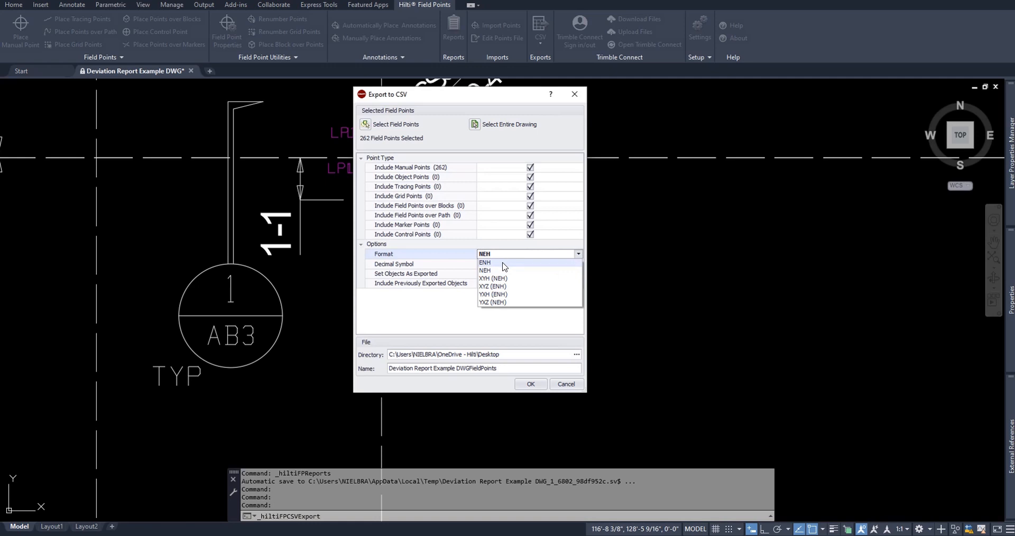
mouse_move(495, 278)
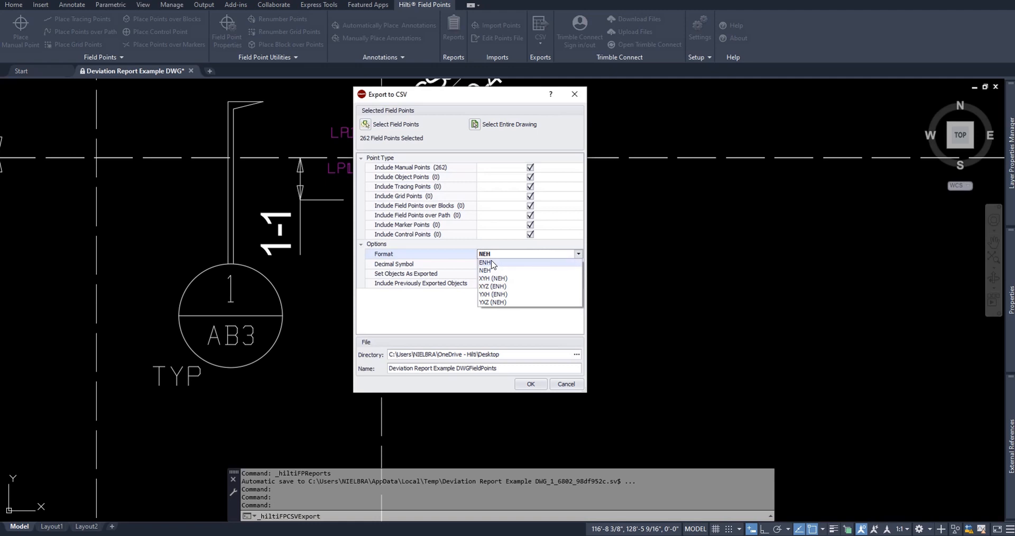
click(485, 271)
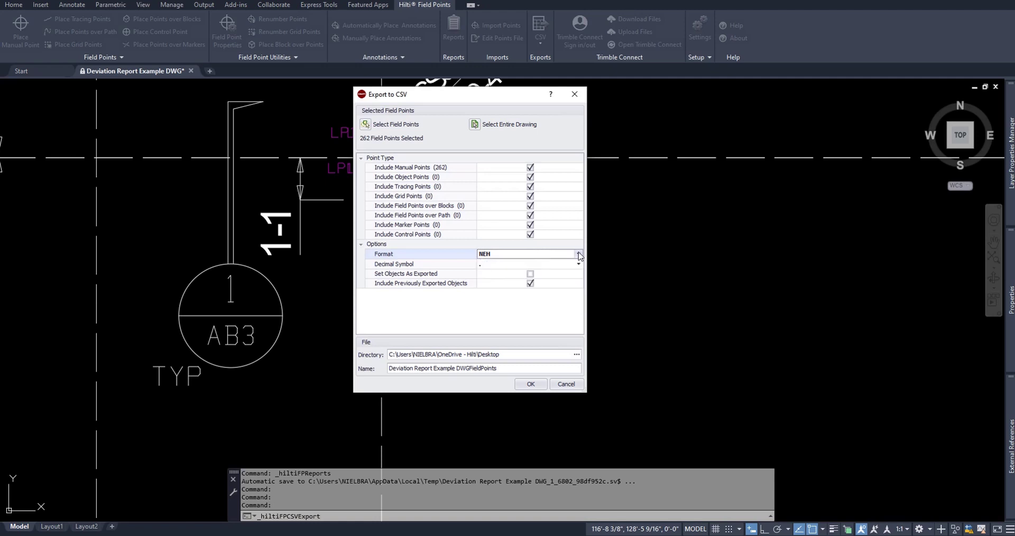
mouse_move(560, 247)
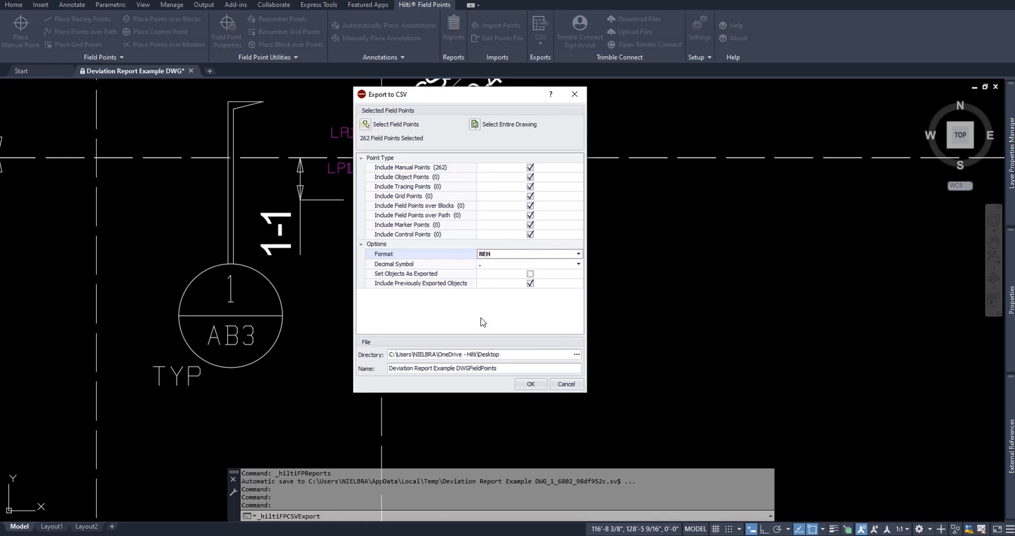
click(577, 264)
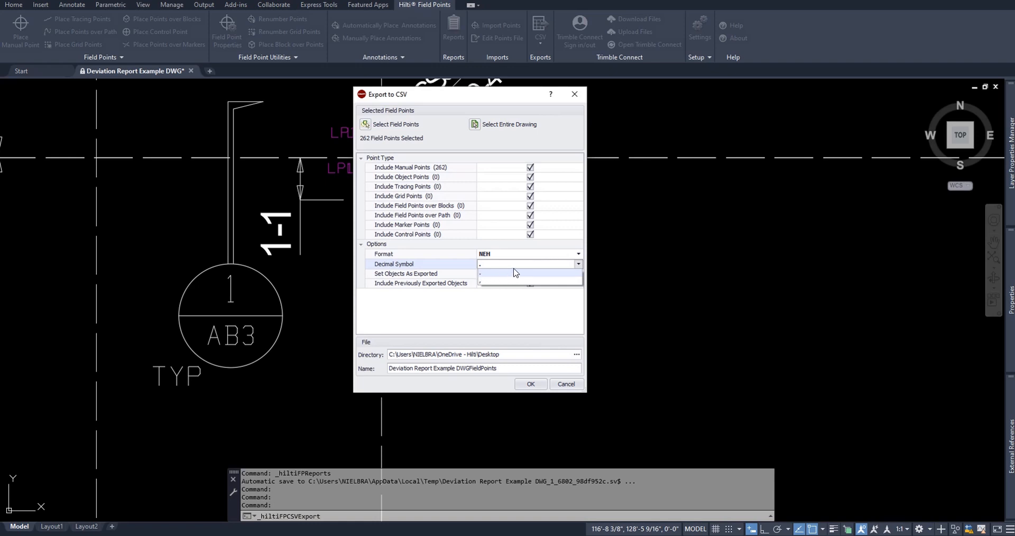
mouse_move(492, 286)
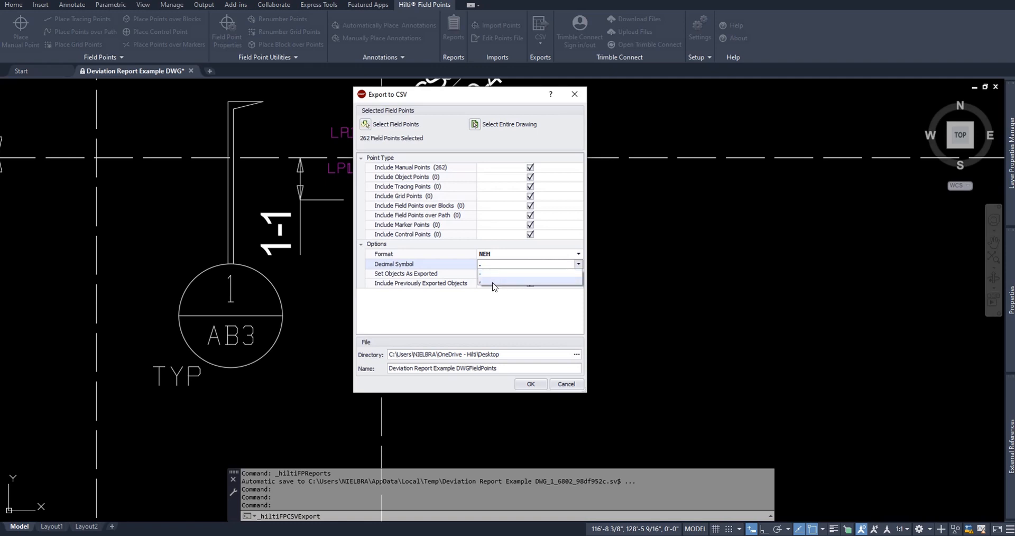
mouse_move(530, 282)
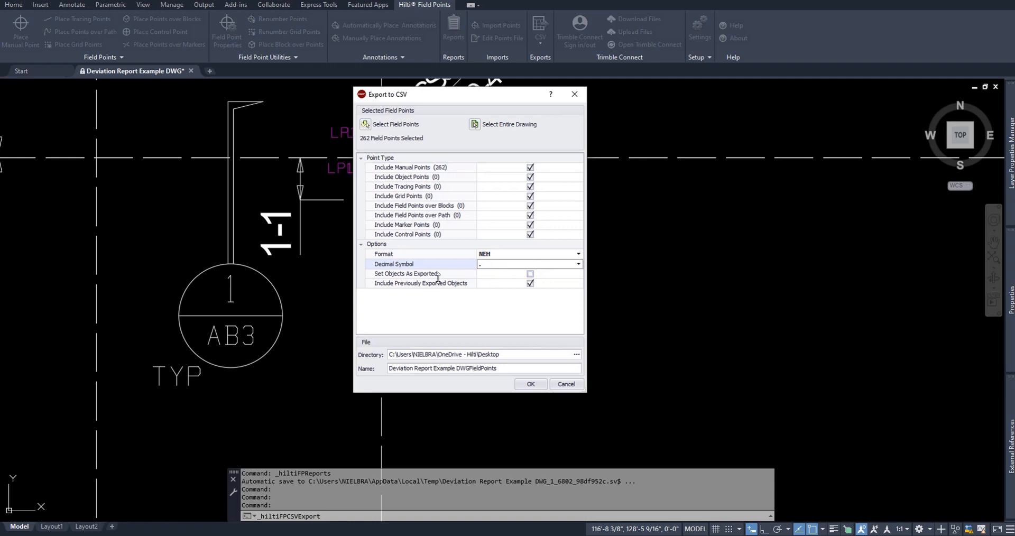
click(530, 283)
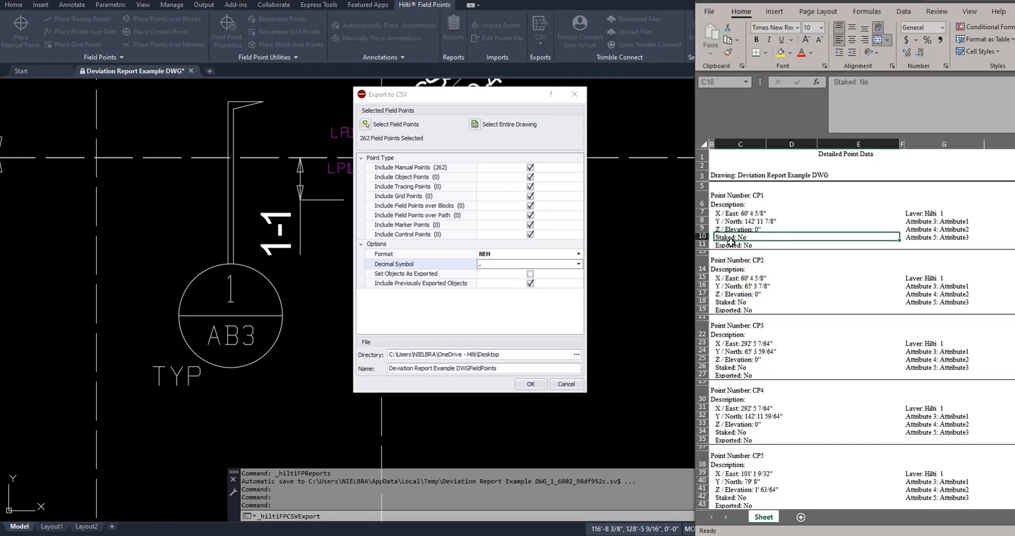
- Check point CP1's Exported: No status in Excel, then set the CSV export to mark points as exported
click(759, 245)
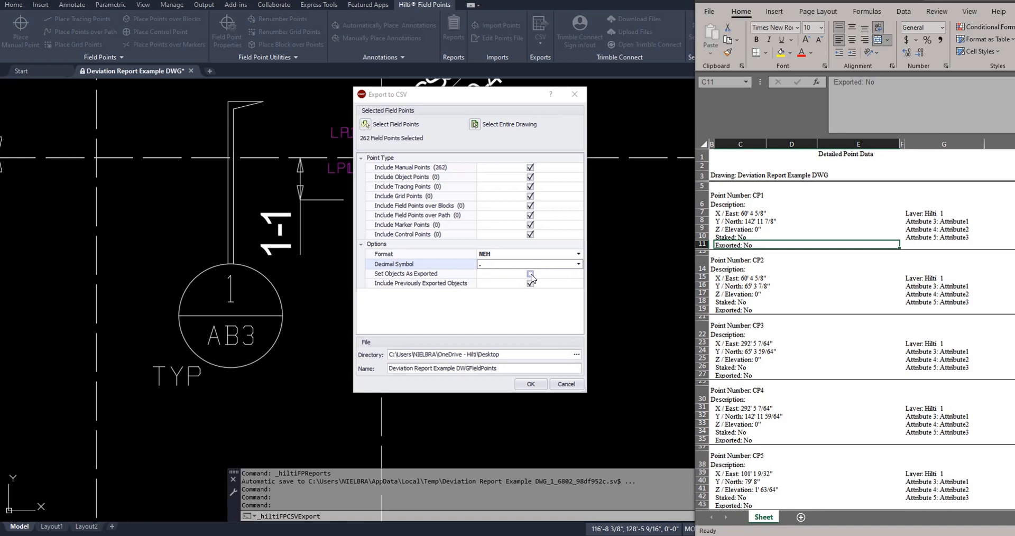
click(531, 274)
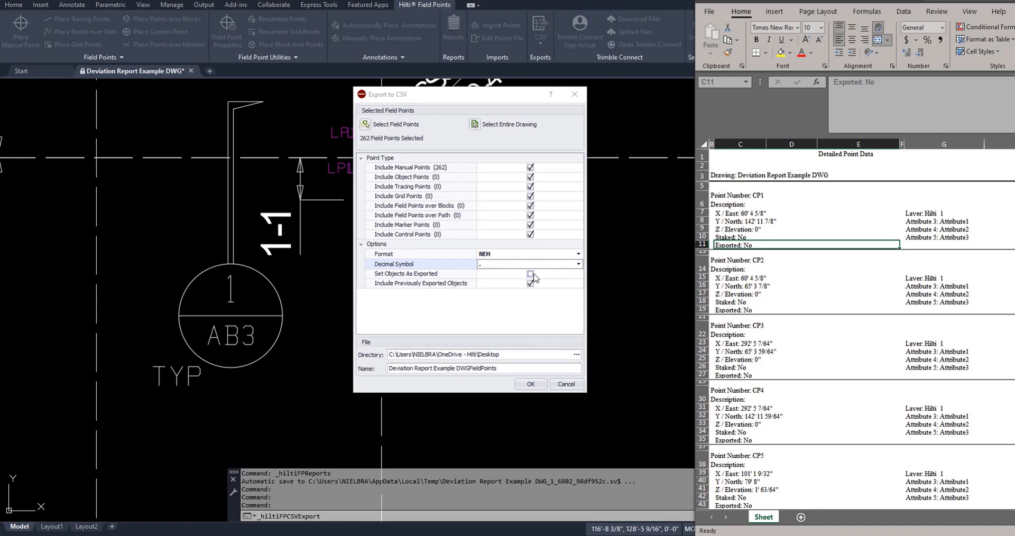
mouse_move(543, 278)
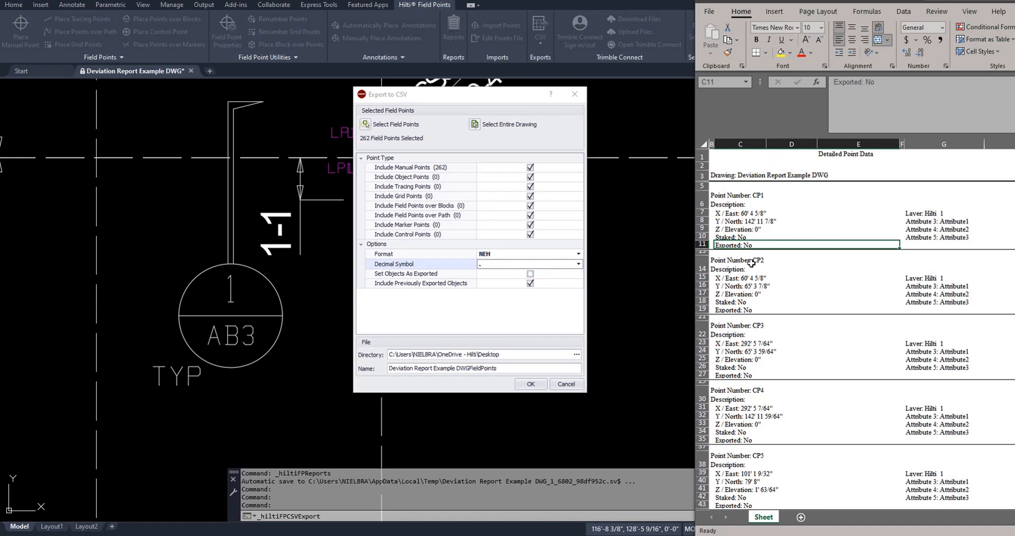
mouse_move(756, 244)
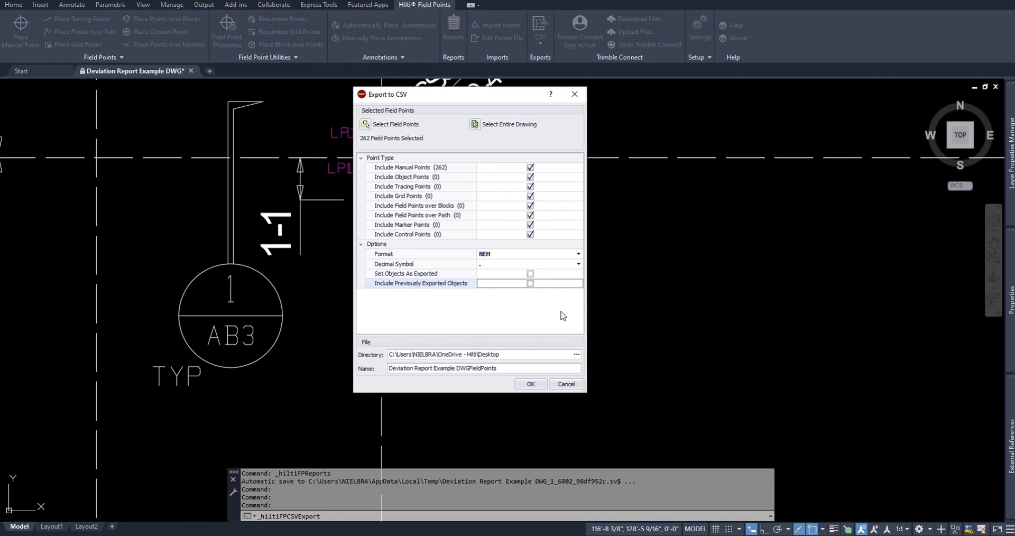
click(531, 273)
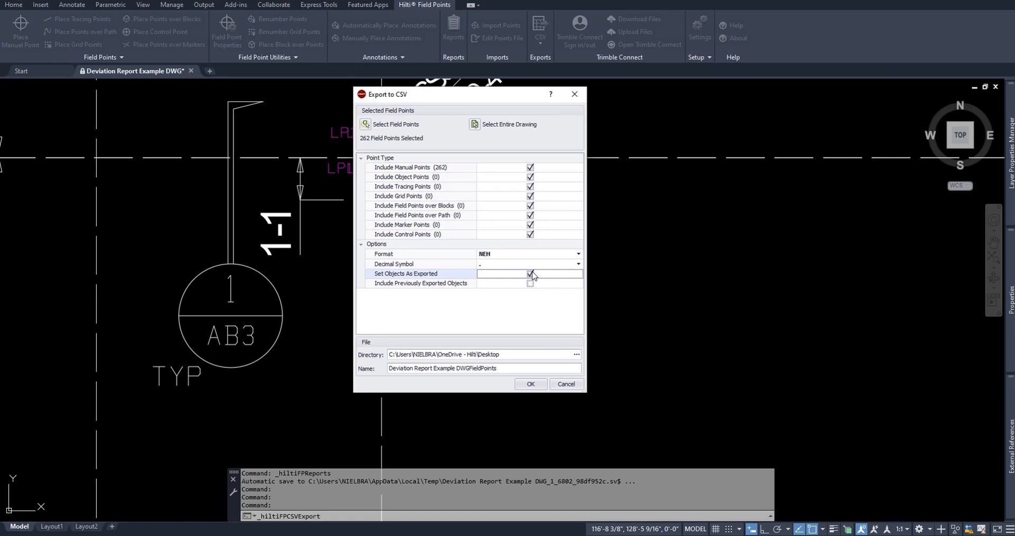
- Stop marking points as exported, include previously exported points, and start naming the file TEST POINTS
click(530, 273)
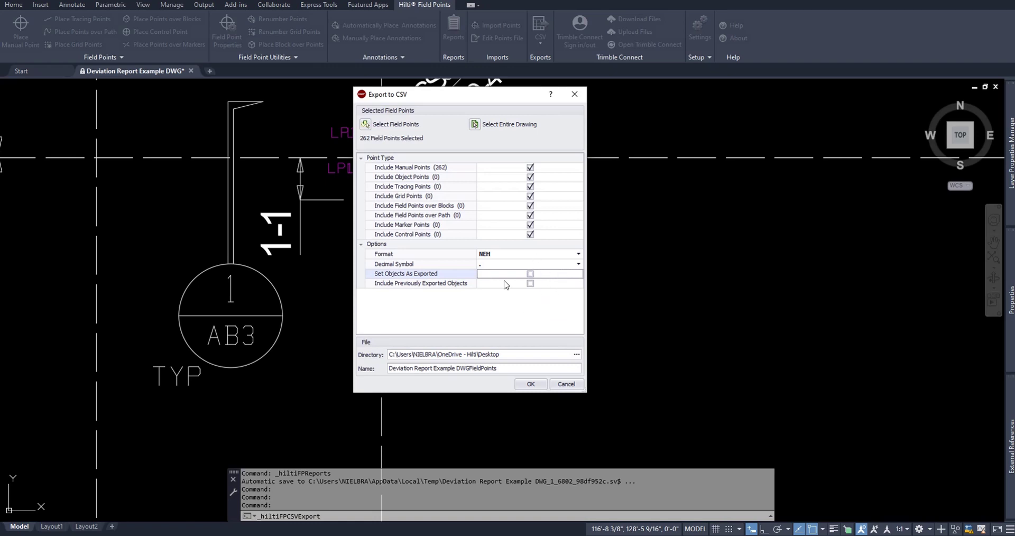
mouse_move(550, 317)
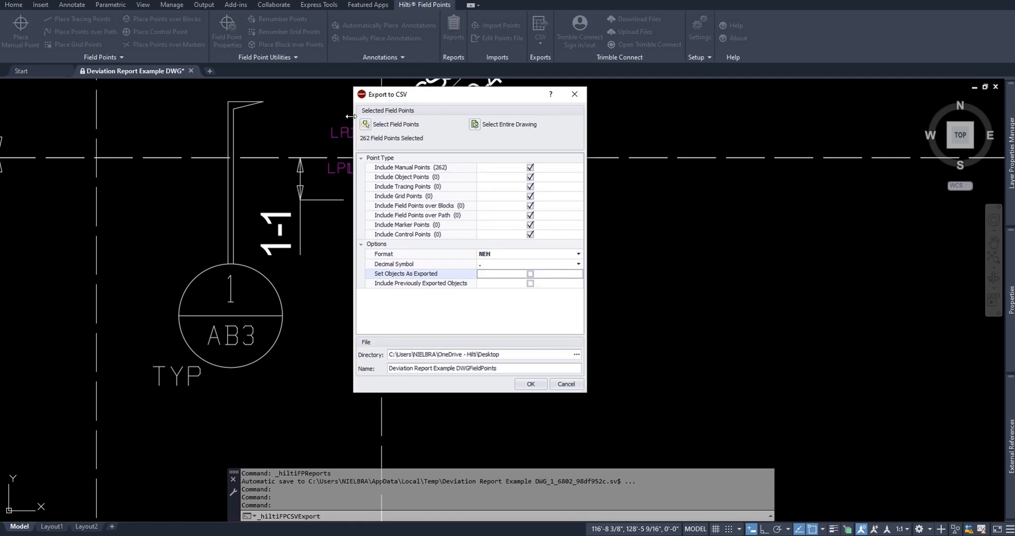
mouse_move(399, 136)
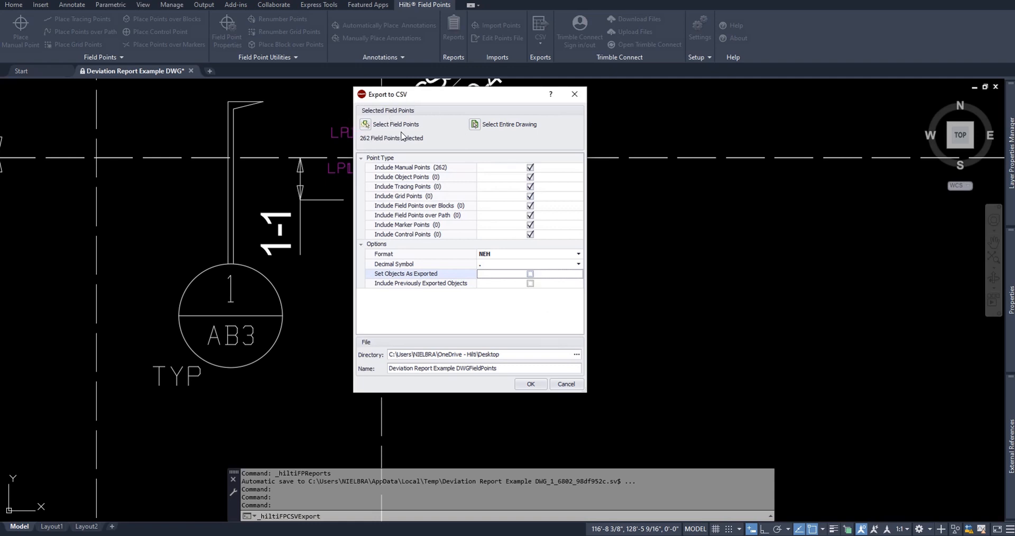
mouse_move(386, 294)
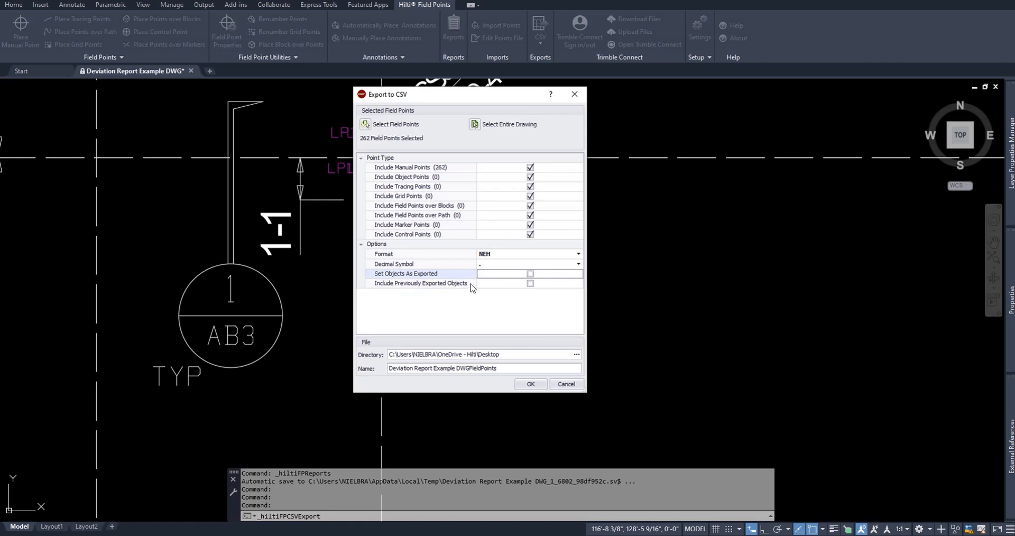
click(529, 283)
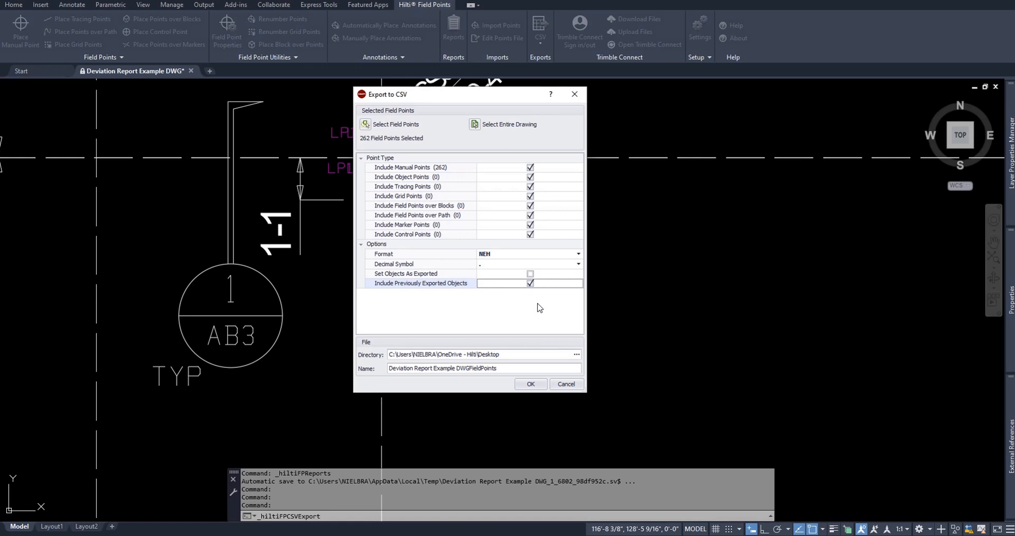
mouse_move(388, 281)
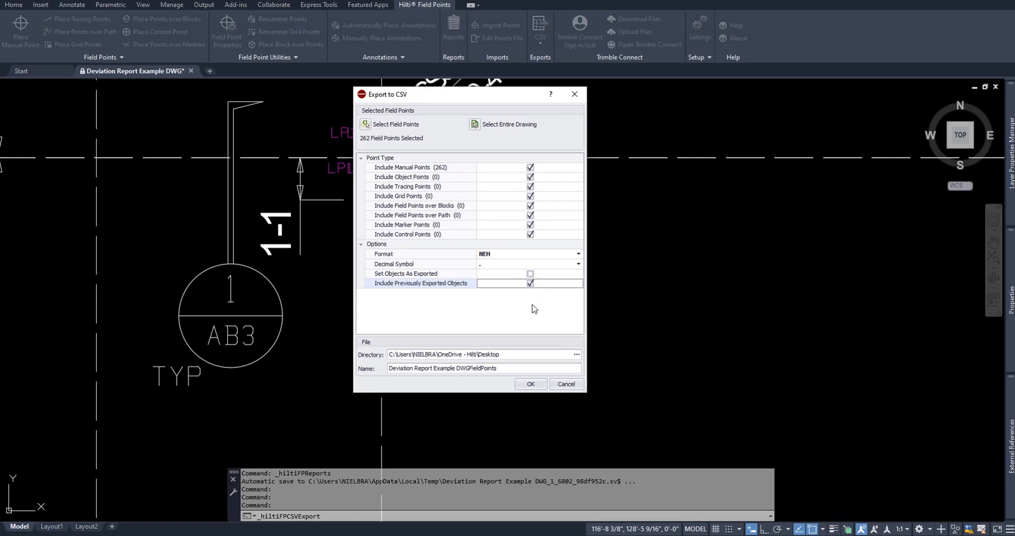
mouse_move(571, 319)
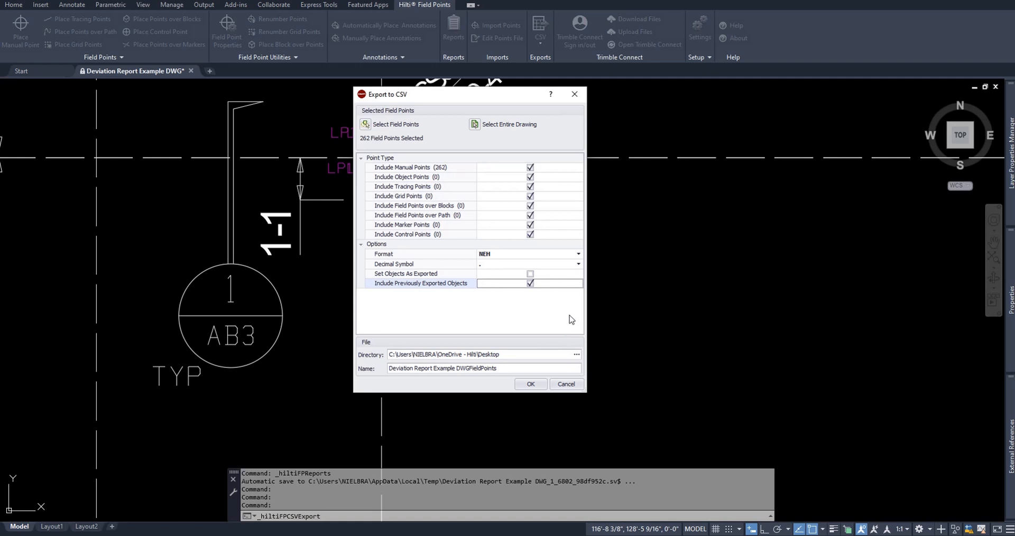
mouse_move(520, 330)
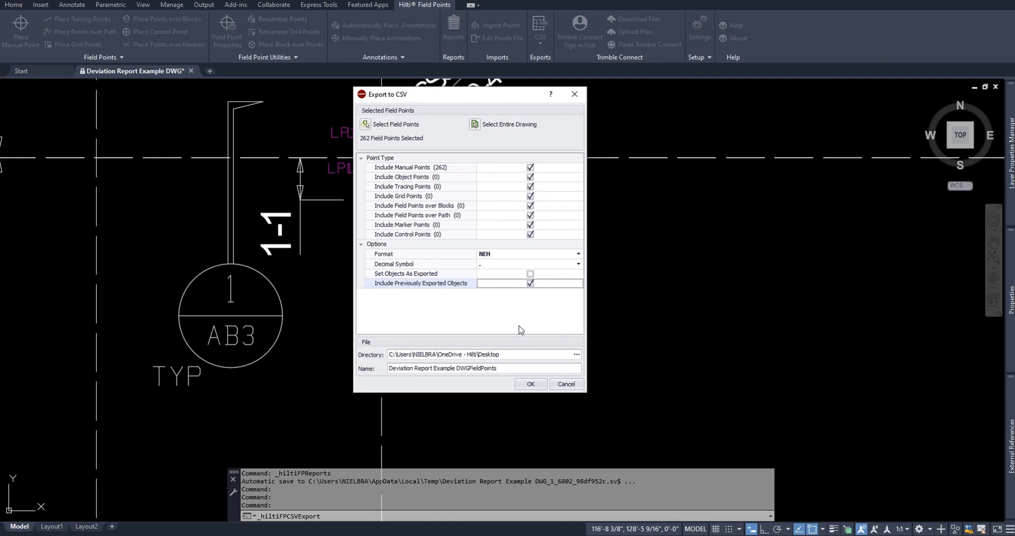
click(529, 356)
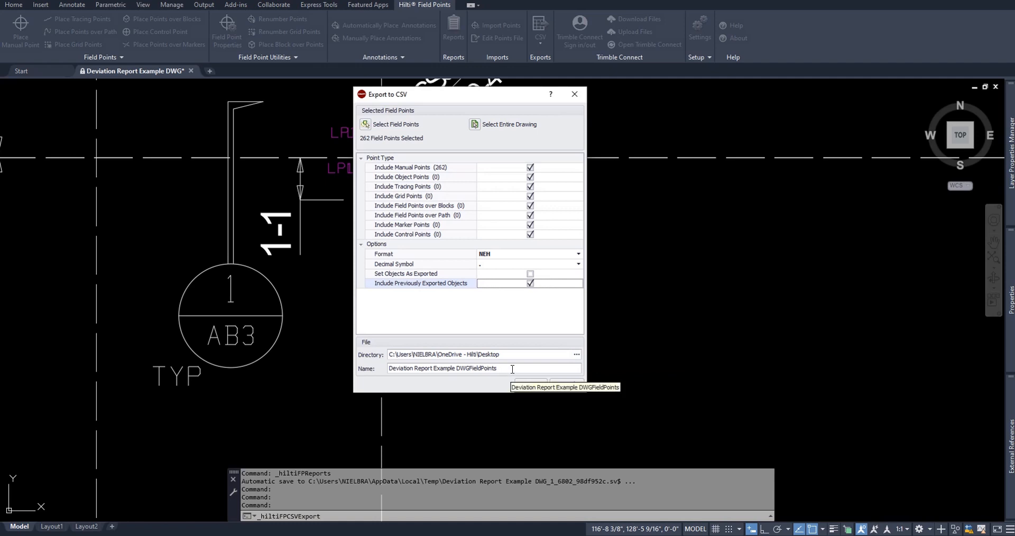
text(TEST POINTS)
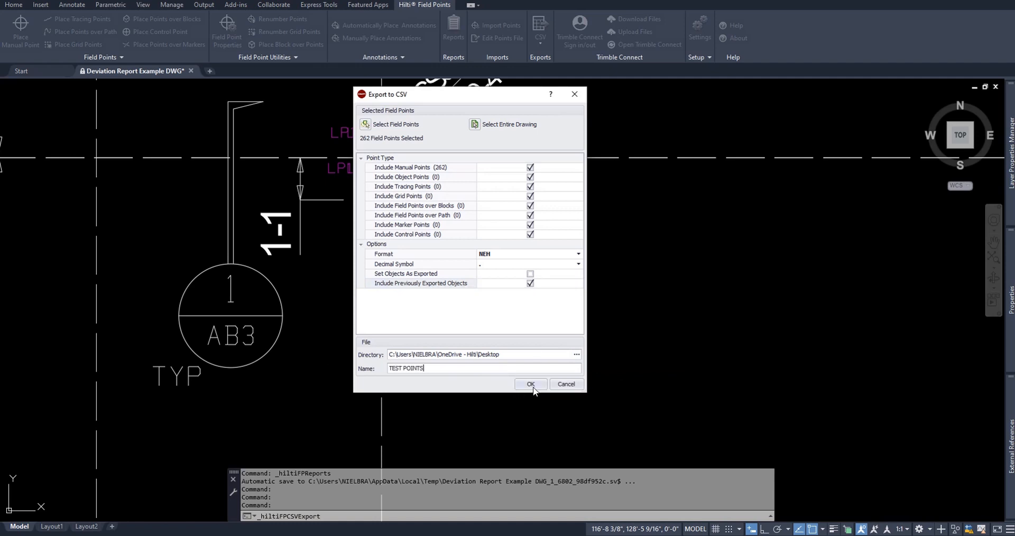
- Read the header row and the CP5 point row of the exported TEST POINTS data in the formula bar
click(531, 385)
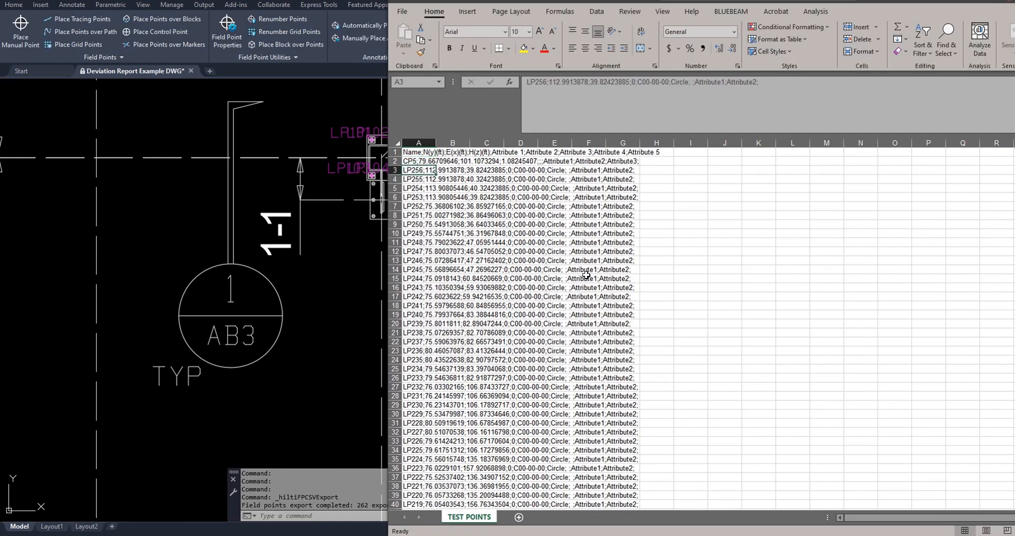
click(689, 268)
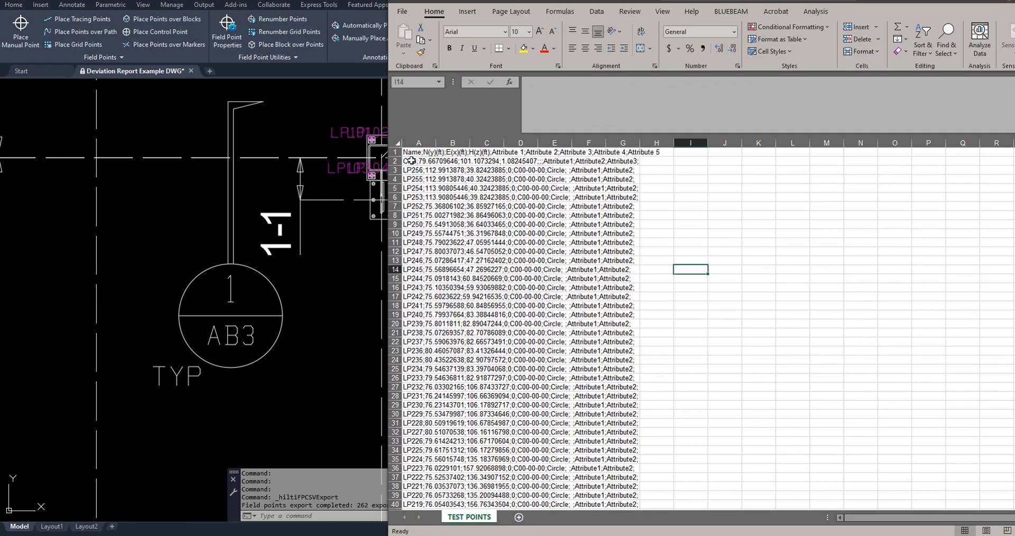
click(410, 162)
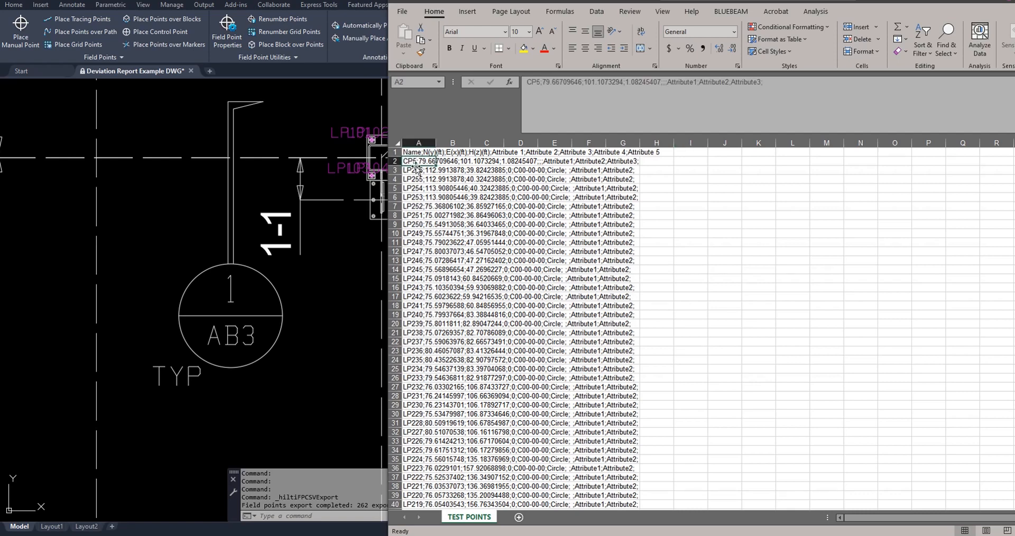
click(419, 152)
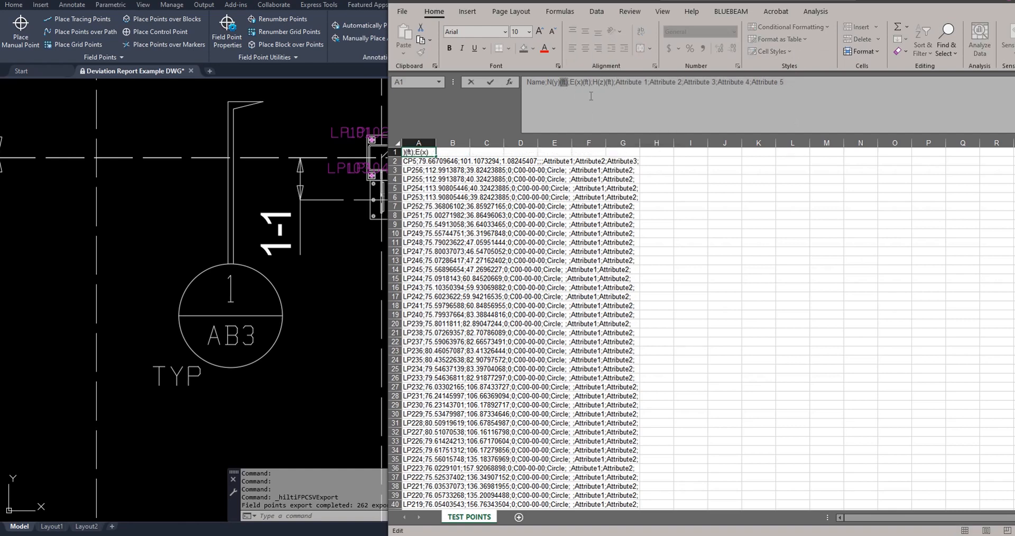
mouse_move(754, 97)
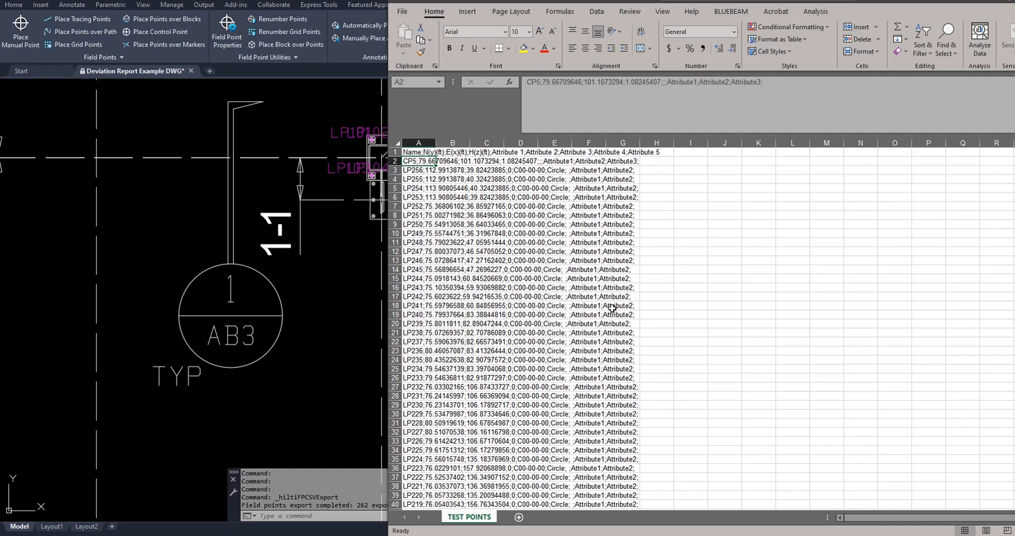
- Recheck the header text, then select the whole of column A holding the 263 packed rows
click(418, 153)
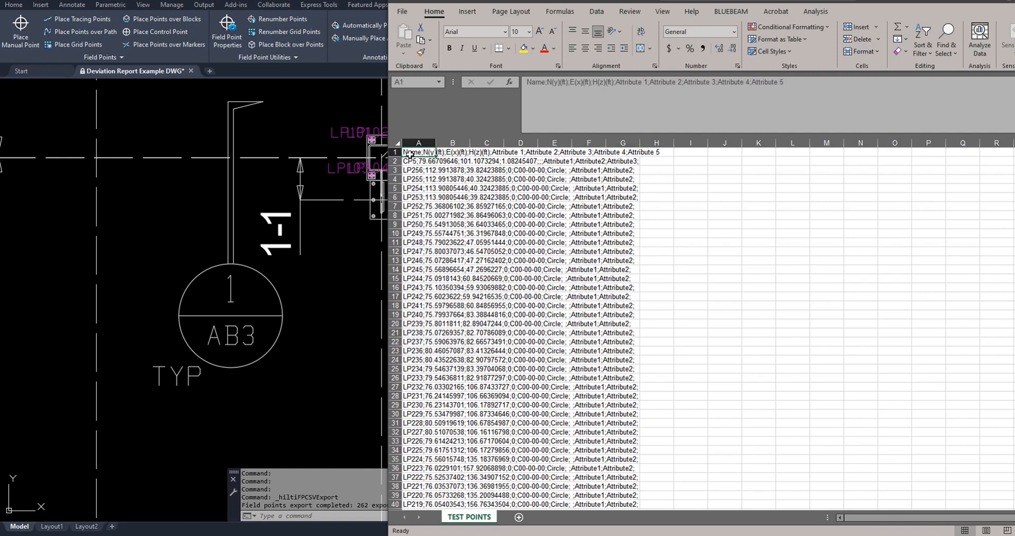
mouse_move(561, 82)
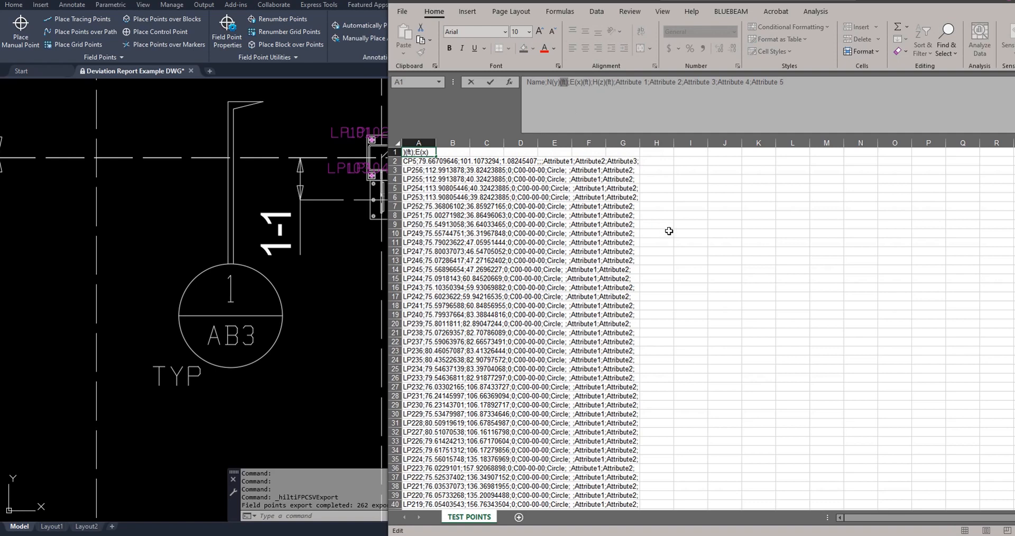
mouse_move(642, 233)
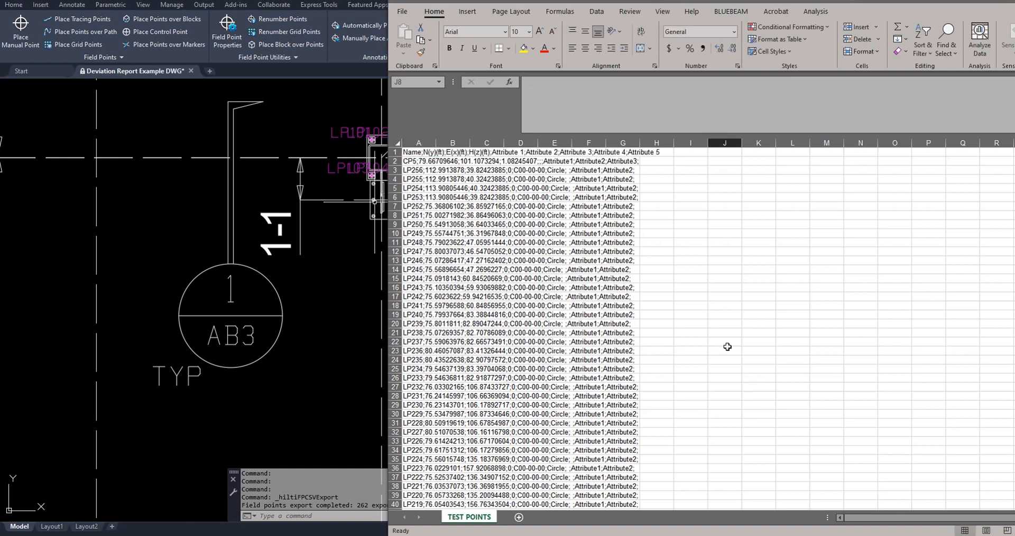
click(724, 215)
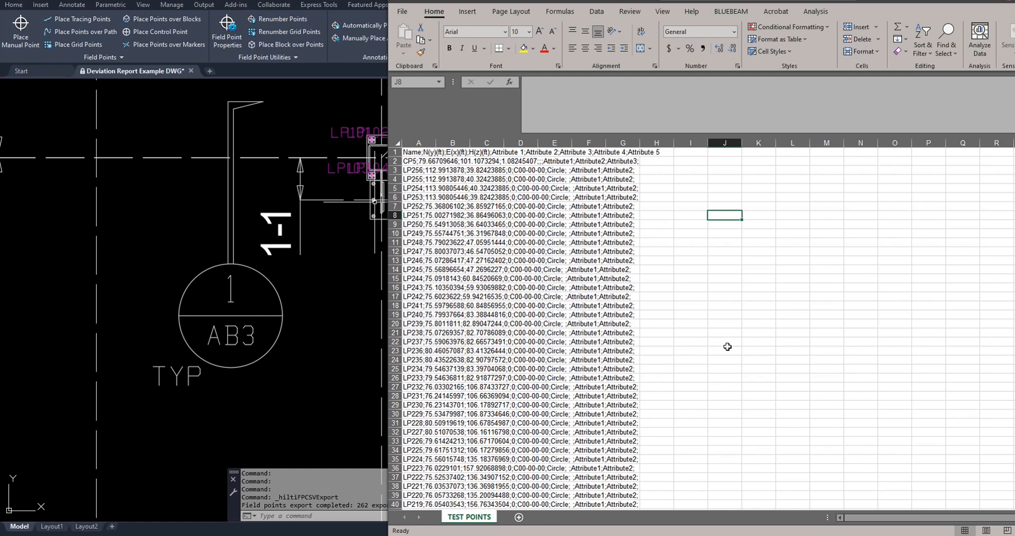
mouse_move(568, 281)
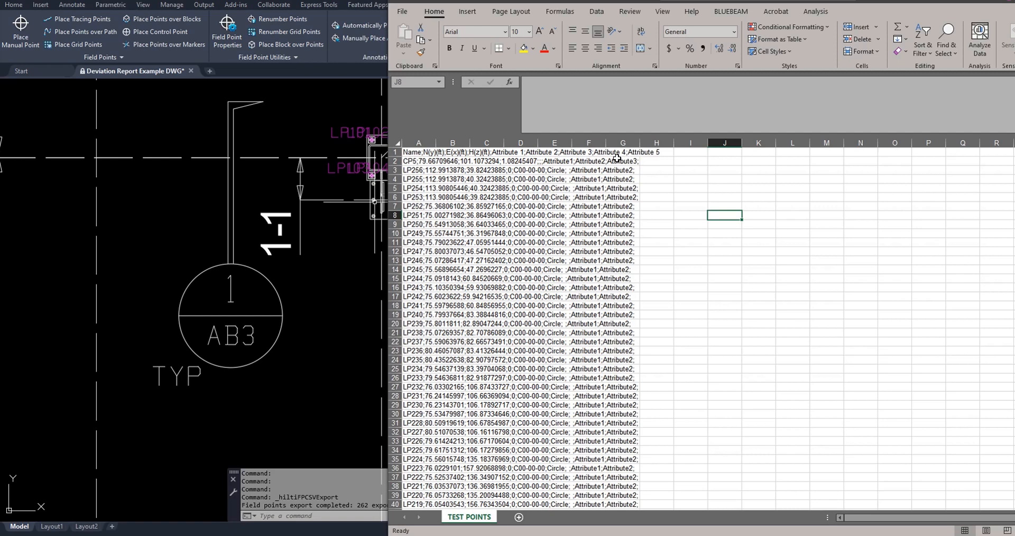
click(418, 153)
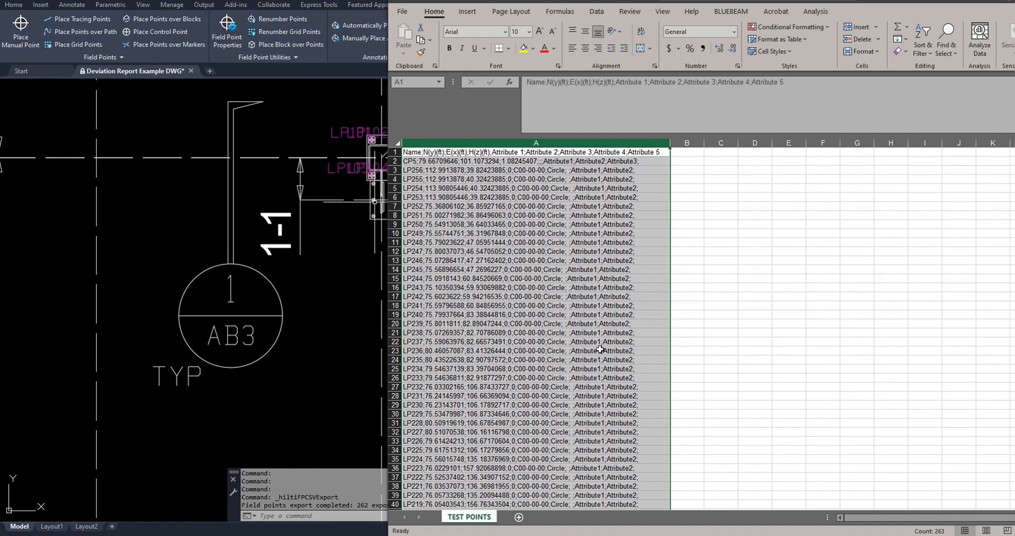
- Run Text to Columns with a semicolon delimiter to split the data into name, N, E, H and attribute columns
click(596, 12)
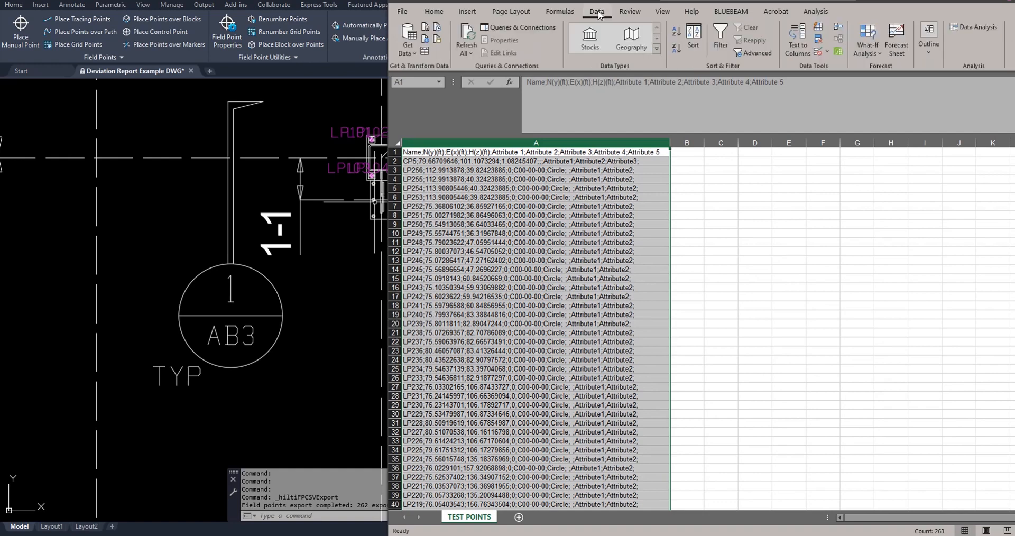
click(796, 36)
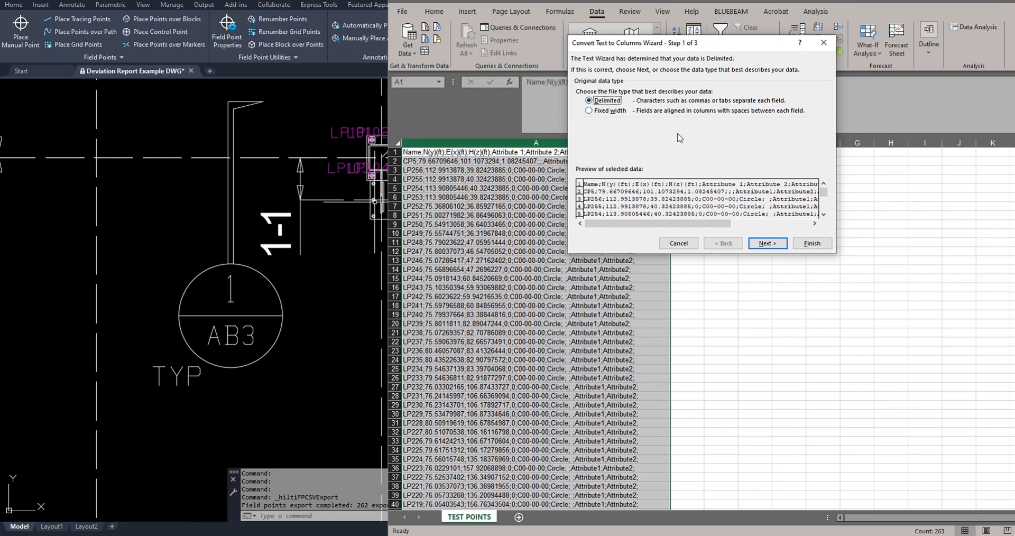
click(767, 243)
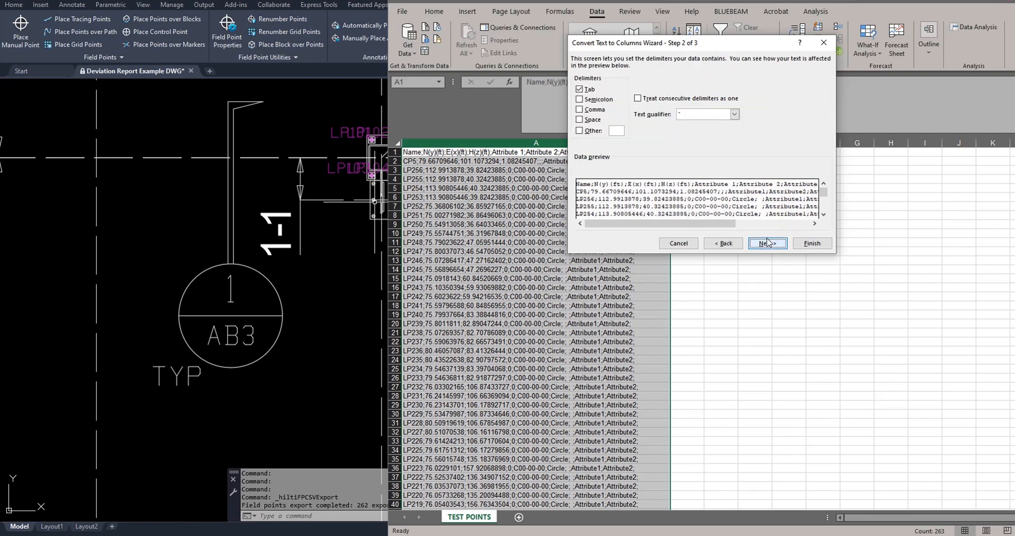
click(579, 100)
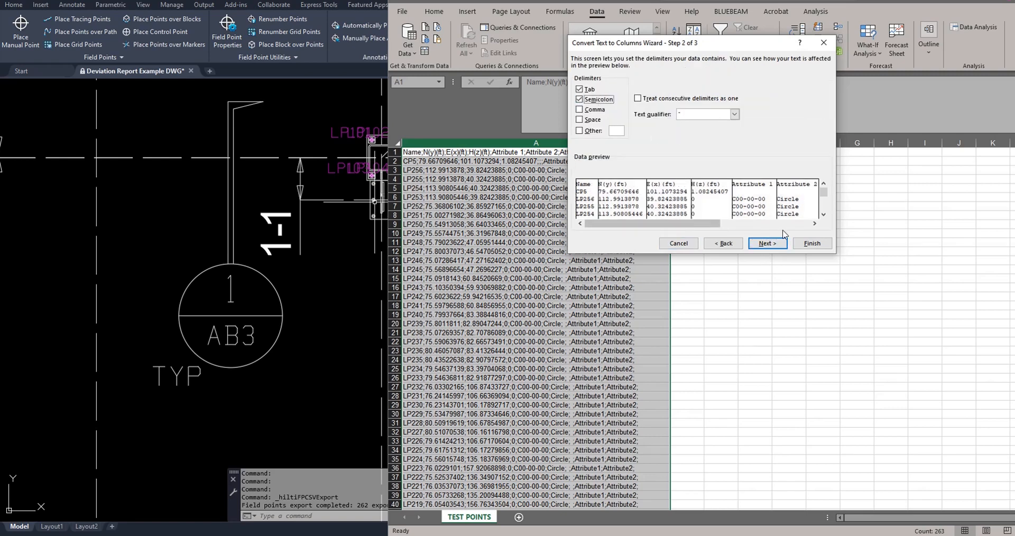
click(812, 244)
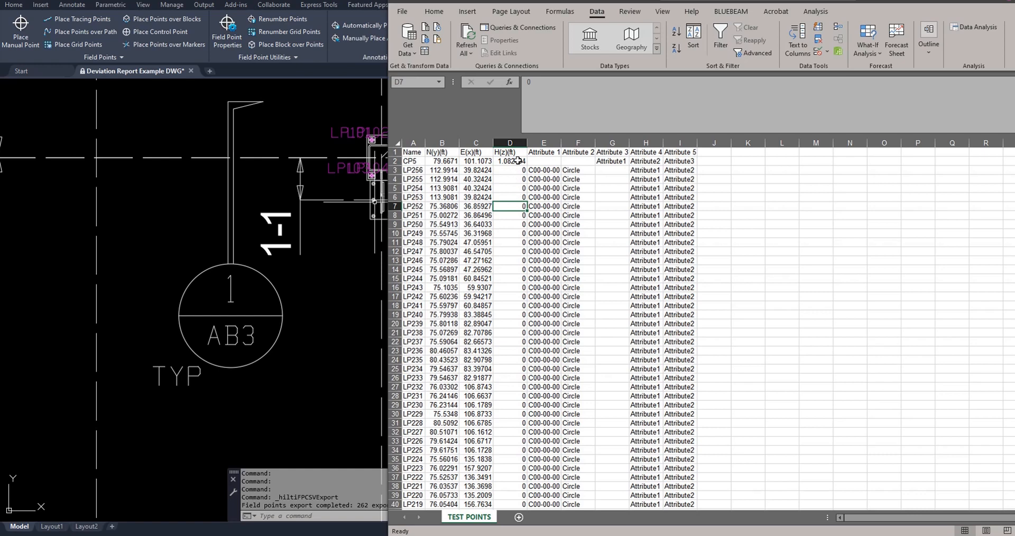
- Inspect the full-precision northing value and point name LP254 in the split sheet
scroll(down, 3)
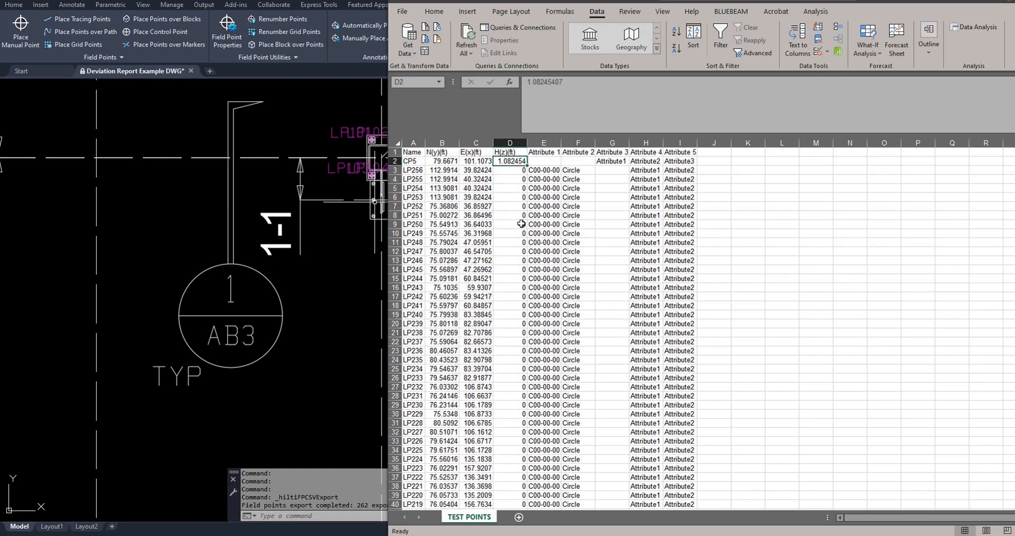
click(442, 188)
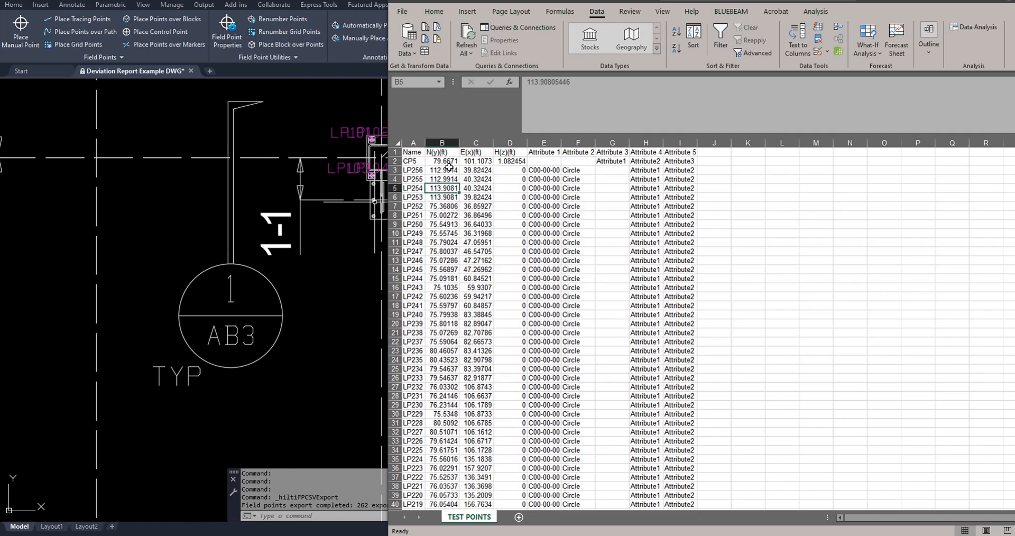
click(412, 188)
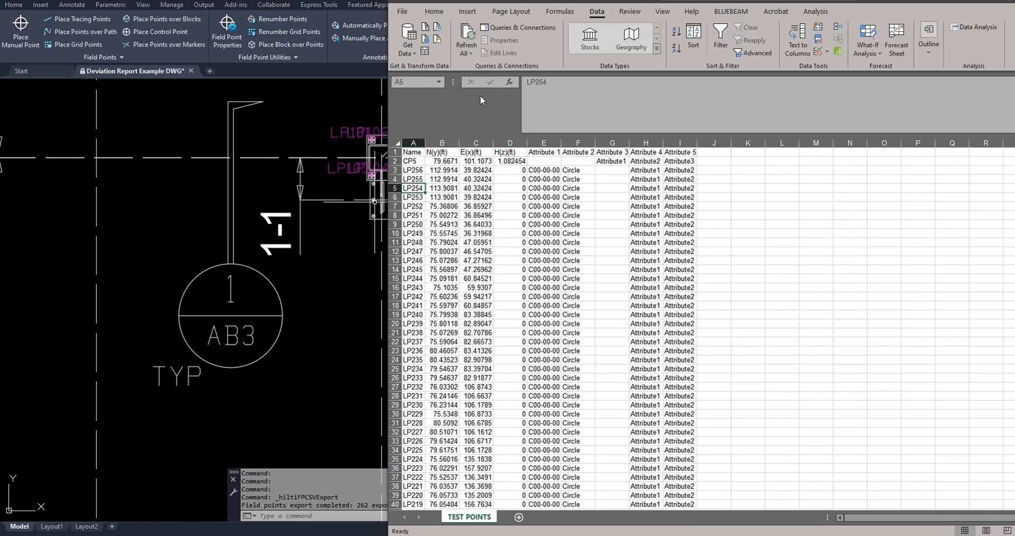
mouse_move(601, 243)
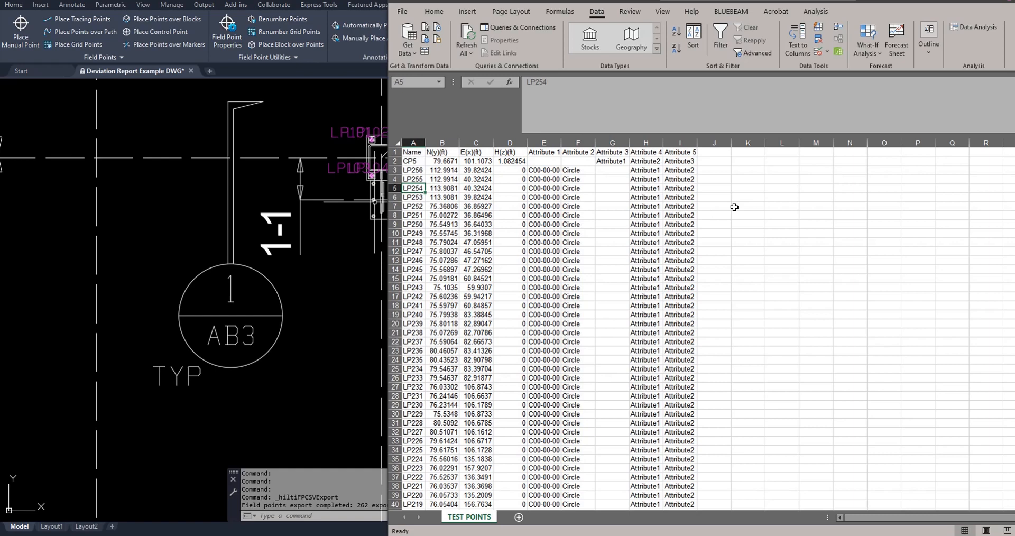
mouse_move(502, 235)
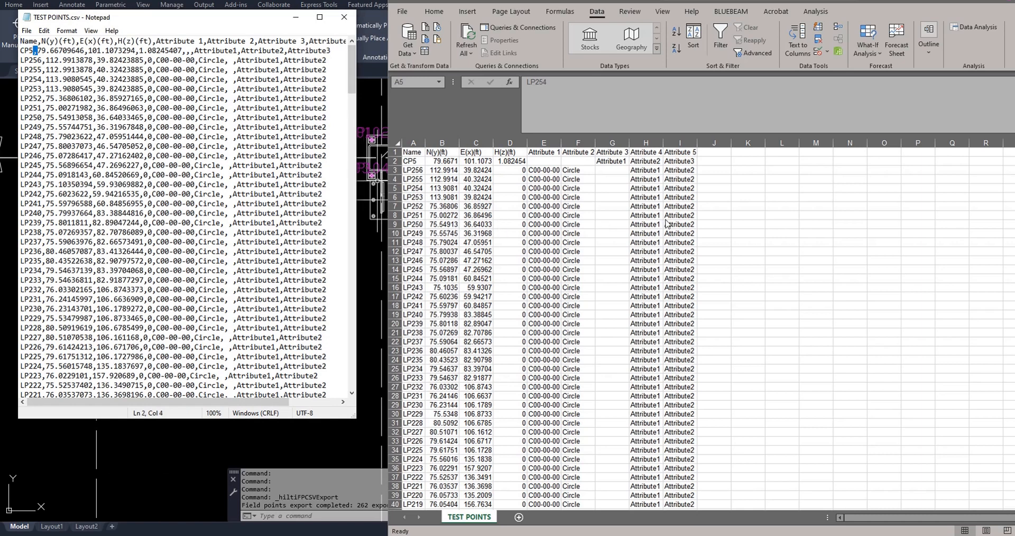
mouse_move(472, 188)
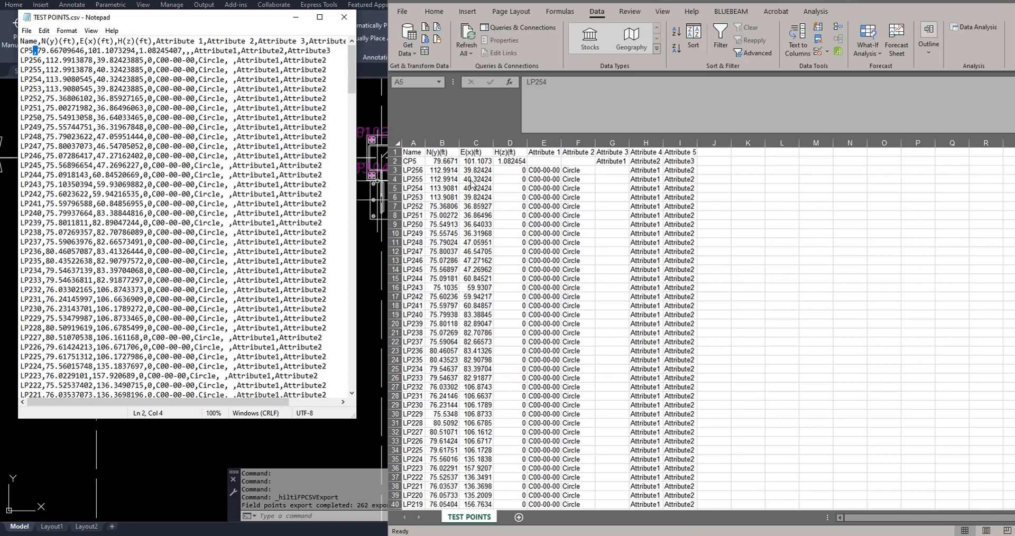
mouse_move(660, 175)
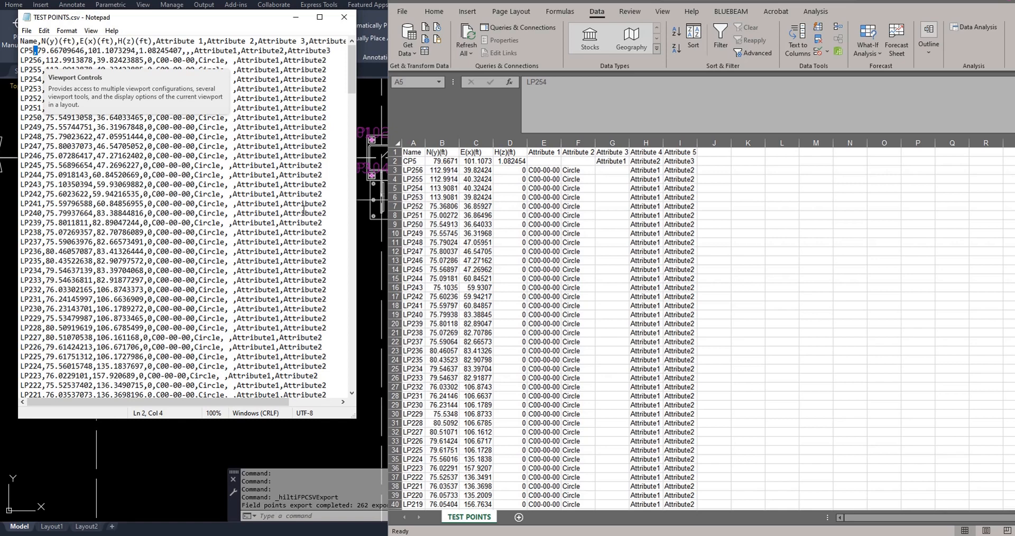
- Check an Attribute 1 value in the sheet against the raw TEST POINTS.csv text in Notepad
click(544, 216)
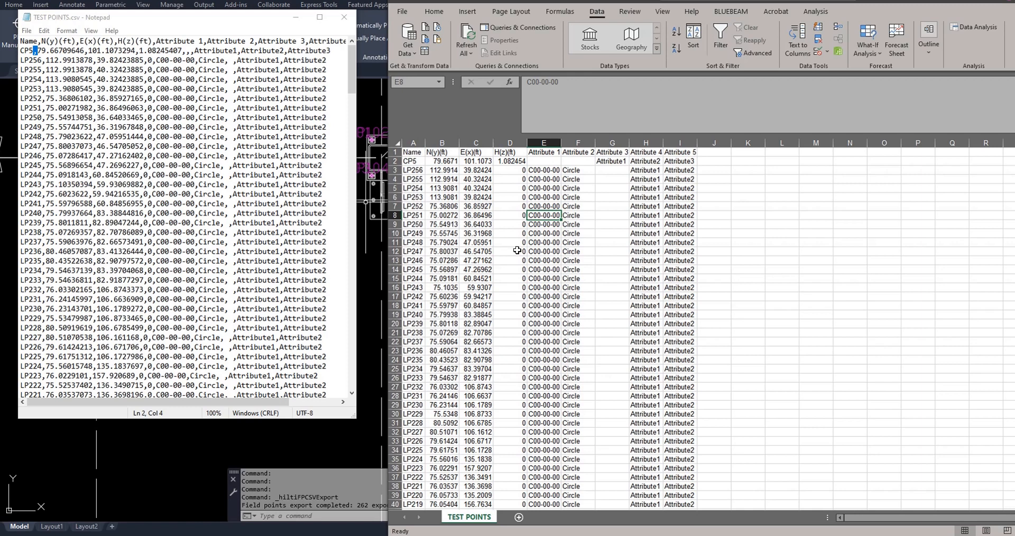
mouse_move(769, 233)
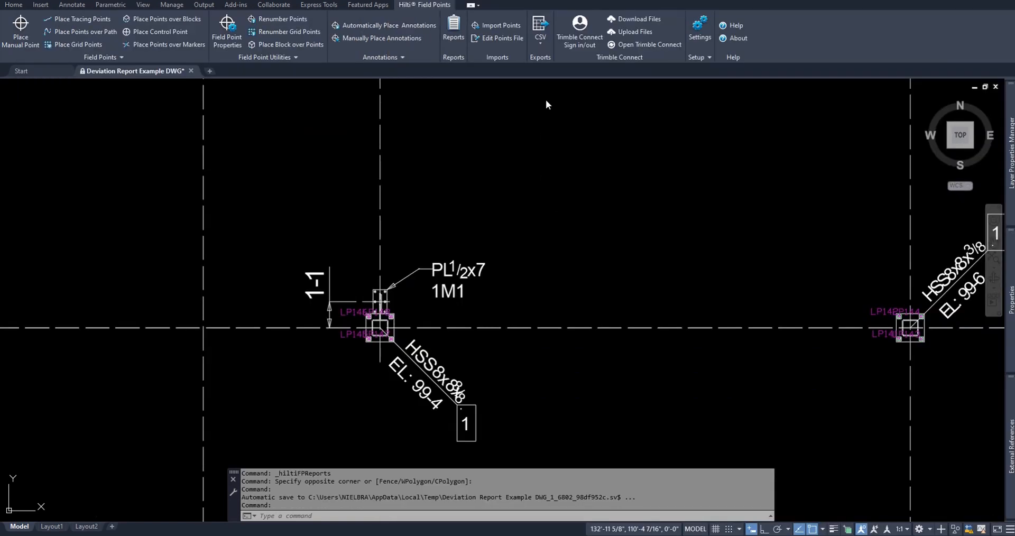
- List the Hilti export formats (HPL 3.0, CSV, TXT) to start the HPL 3.0 export
click(540, 26)
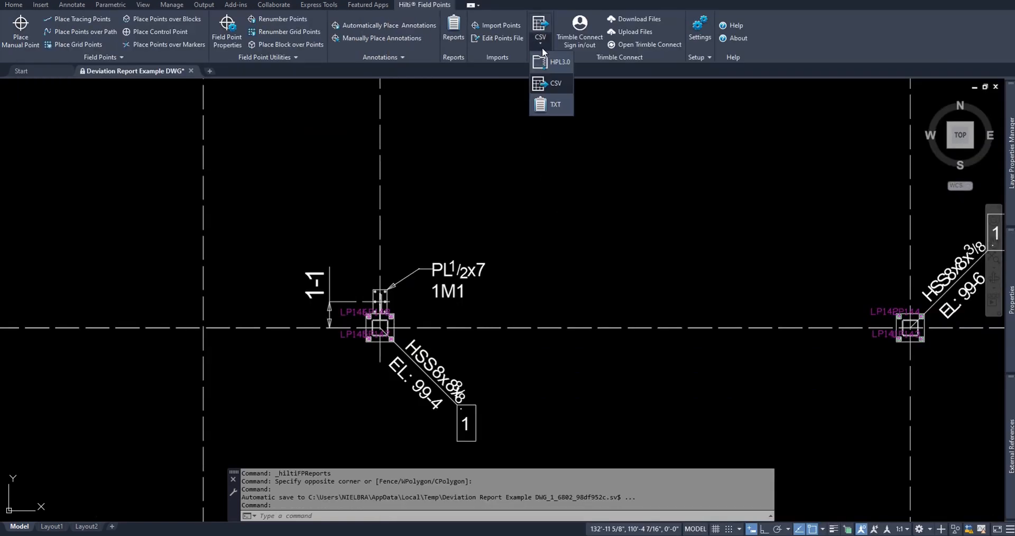
mouse_move(560, 66)
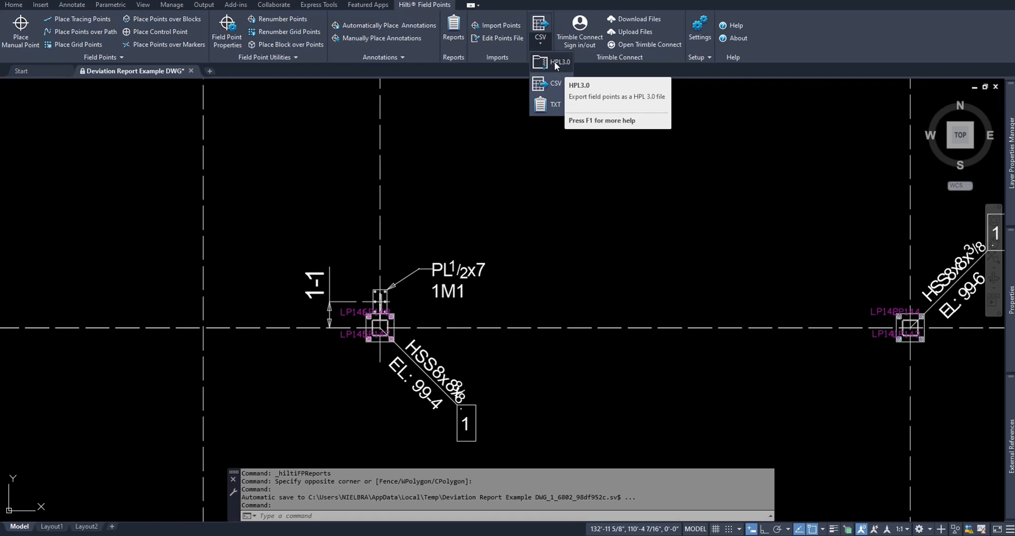
mouse_move(547, 75)
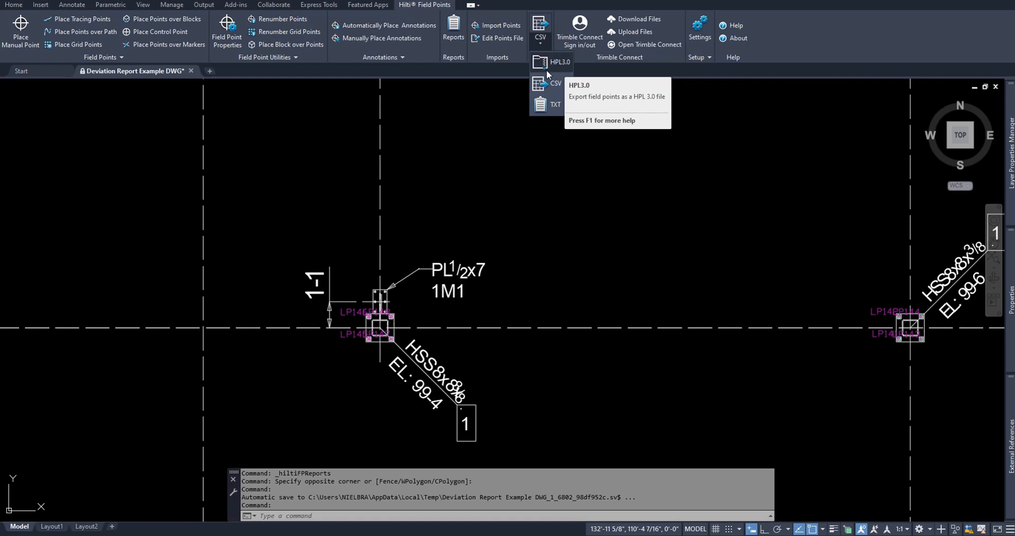
mouse_move(565, 58)
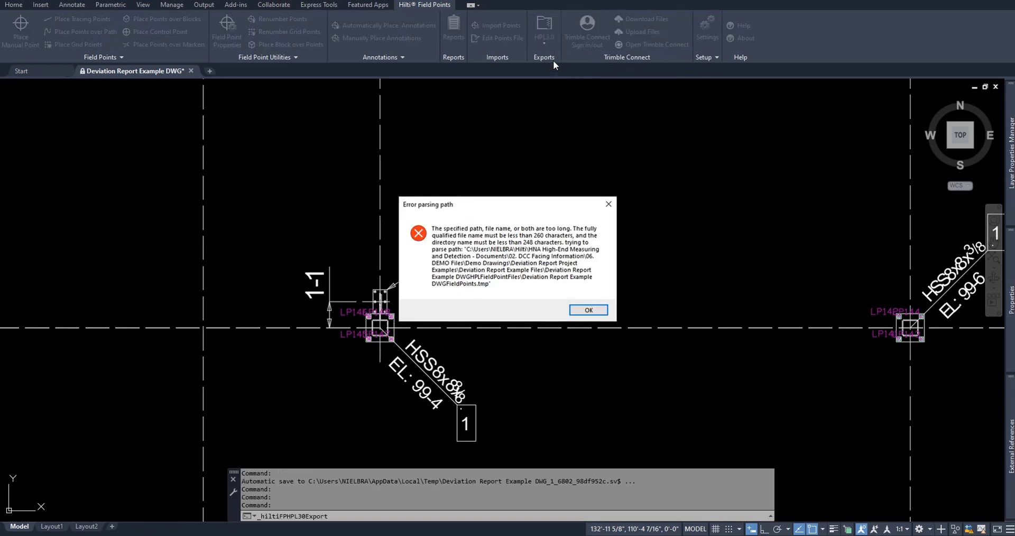
- Dismiss the path-length error and select all 262 field points in the drawing for export
click(588, 310)
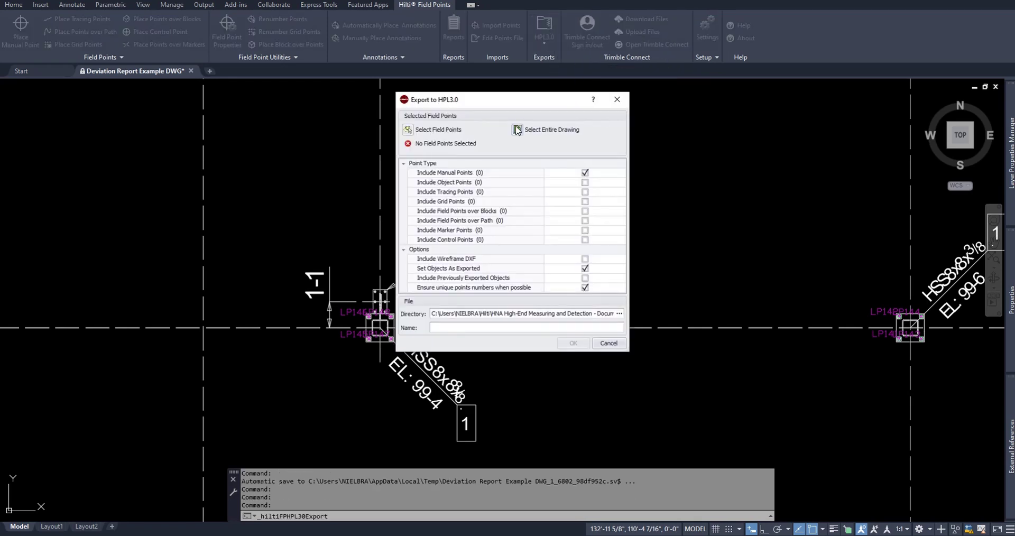
click(517, 130)
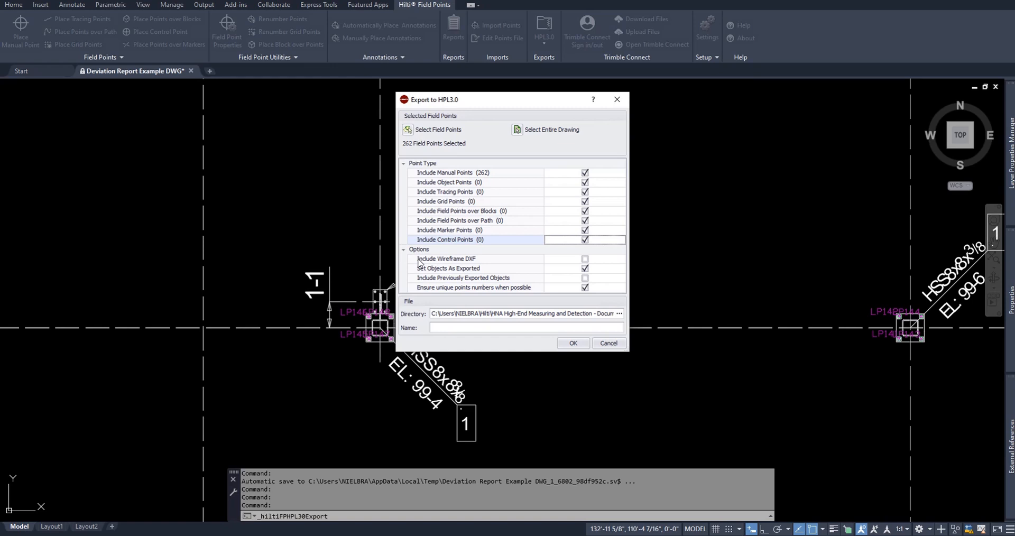
click(585, 269)
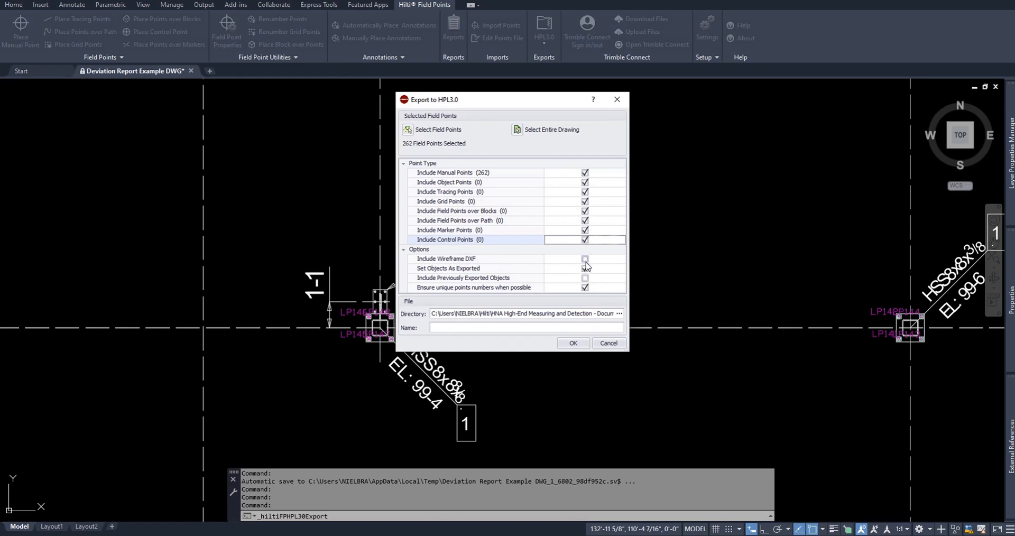
mouse_move(590, 263)
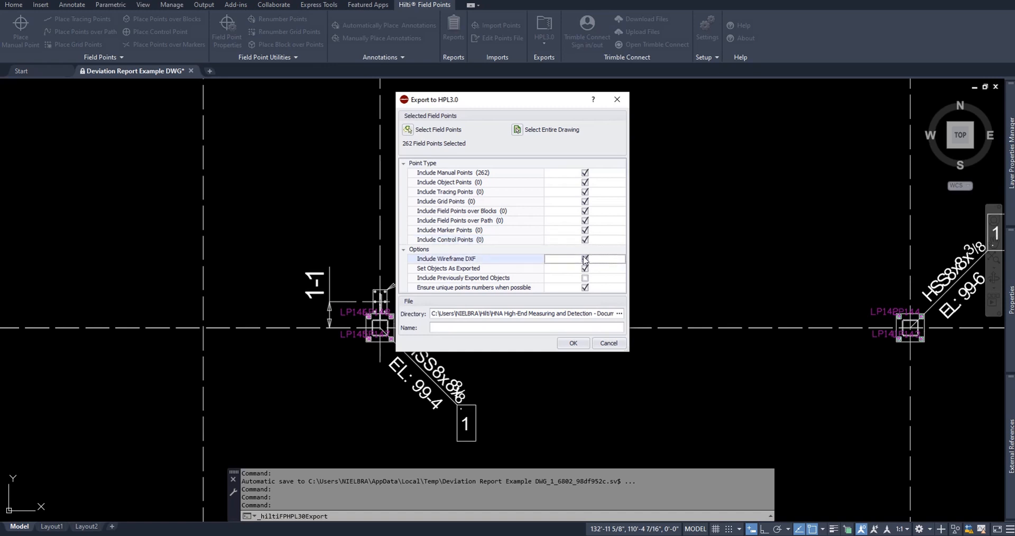
- Include the wireframe DXF and previously exported objects, and stop marking objects as exported
click(584, 259)
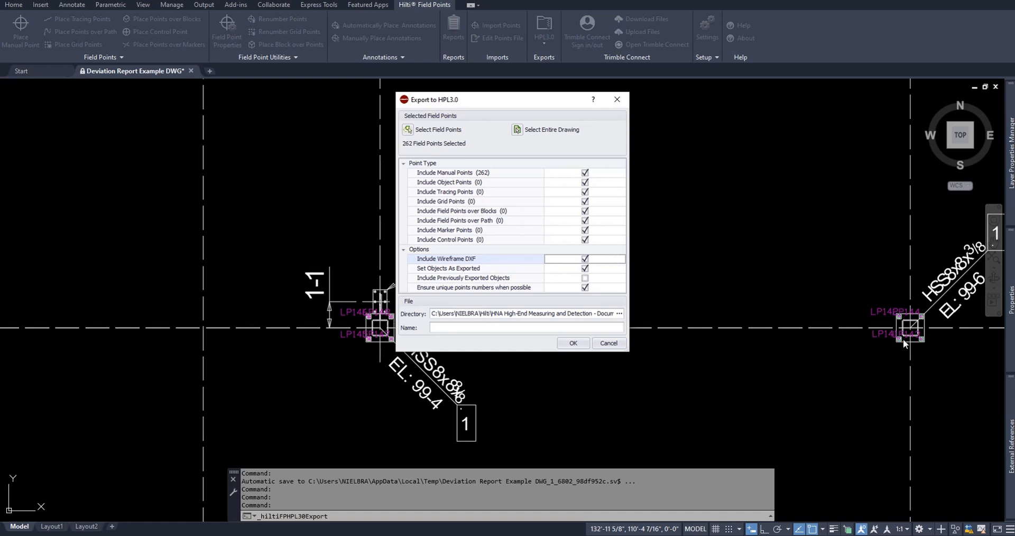
mouse_move(883, 341)
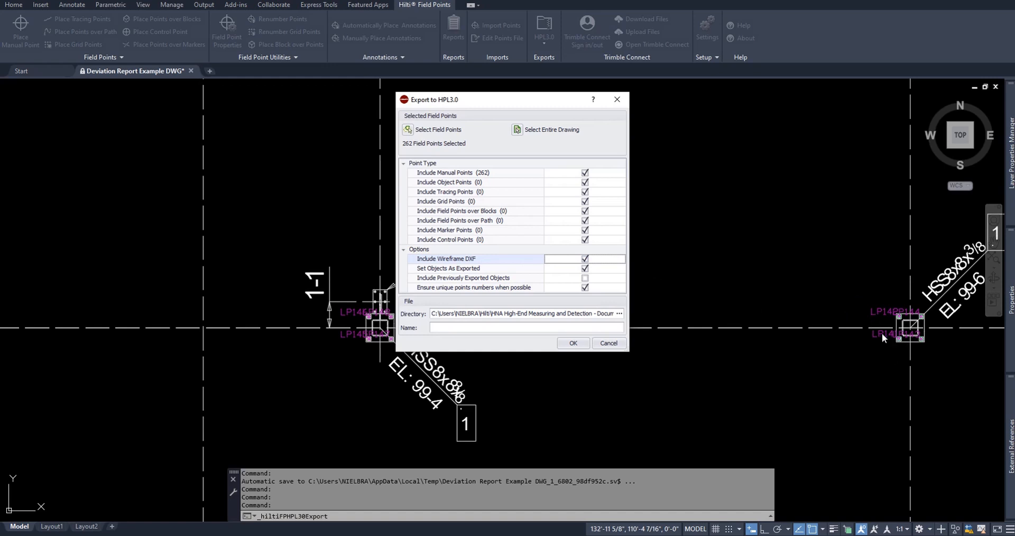
mouse_move(487, 264)
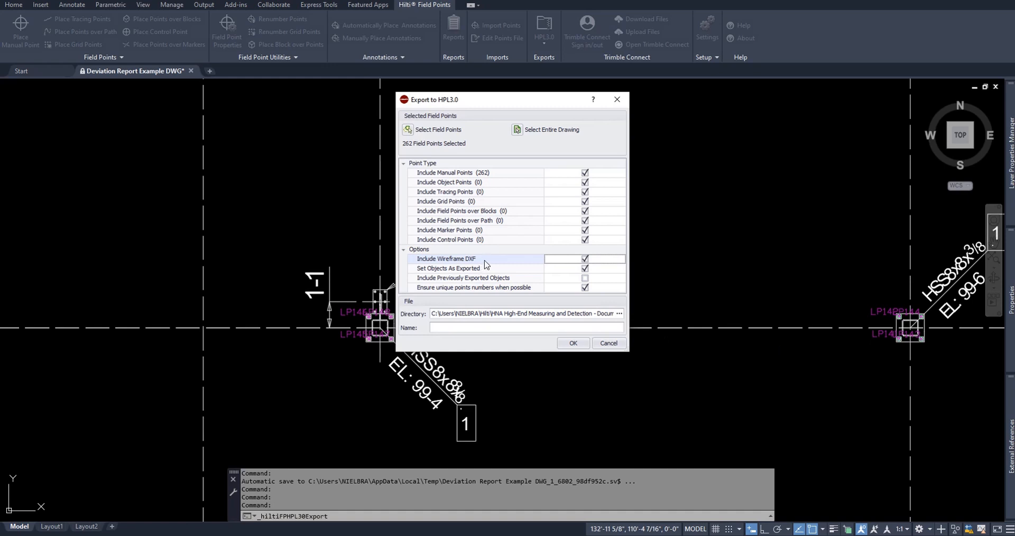
mouse_move(509, 264)
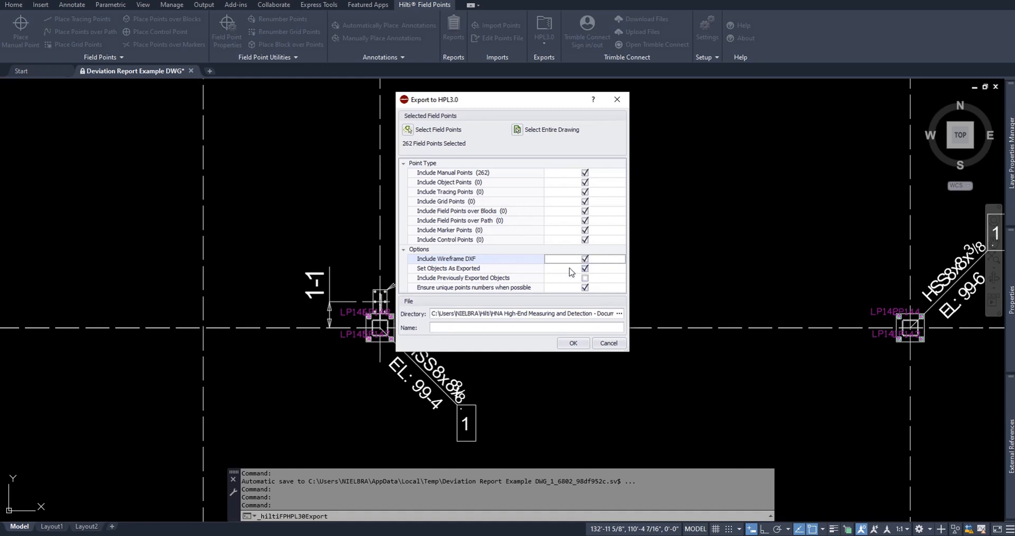
click(584, 269)
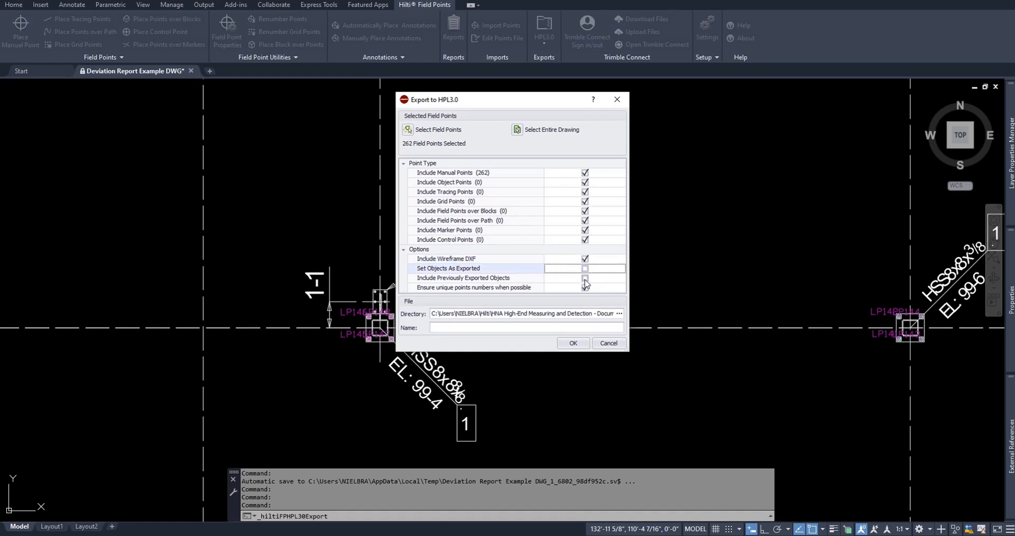
click(584, 278)
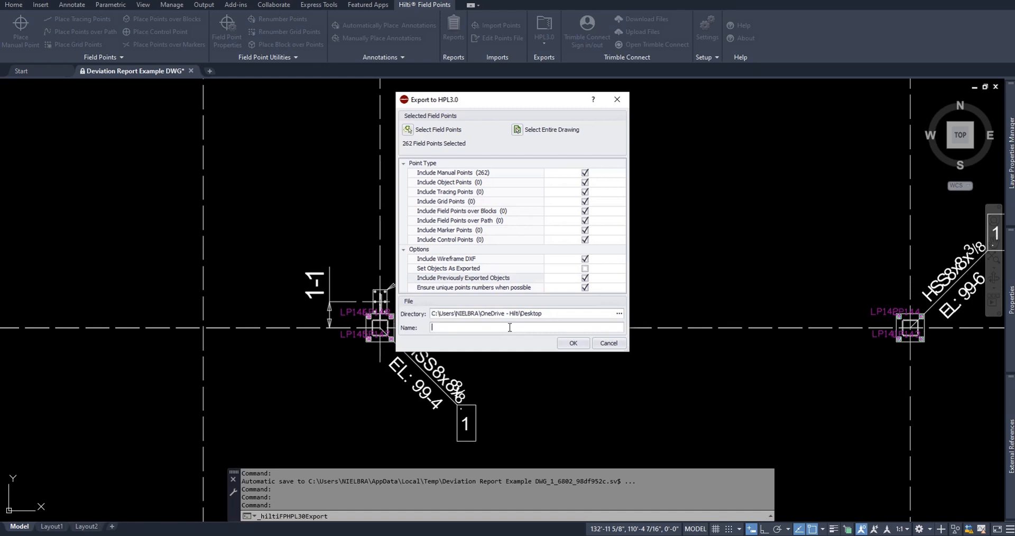
- Export the 262 field points to an HPL 3.0 file on the Desktop and acknowledge the success message
text(1)
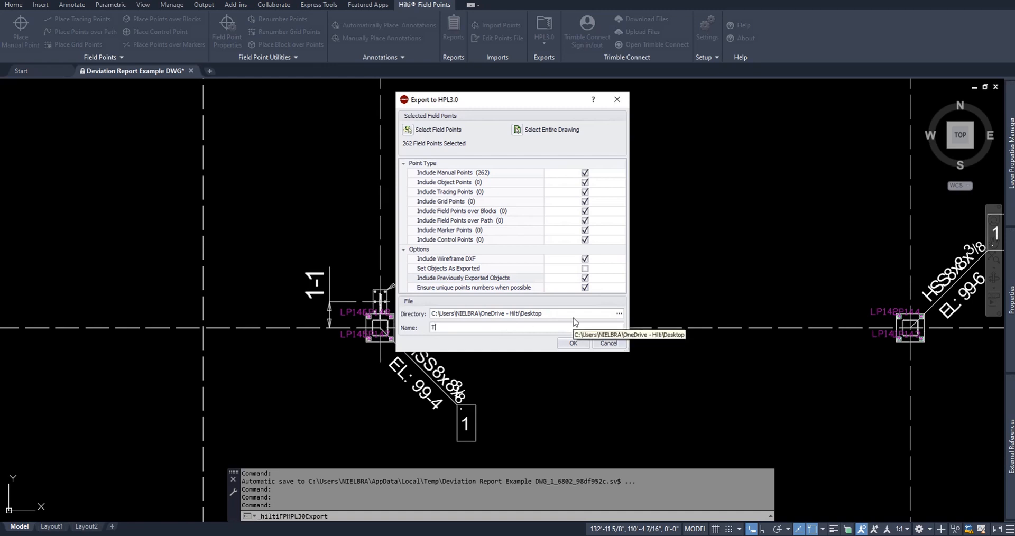
click(573, 344)
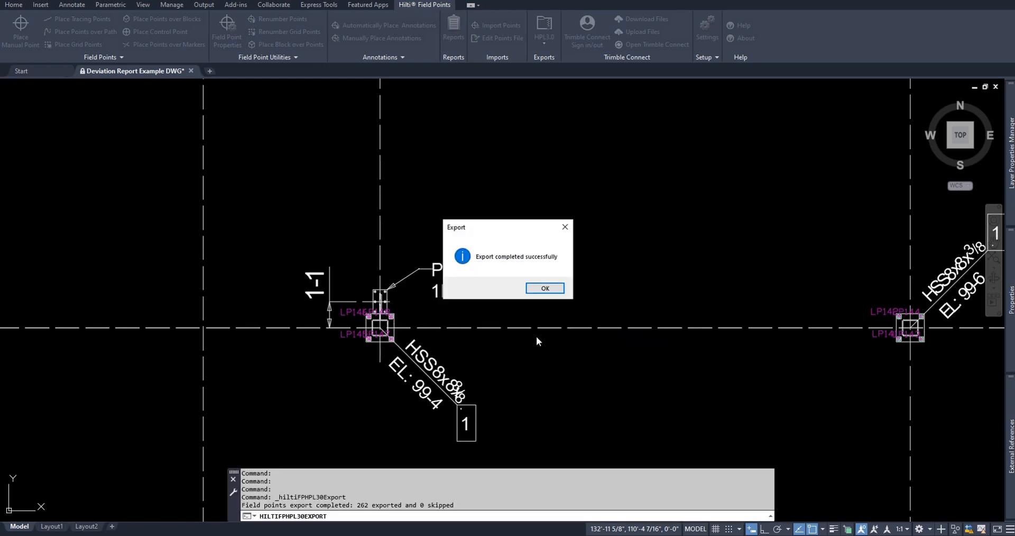
click(545, 289)
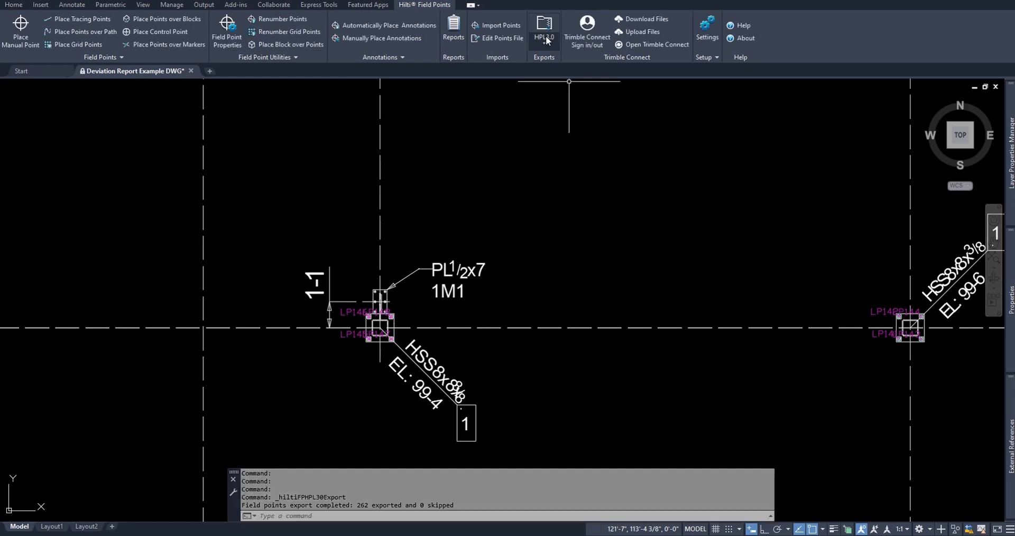
click(544, 26)
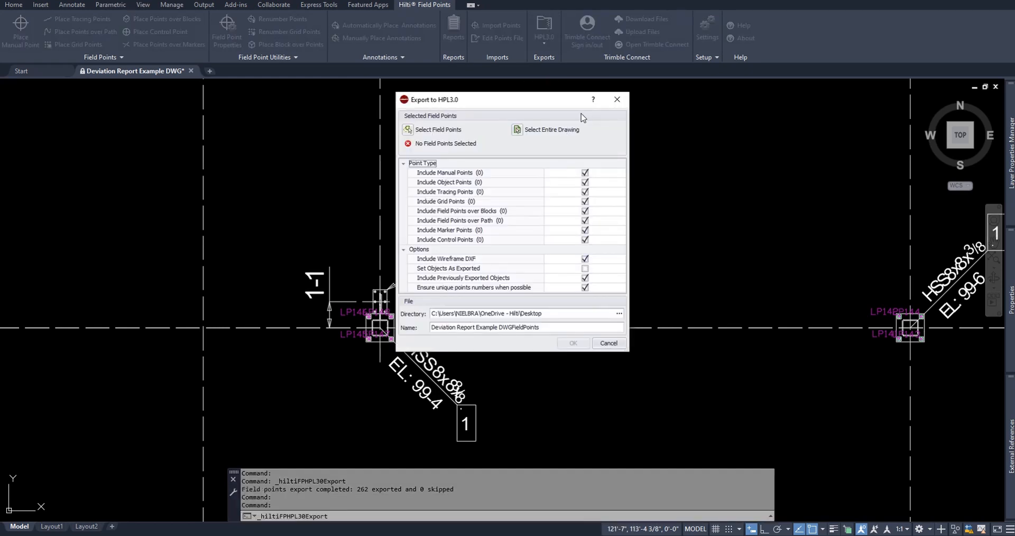
mouse_move(602, 295)
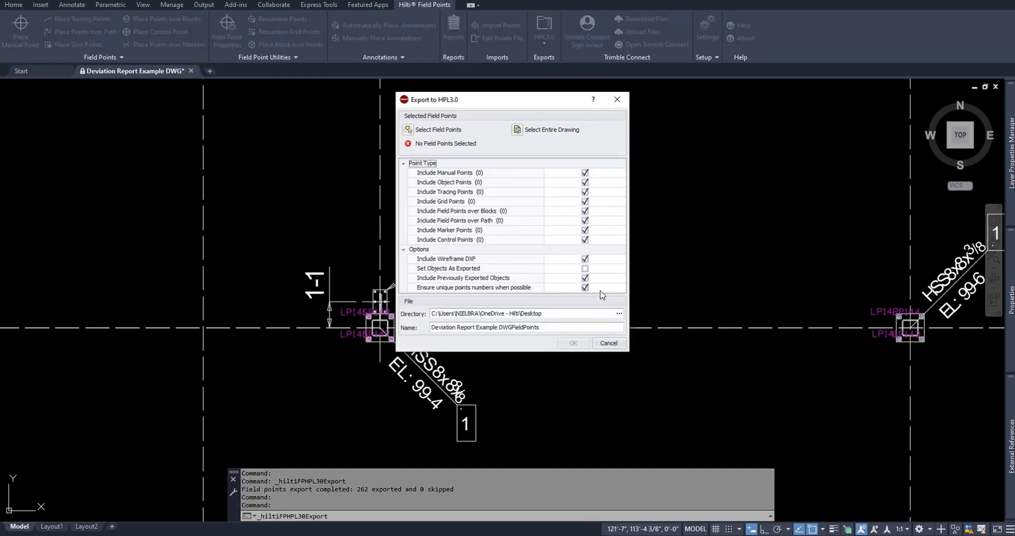
mouse_move(538, 255)
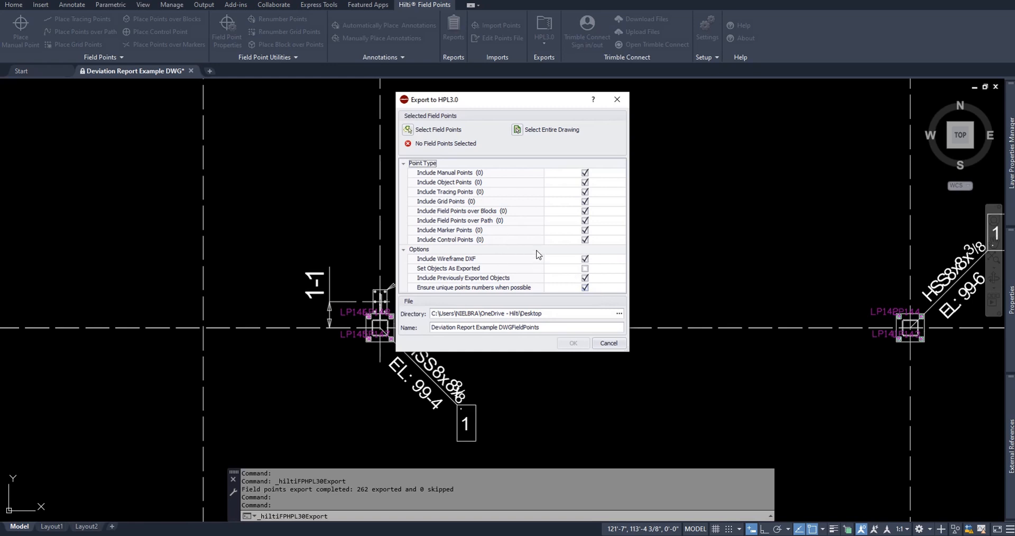
mouse_move(533, 258)
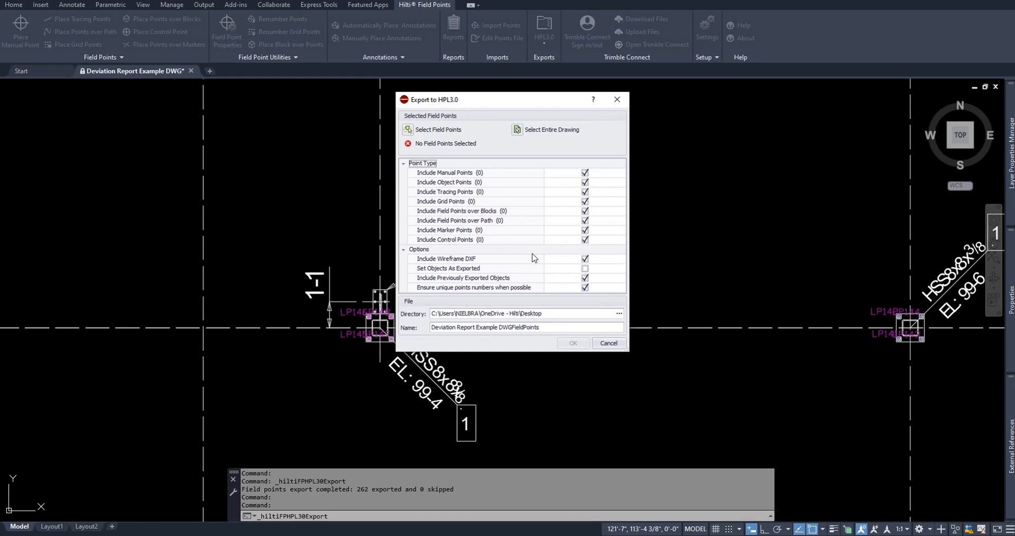
mouse_move(531, 254)
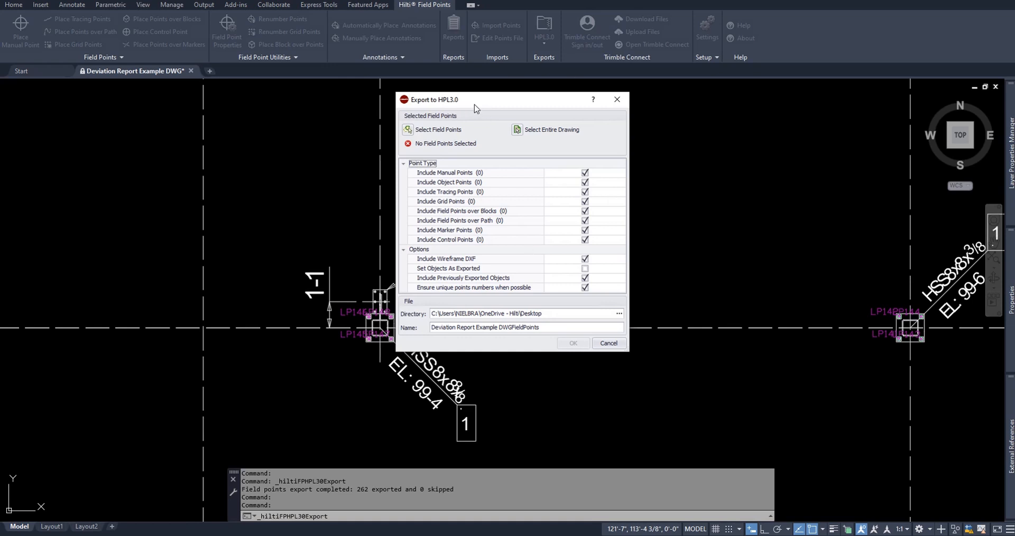
mouse_move(498, 108)
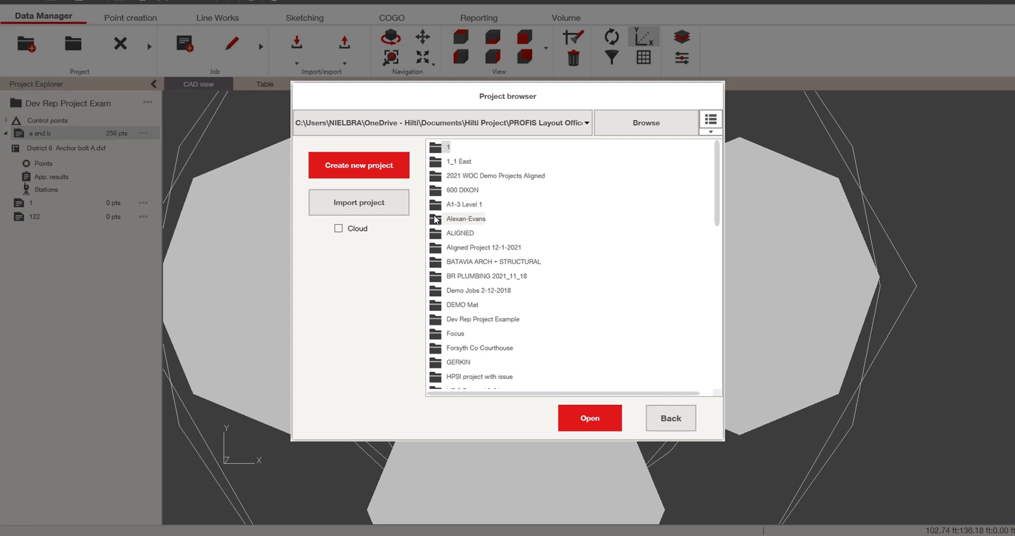
- Import TEST POINTS.hpl30 as a project with its 248 points and list the import options
click(590, 417)
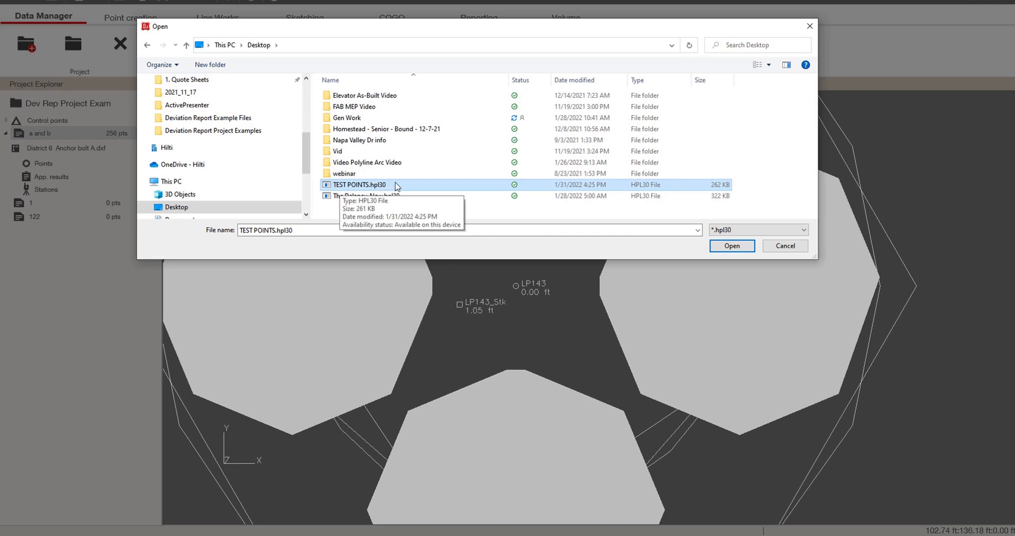
click(731, 247)
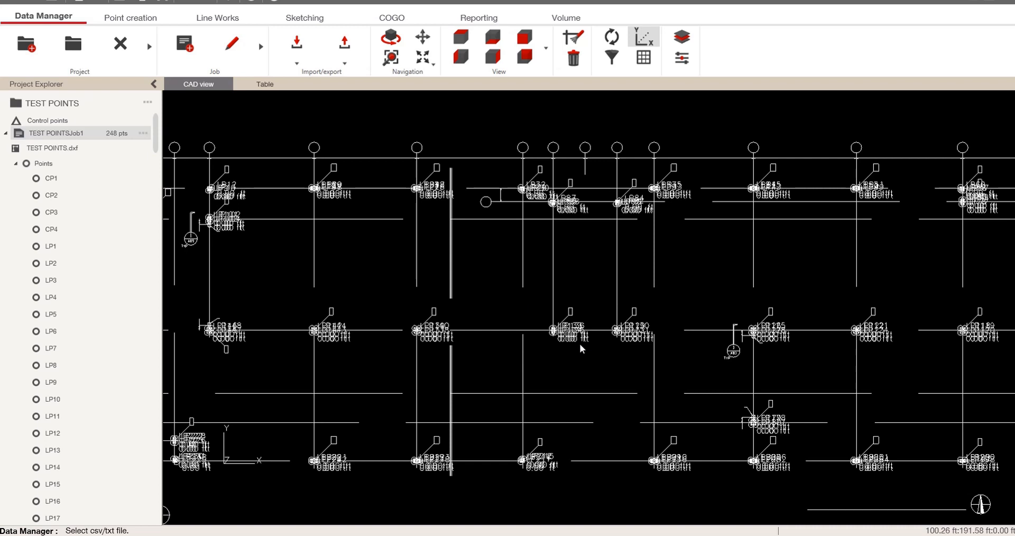
mouse_move(511, 409)
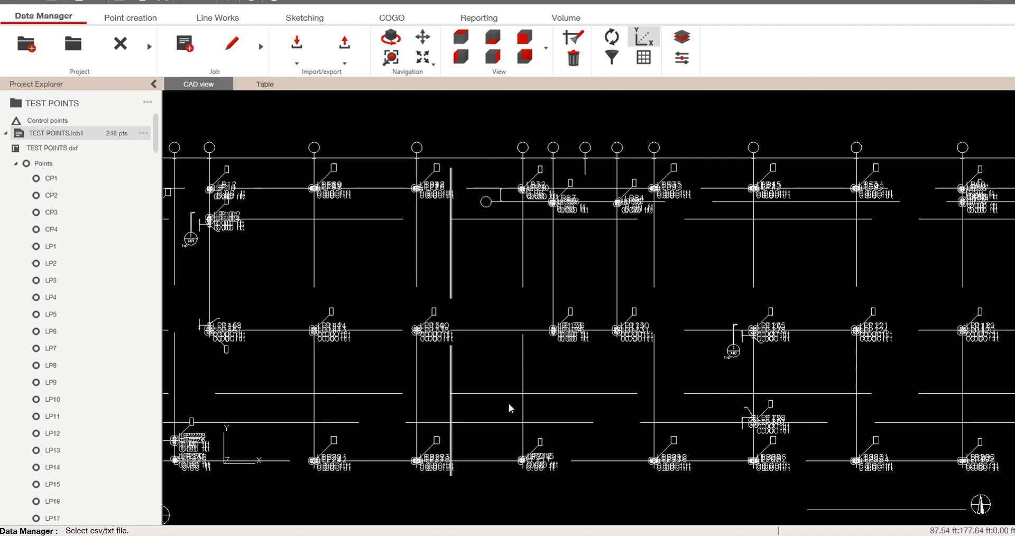
mouse_move(534, 405)
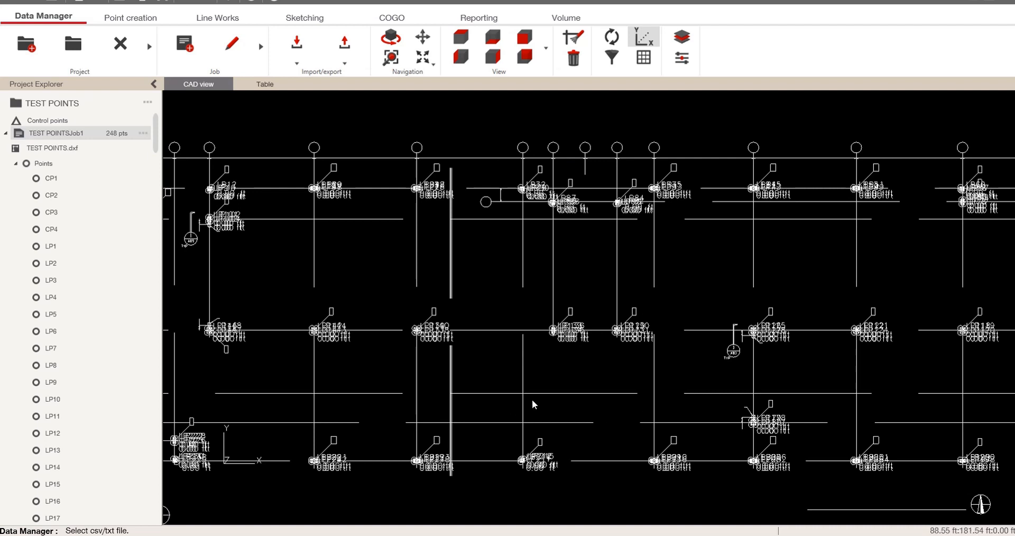
mouse_move(454, 279)
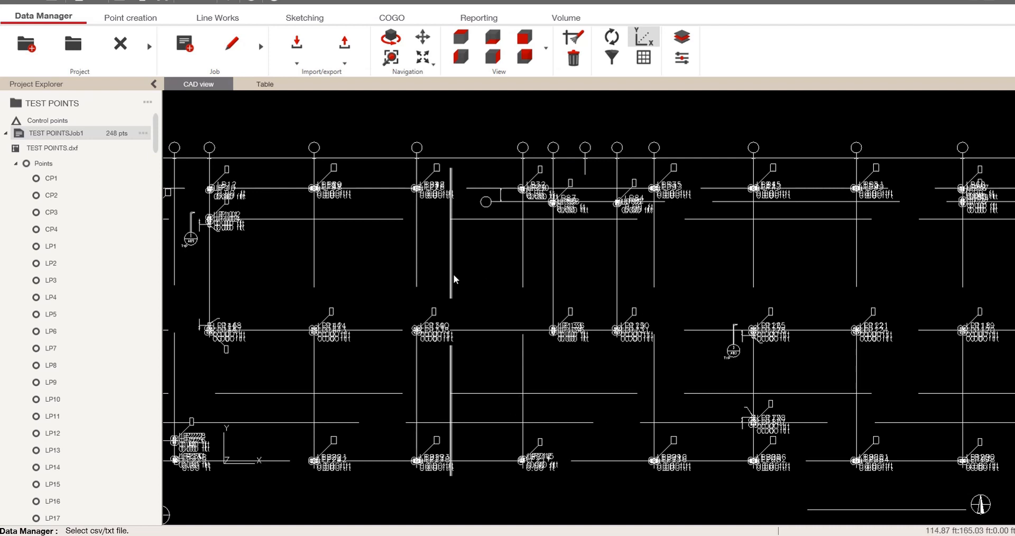
click(296, 44)
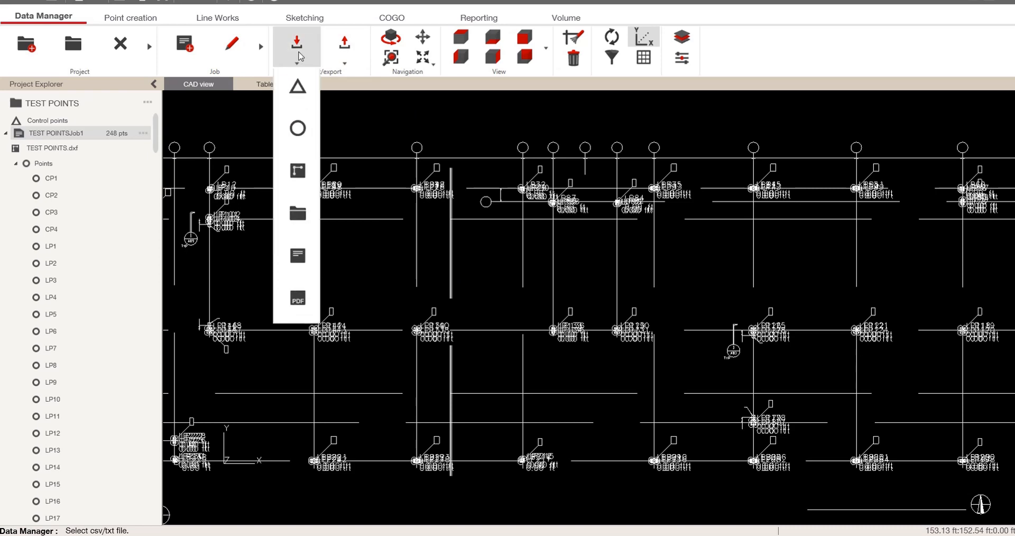
mouse_move(297, 171)
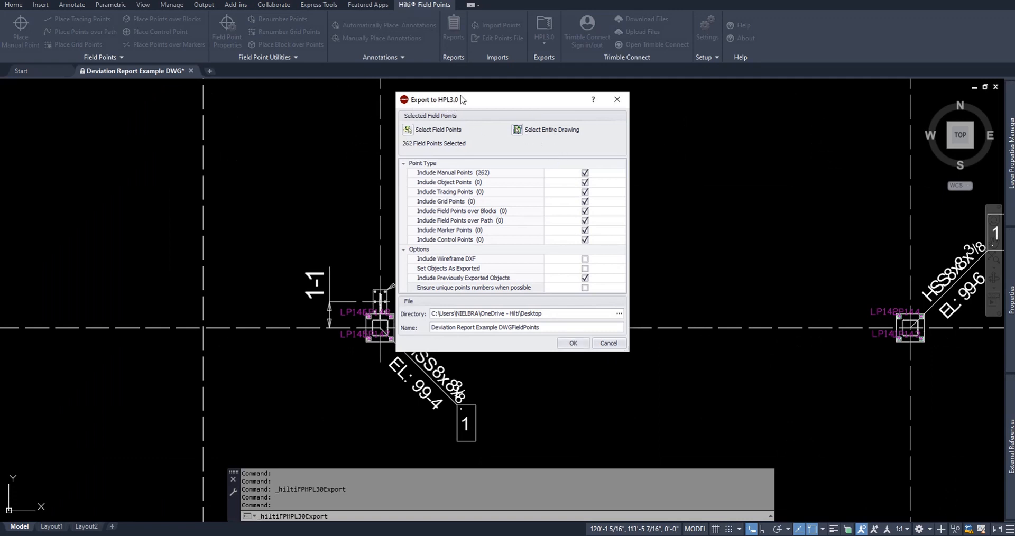
mouse_move(560, 241)
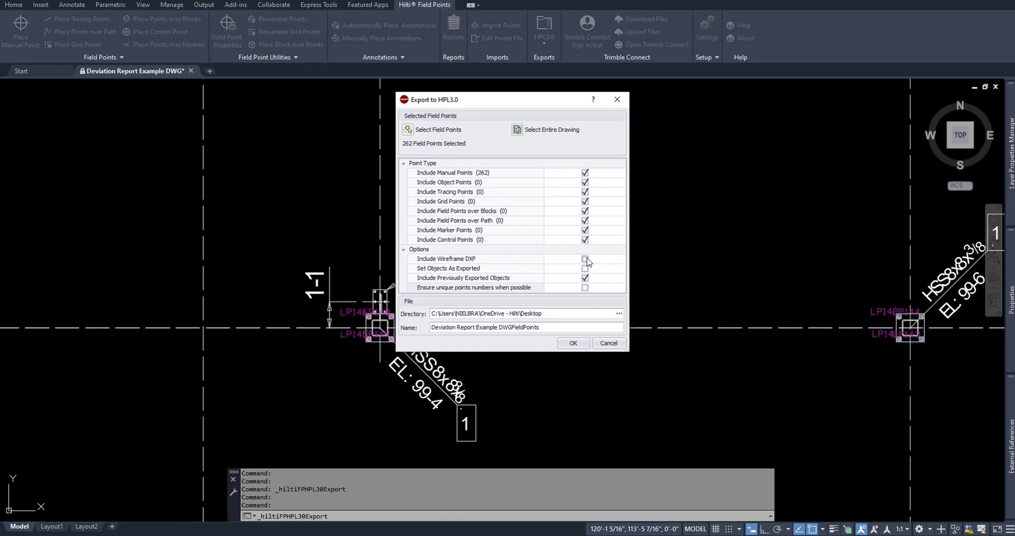
- Exclude the wireframe DXF from the HPL 3.0 export of the 262 field points
click(586, 259)
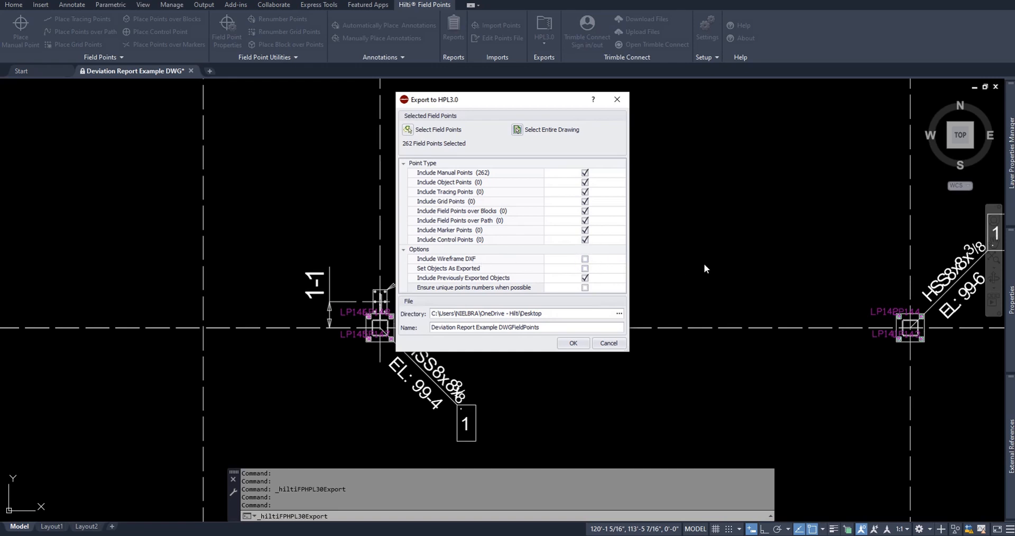